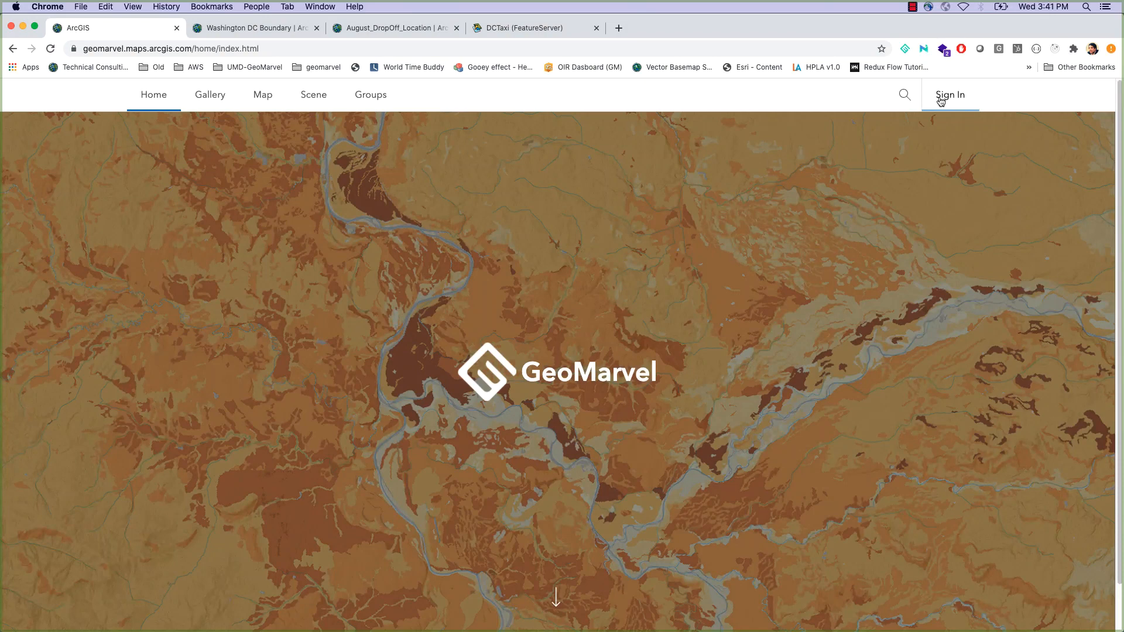
# Sign in to the GeoMarvel ArcGIS Online organization
pyautogui.click(949, 94)
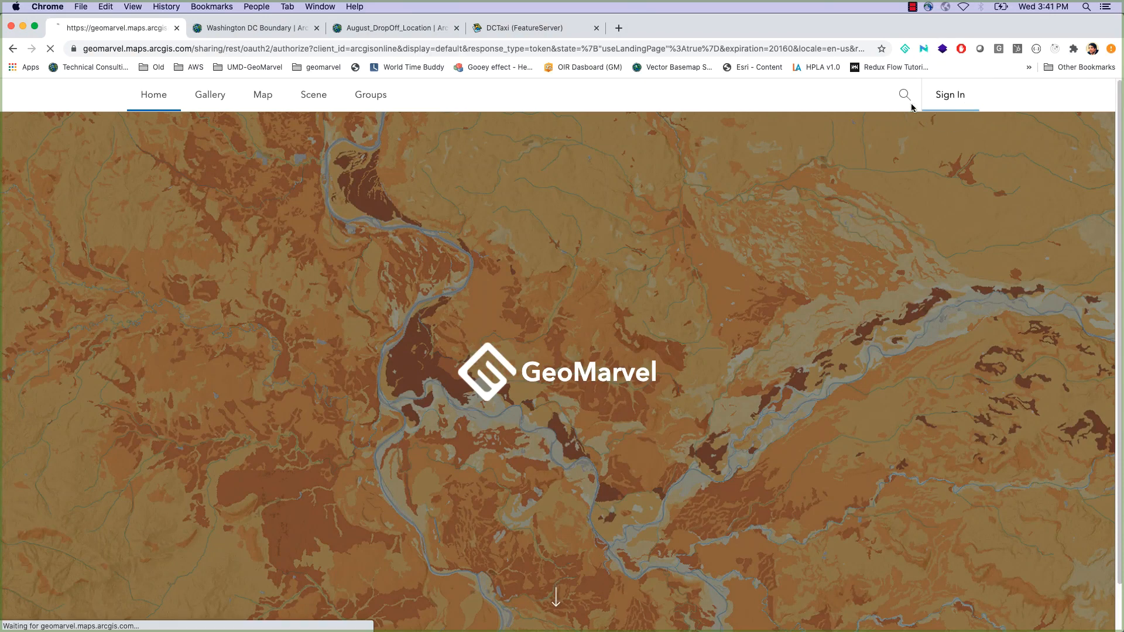
pyautogui.click(949, 93)
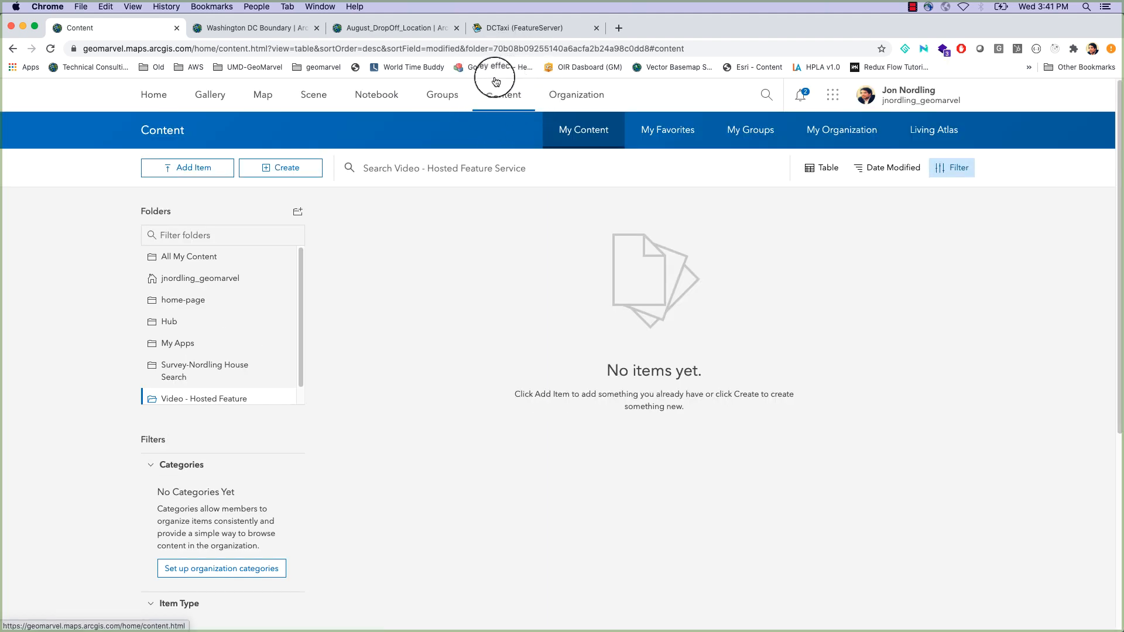
pyautogui.moveTo(472, 273)
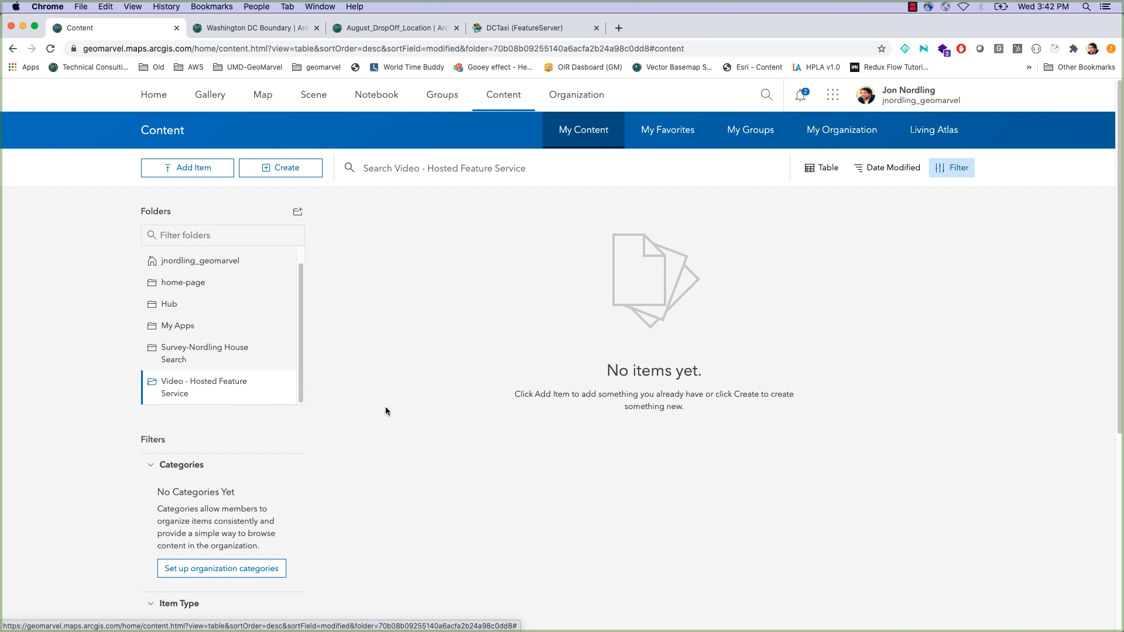
pyautogui.moveTo(331, 246)
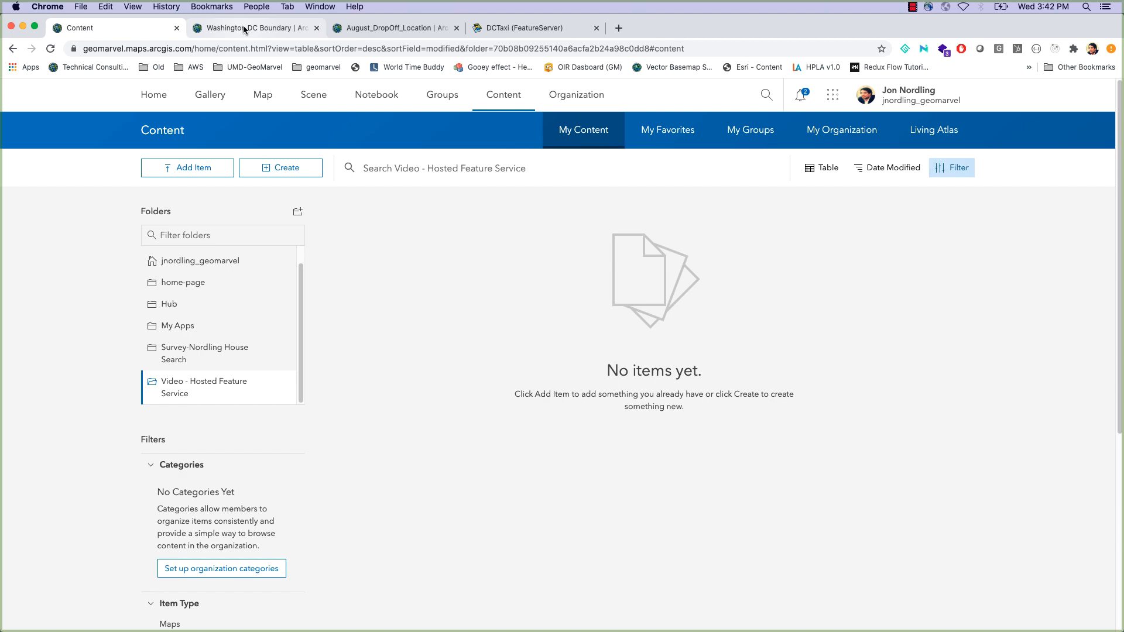
pyautogui.click(254, 27)
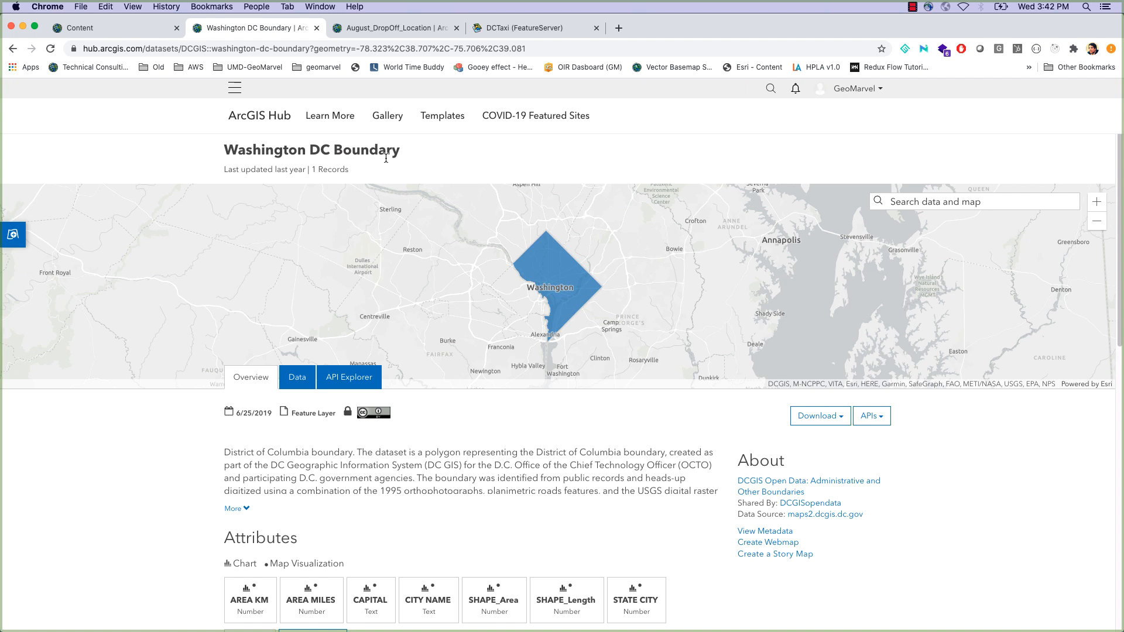
pyautogui.moveTo(418, 43)
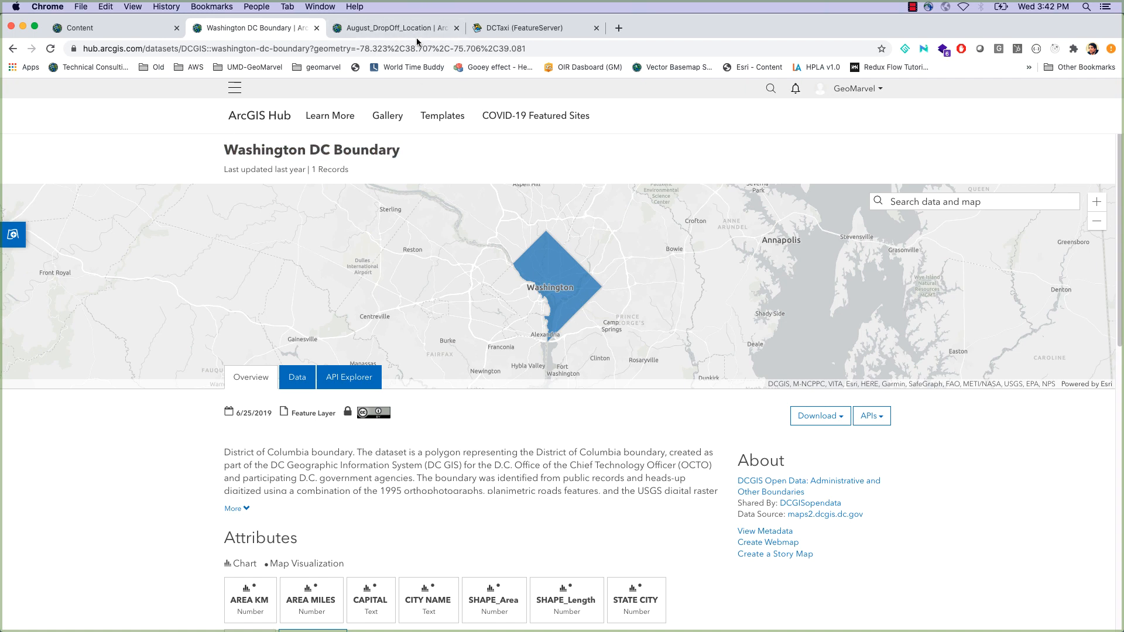
pyautogui.click(395, 27)
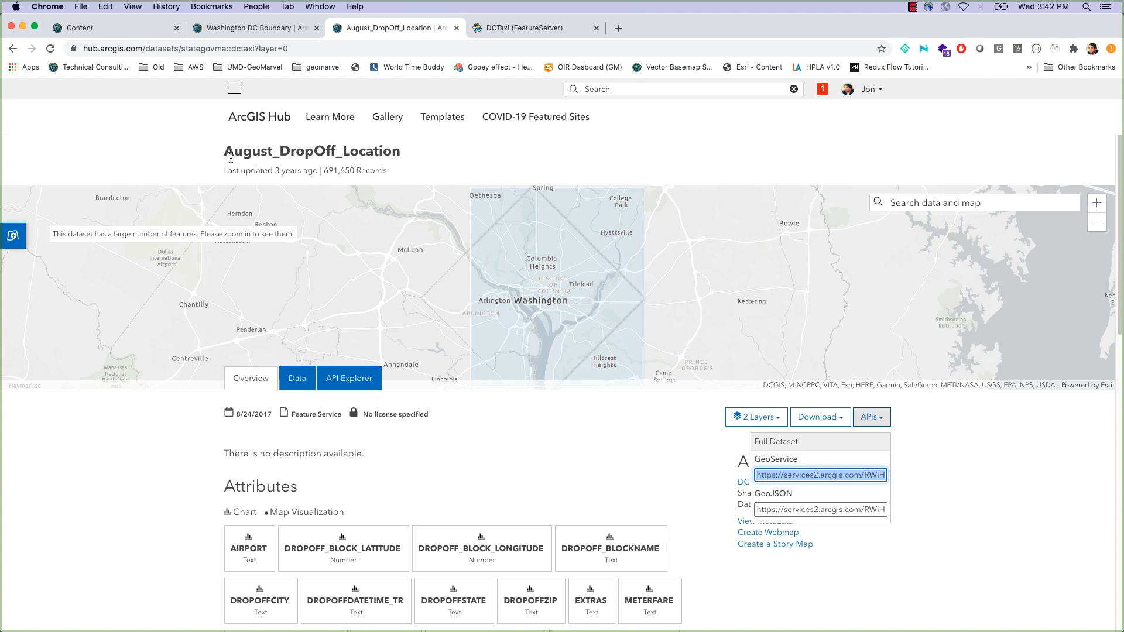
pyautogui.click(819, 475)
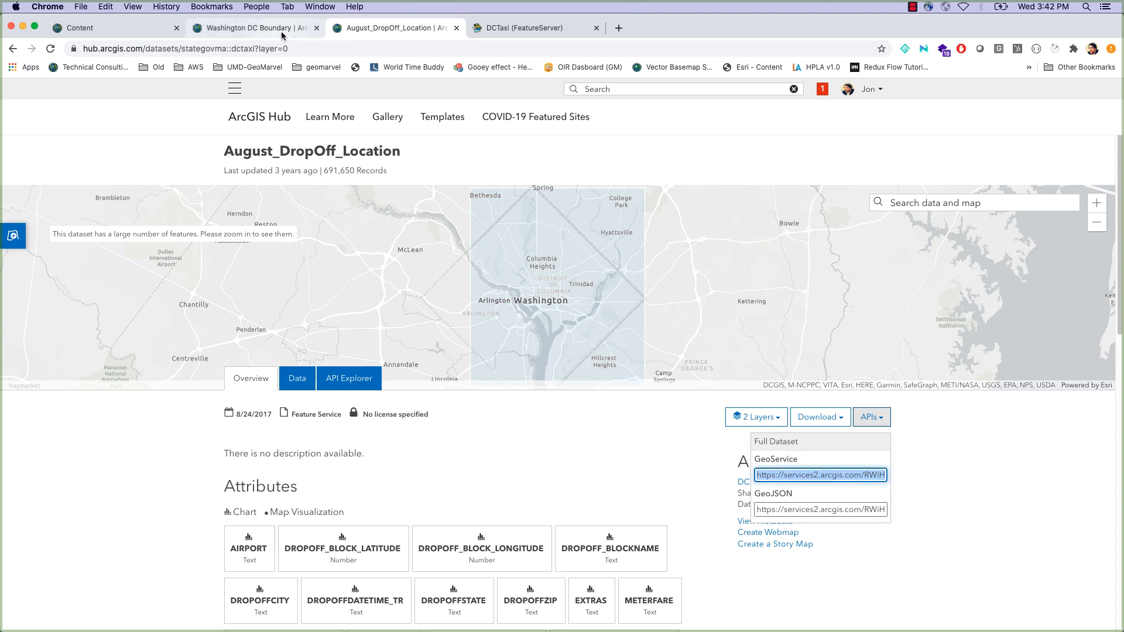
pyautogui.click(251, 27)
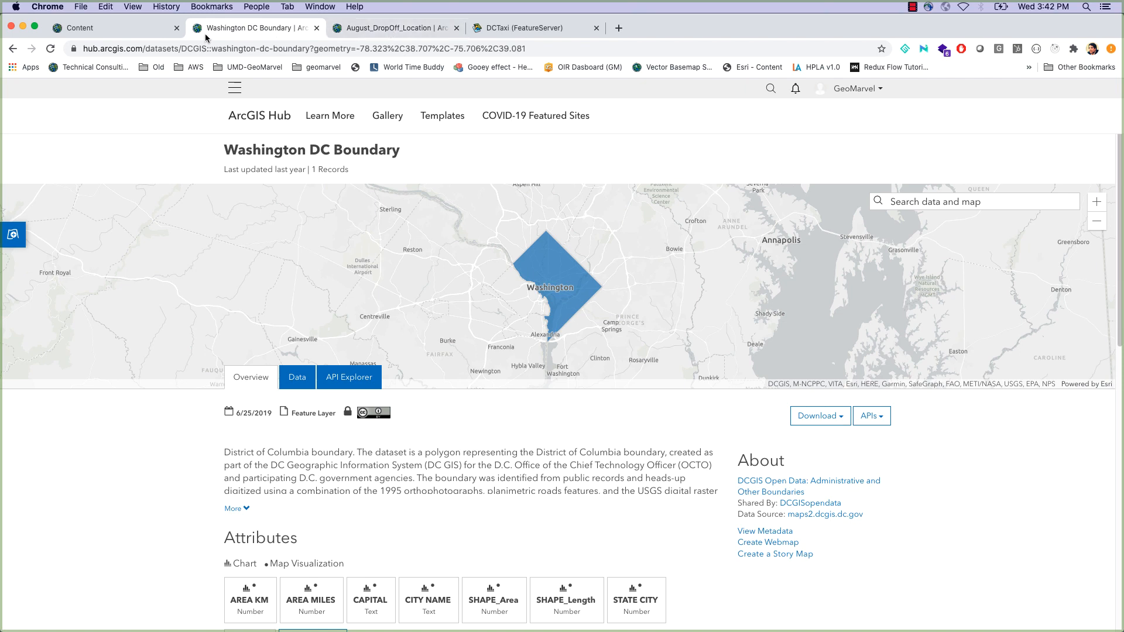
pyautogui.click(534, 27)
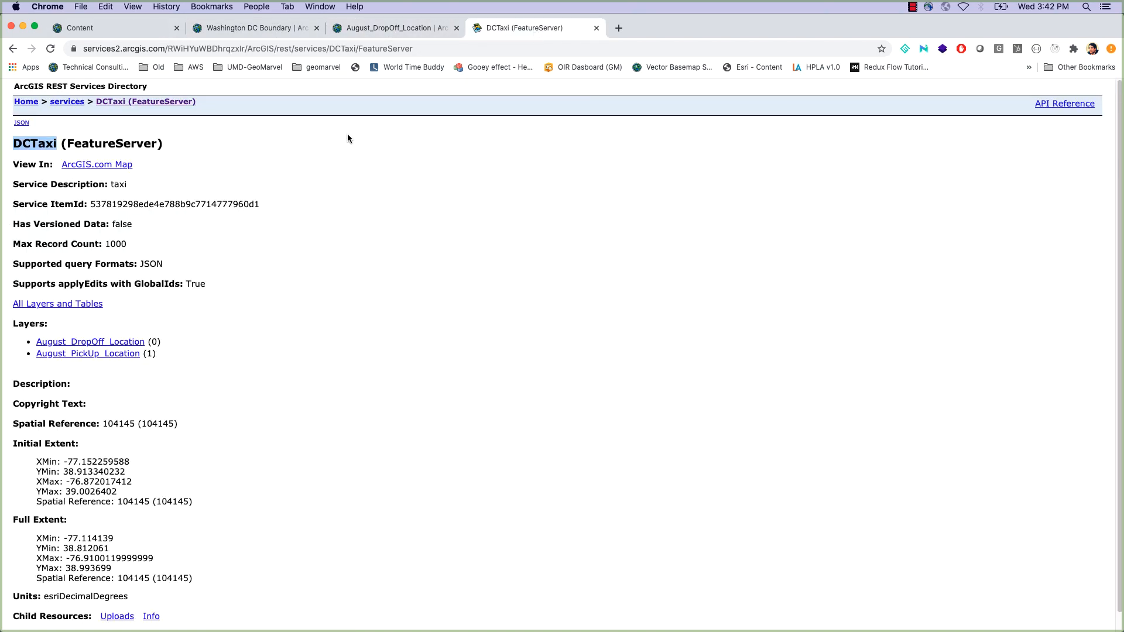
pyautogui.moveTo(168, 349)
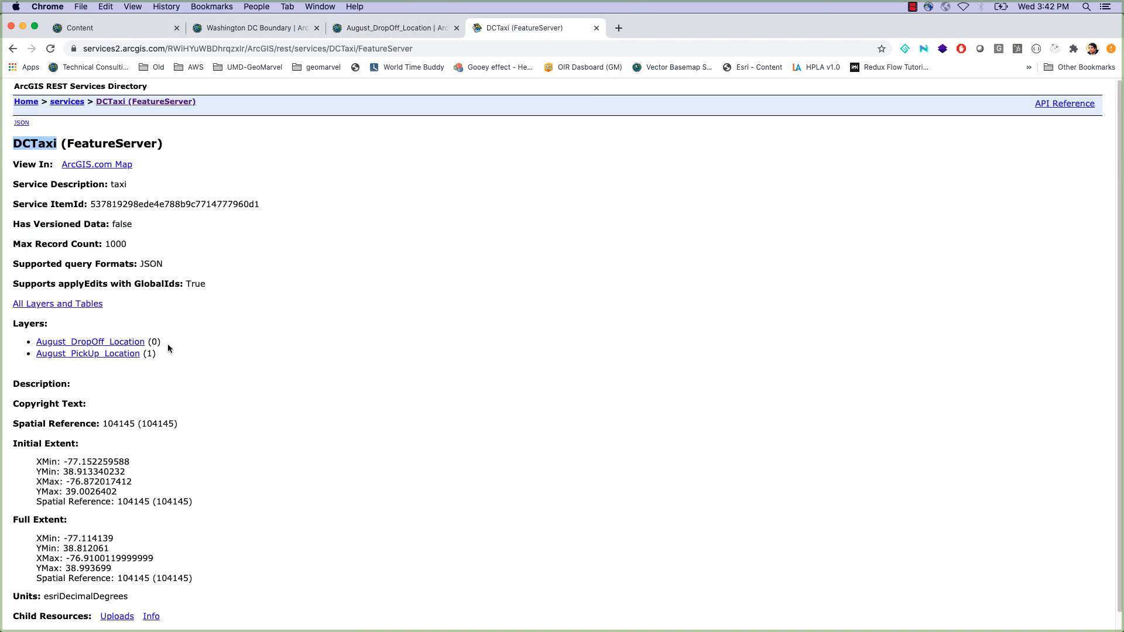
pyautogui.moveTo(235, 293)
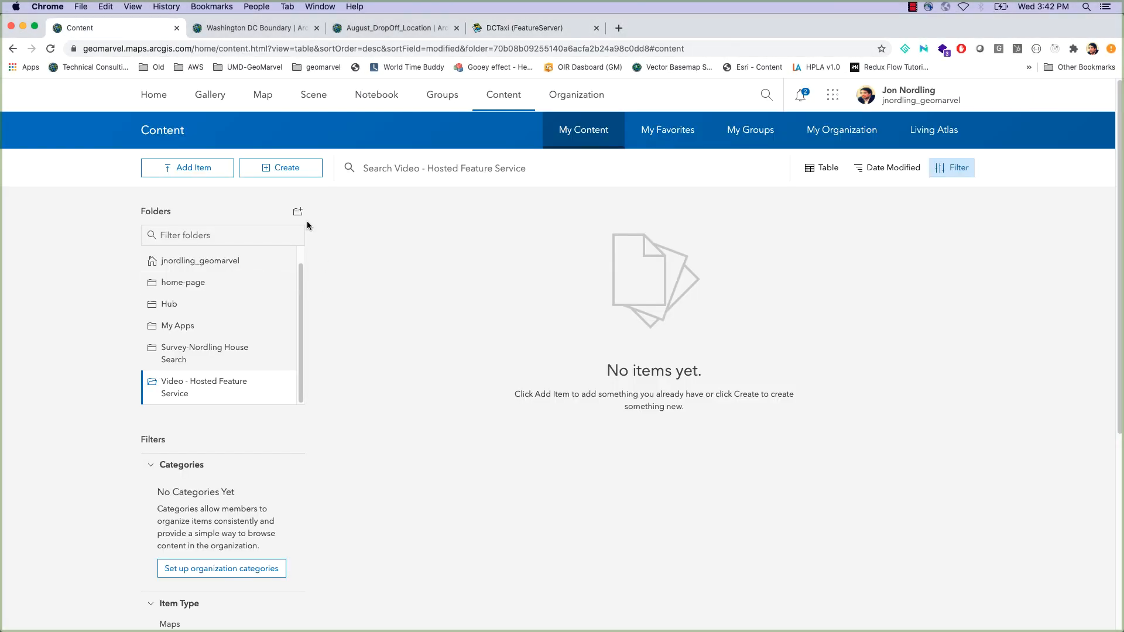
# Start a new feature layer and choose the Hazards template under Electric Utilities
pyautogui.click(279, 167)
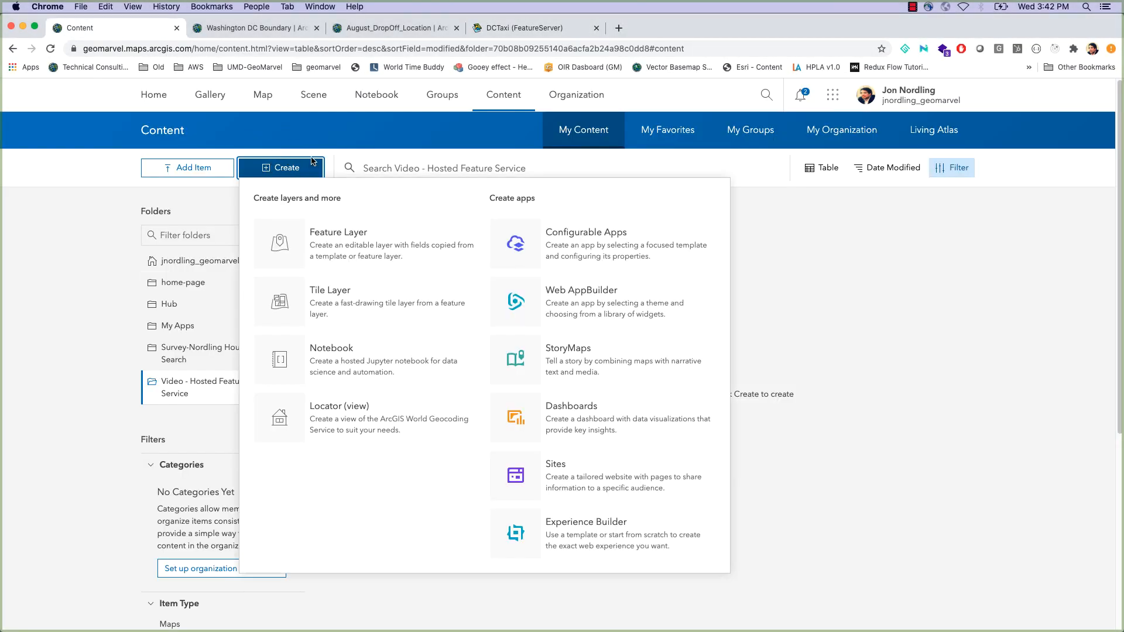
pyautogui.moveTo(339, 241)
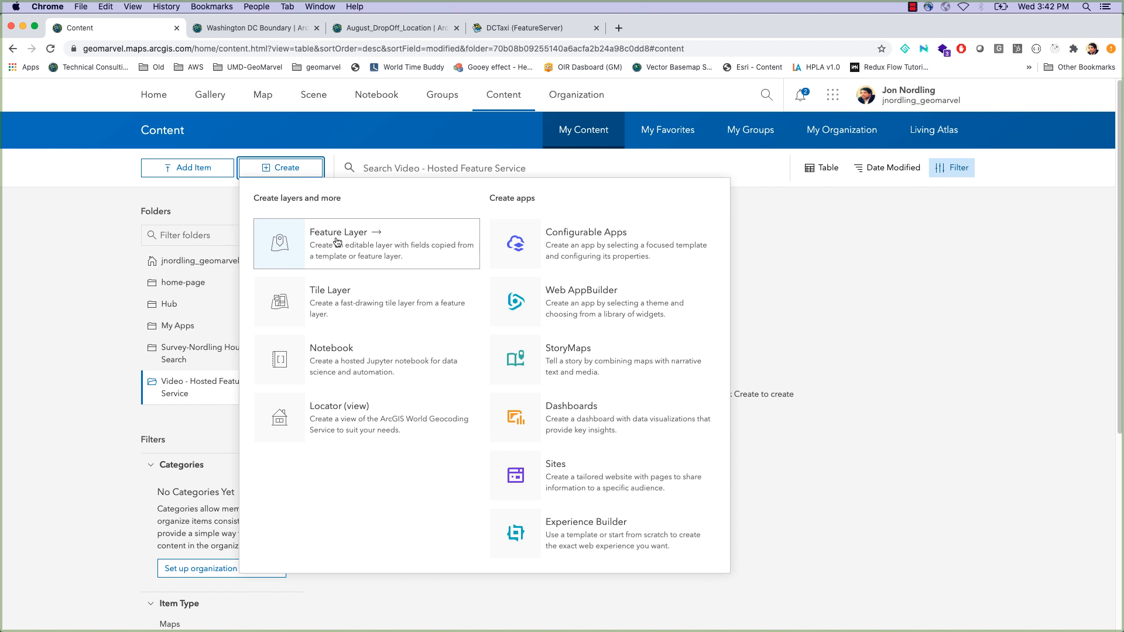
pyautogui.moveTo(485, 413)
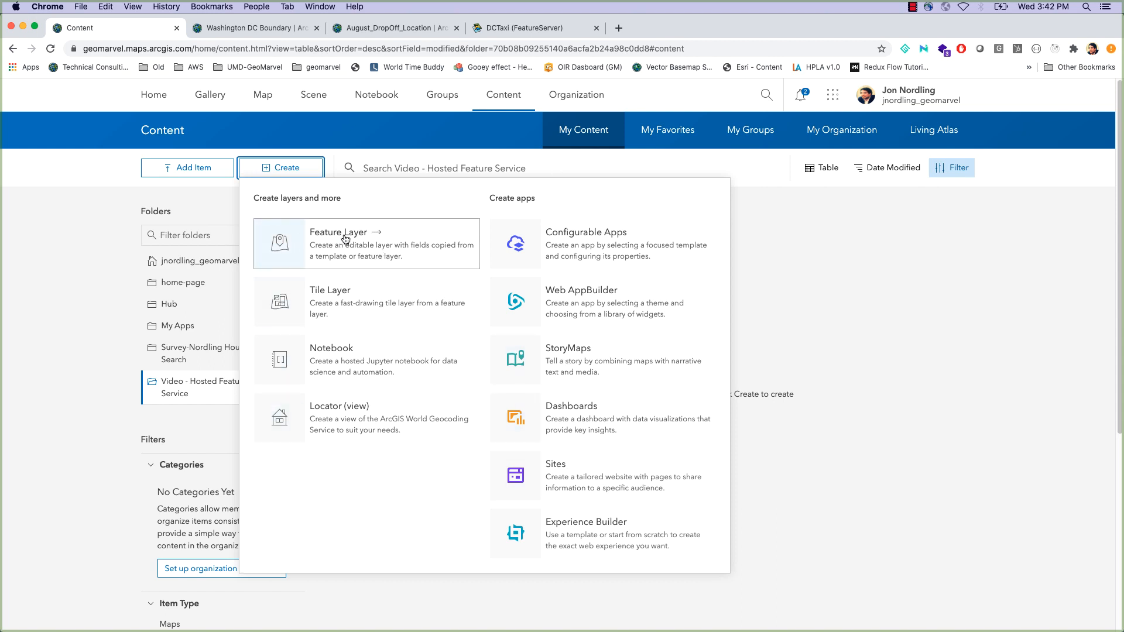
pyautogui.click(343, 231)
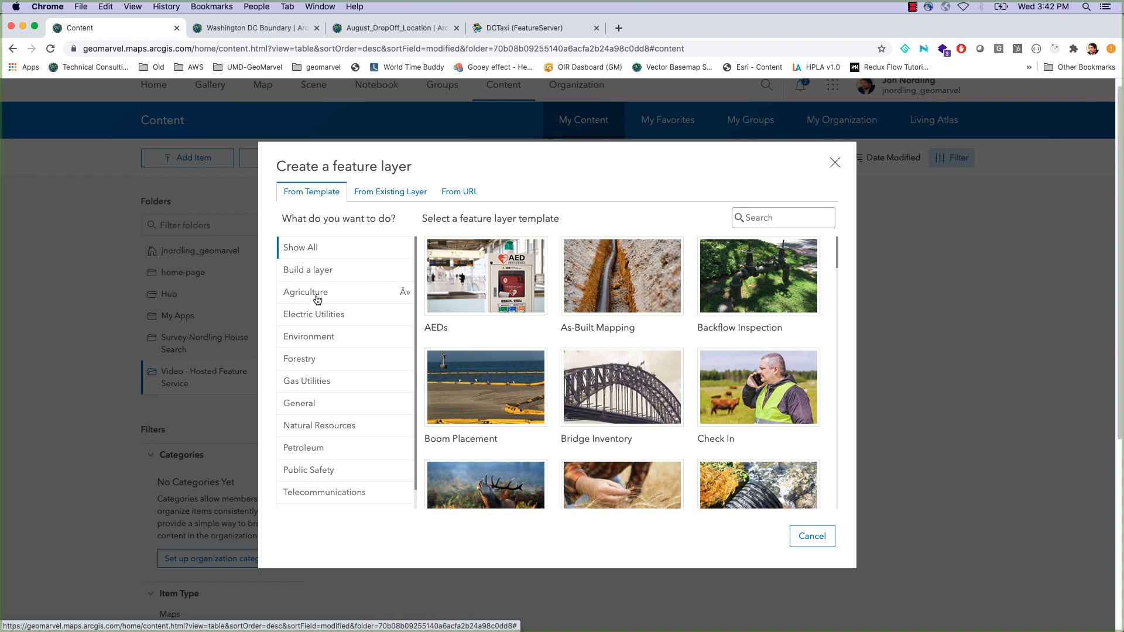
pyautogui.moveTo(318, 302)
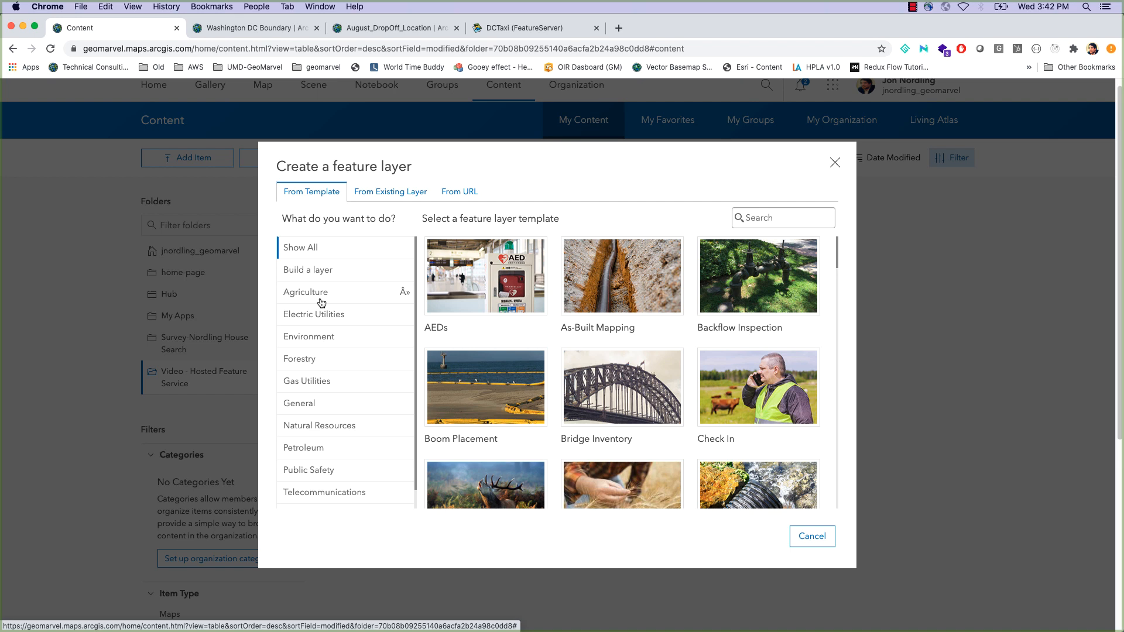
pyautogui.click(314, 314)
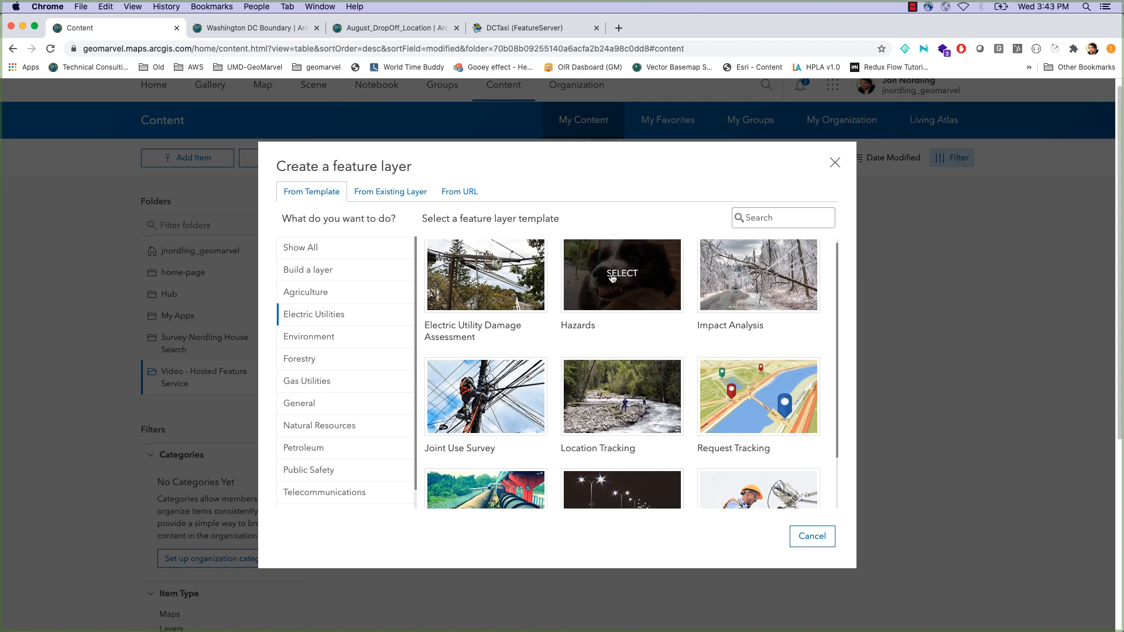
pyautogui.click(622, 274)
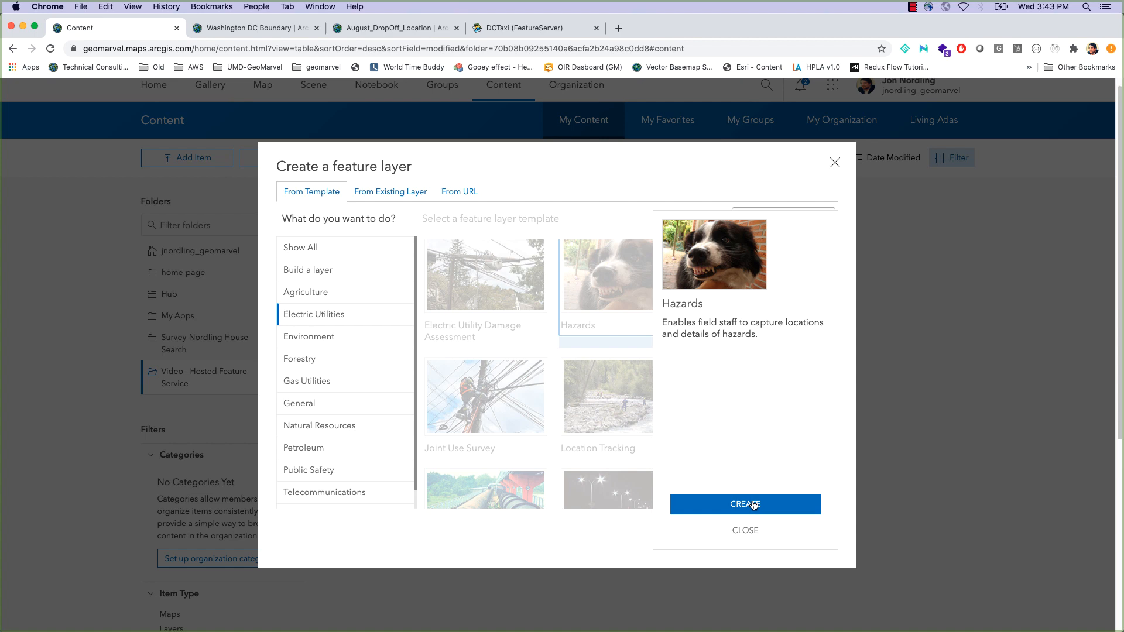
# Create from the Hazards template, naming the layer Alert Layer with the Washington extent
pyautogui.click(744, 503)
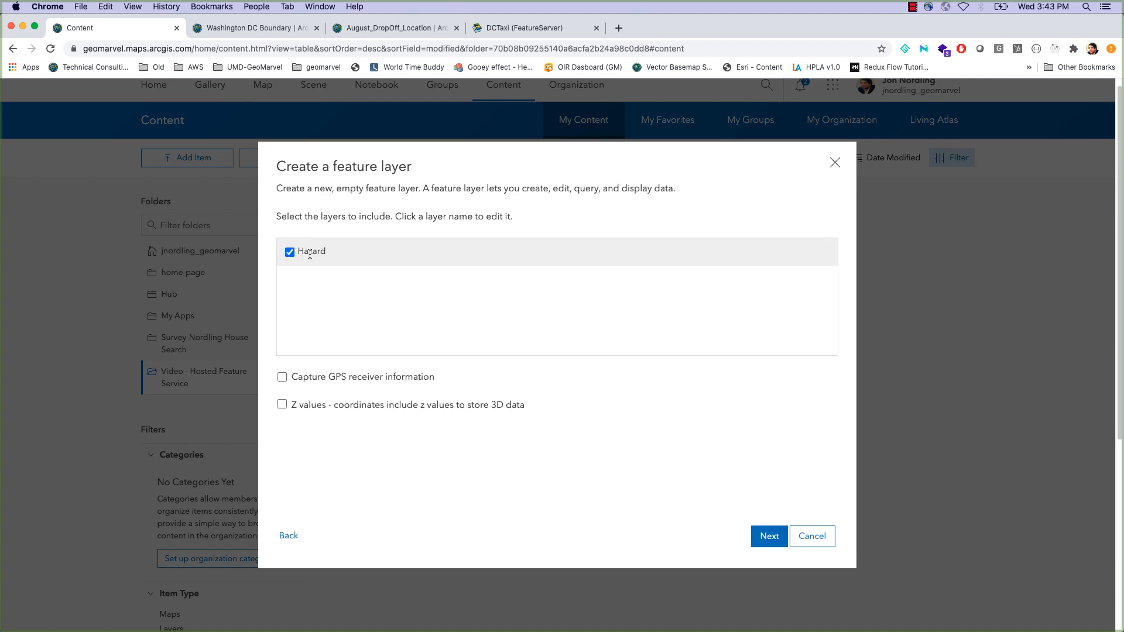
pyautogui.click(308, 250)
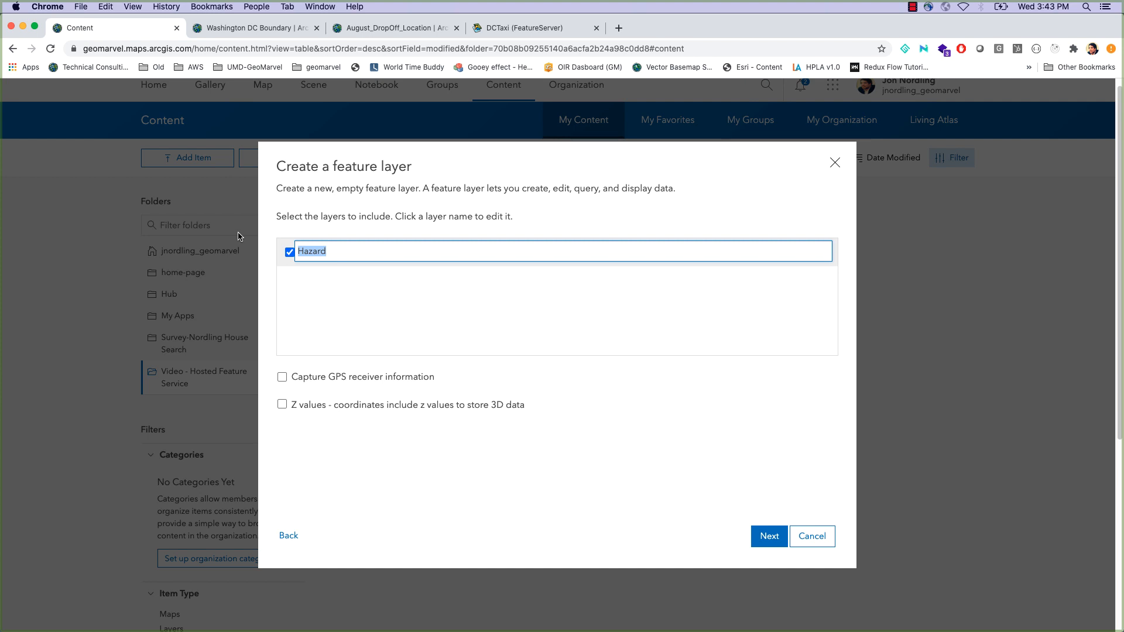
pyautogui.write('Alert Layer')
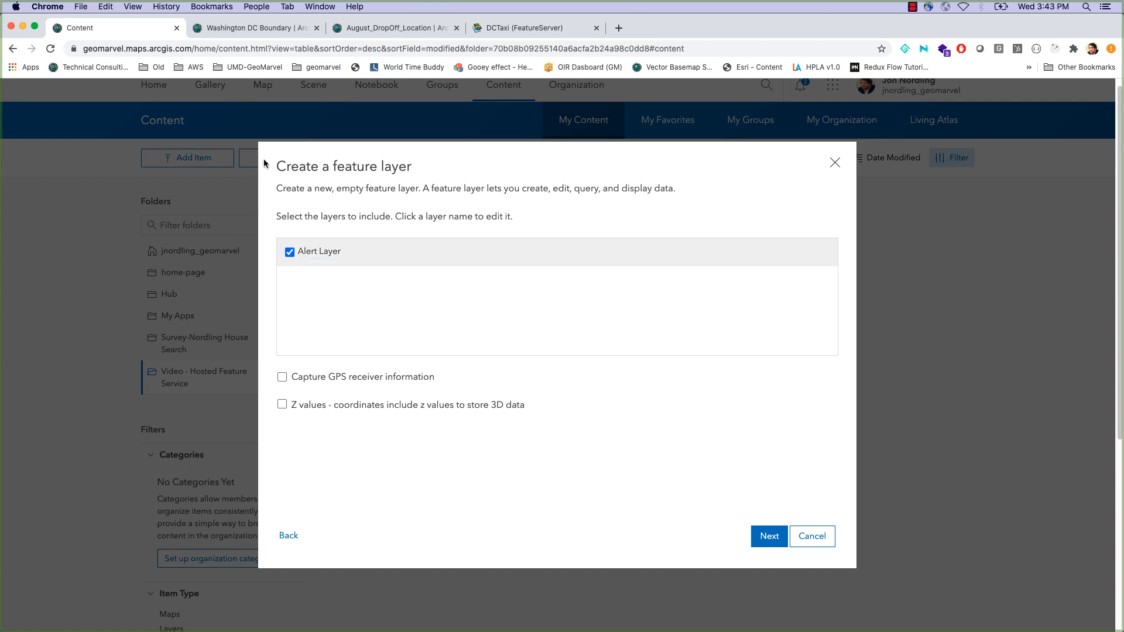
pyautogui.click(768, 536)
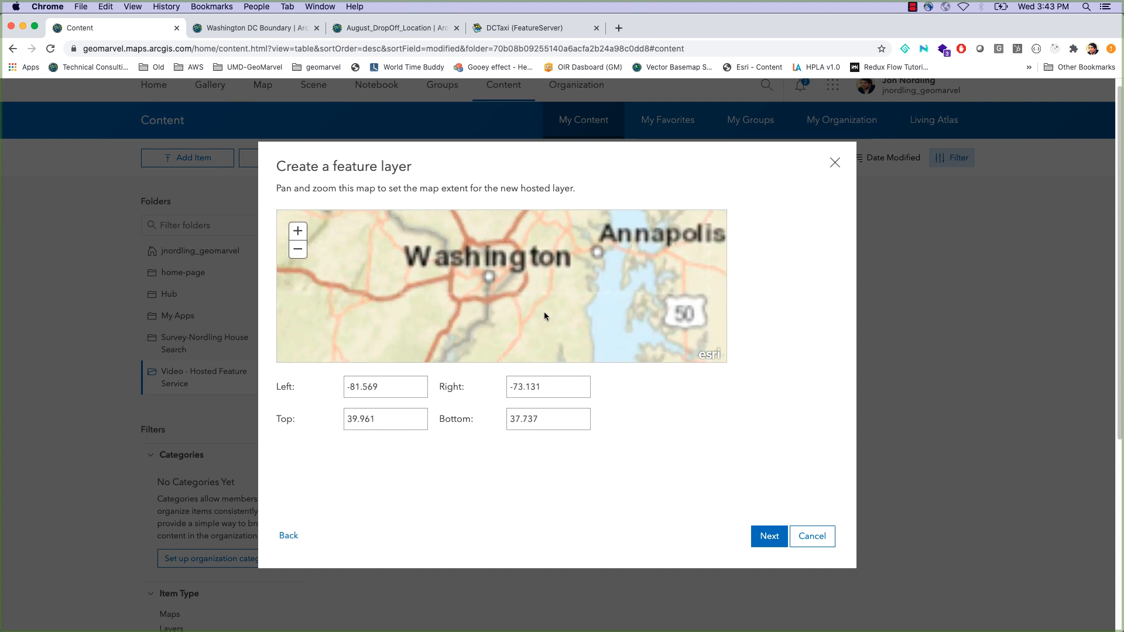
pyautogui.click(768, 536)
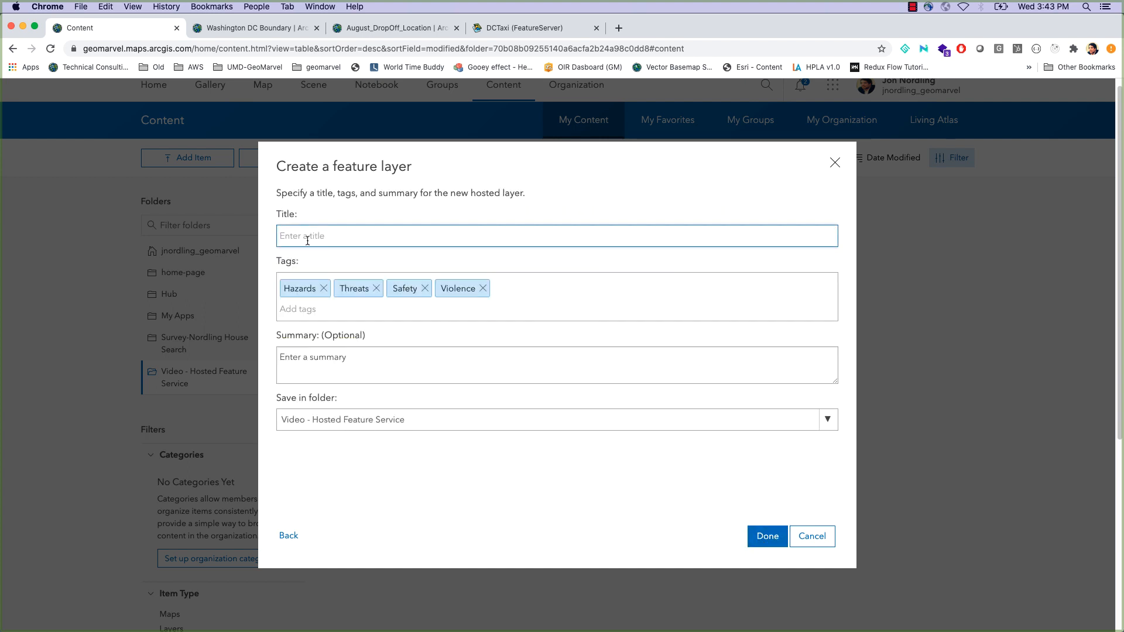
# Title the item Hazard Alert Layer with its tags and finish creating it
pyautogui.click(556, 235)
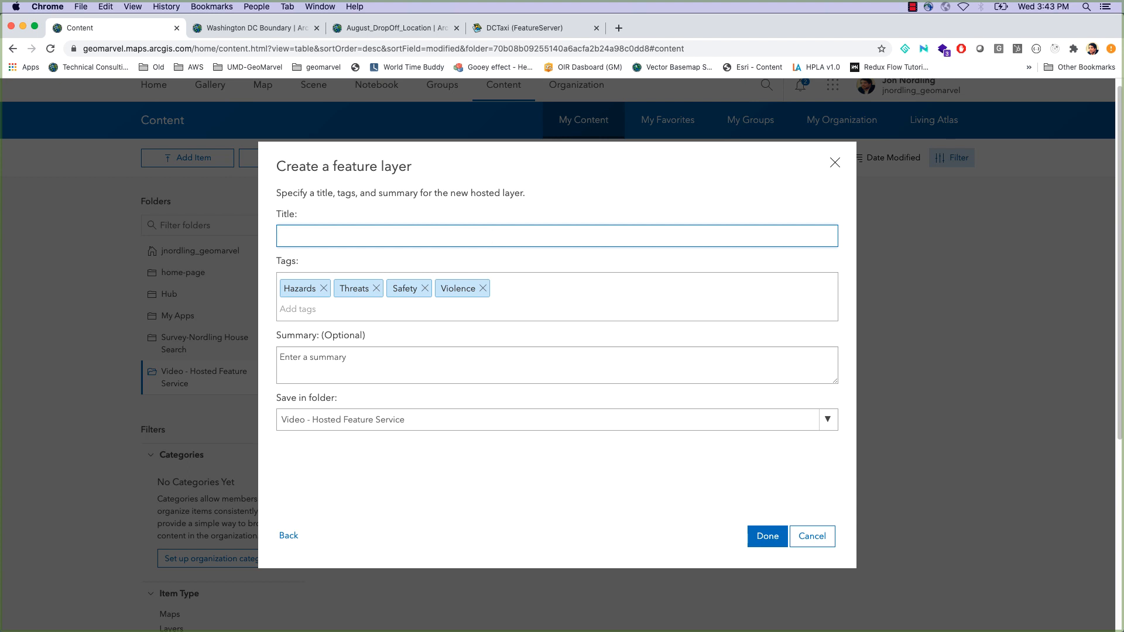
pyautogui.write('Hazard Alert Layer')
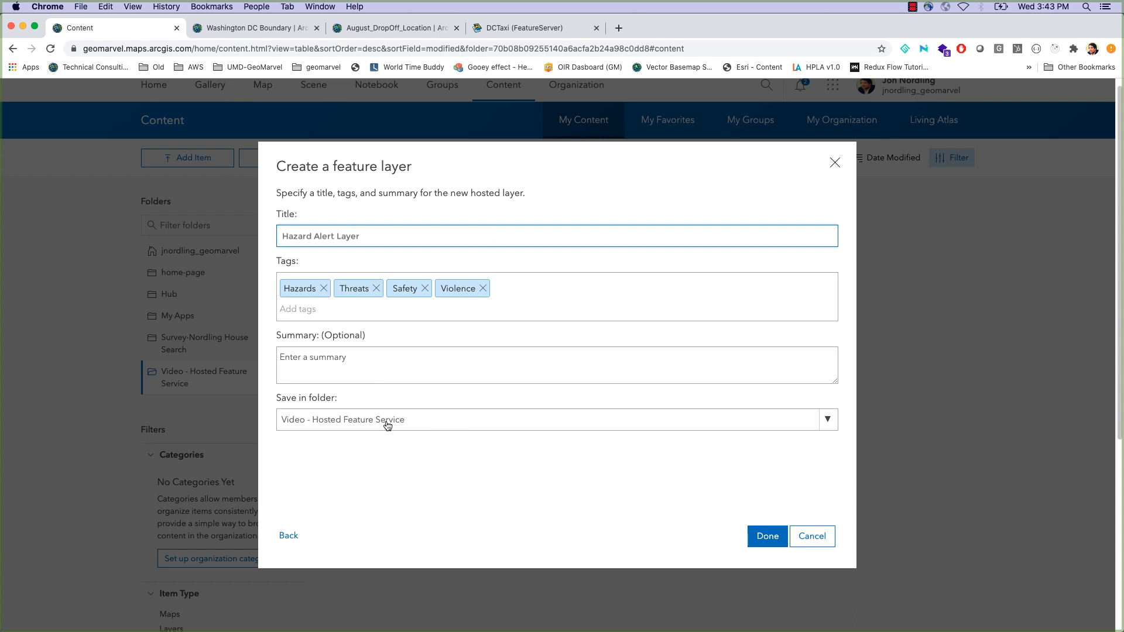
pyautogui.click(766, 536)
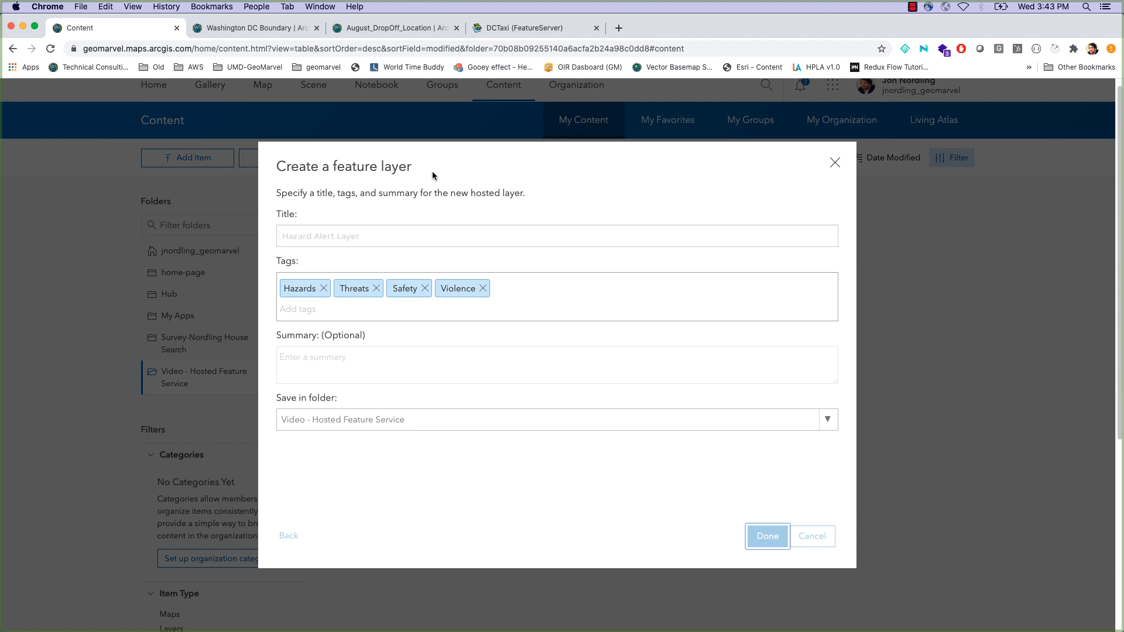
pyautogui.moveTo(604, 257)
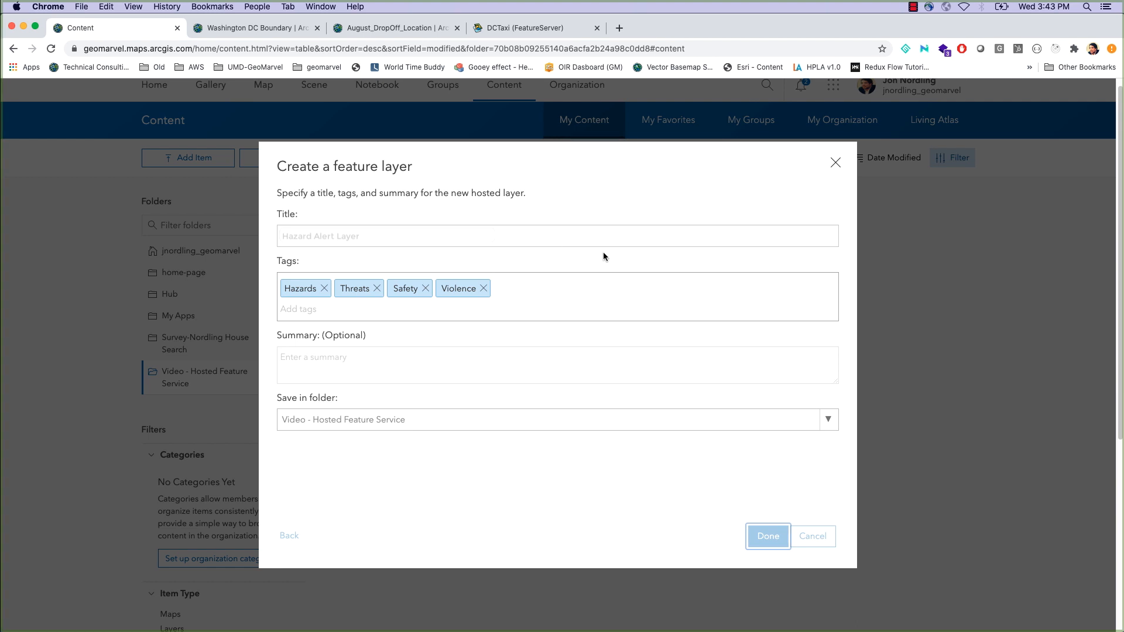
pyautogui.moveTo(620, 219)
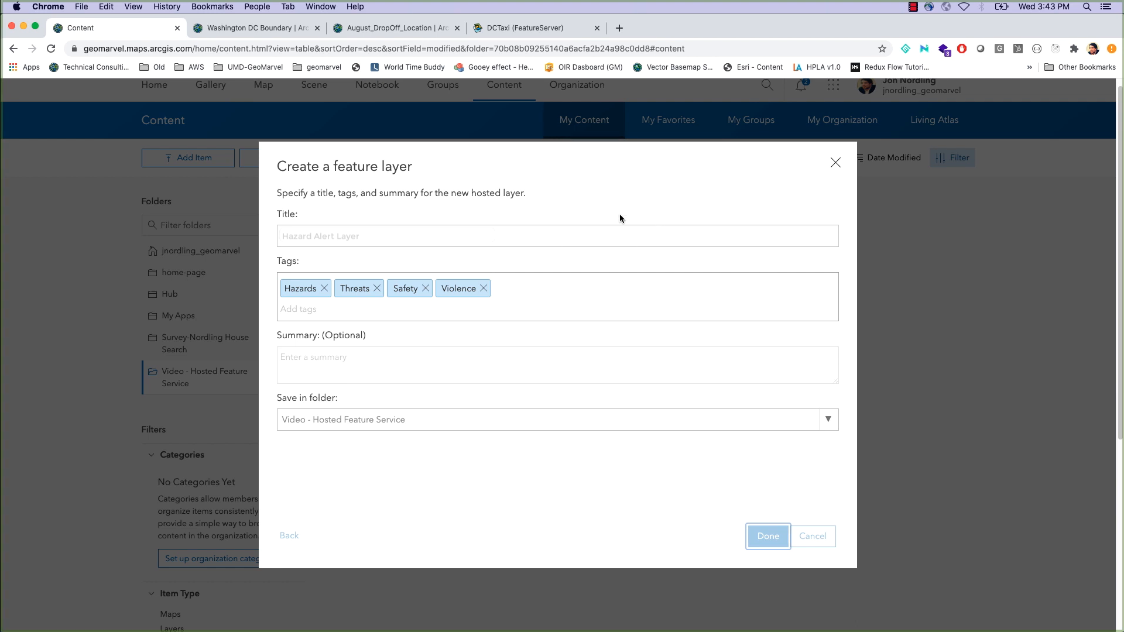
pyautogui.moveTo(496, 228)
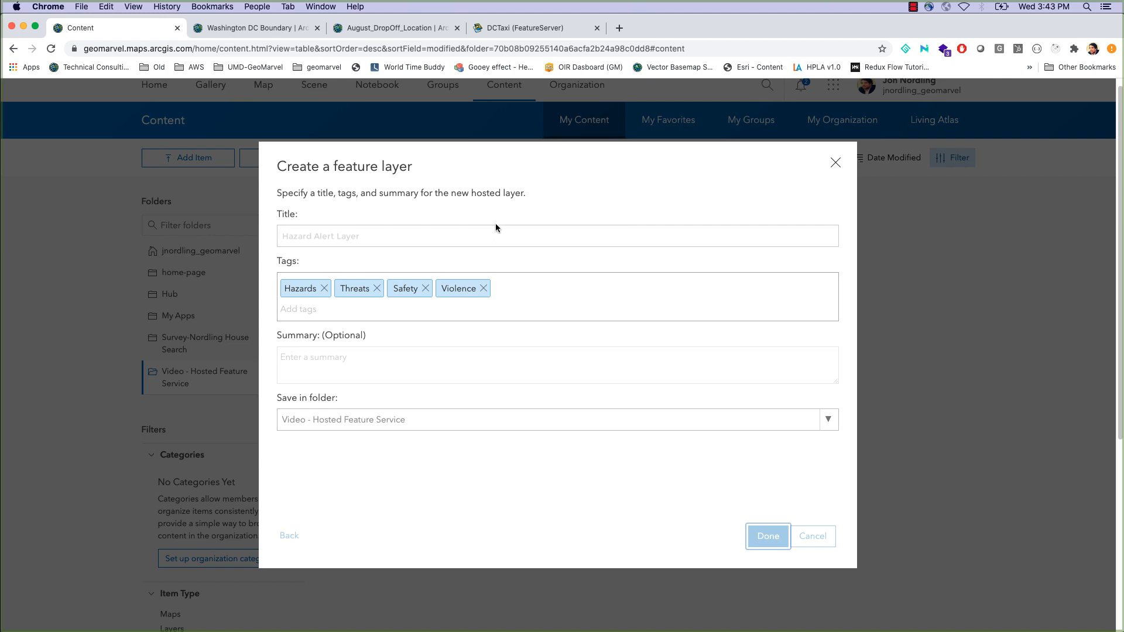
pyautogui.click(768, 536)
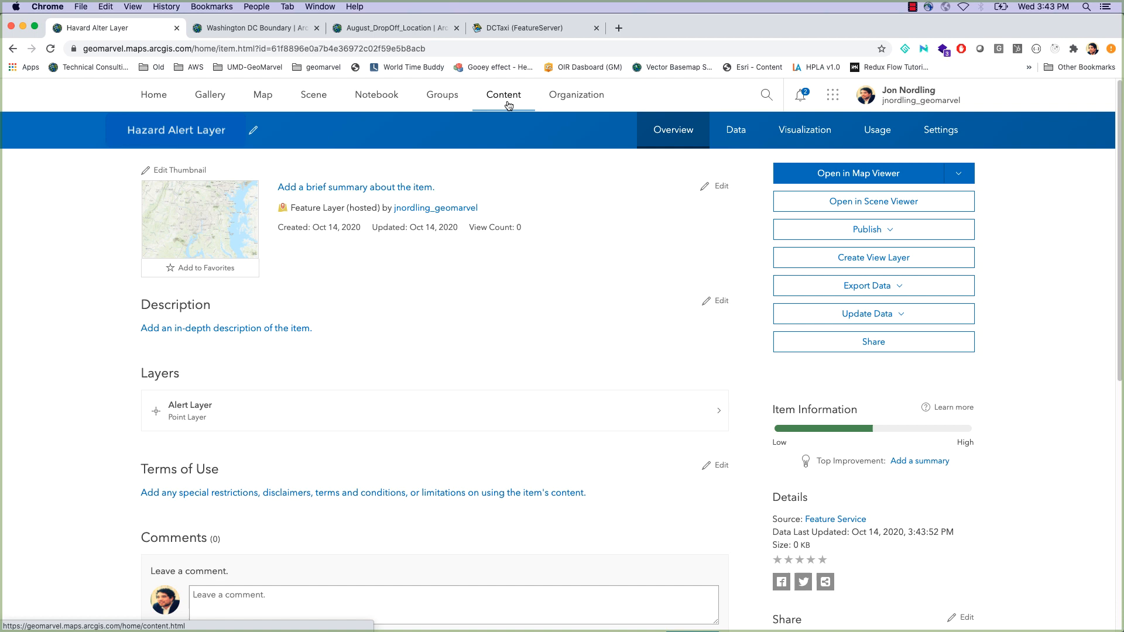
# Start another feature layer, reviewing existing layers, then choose the From URL option
pyautogui.click(503, 94)
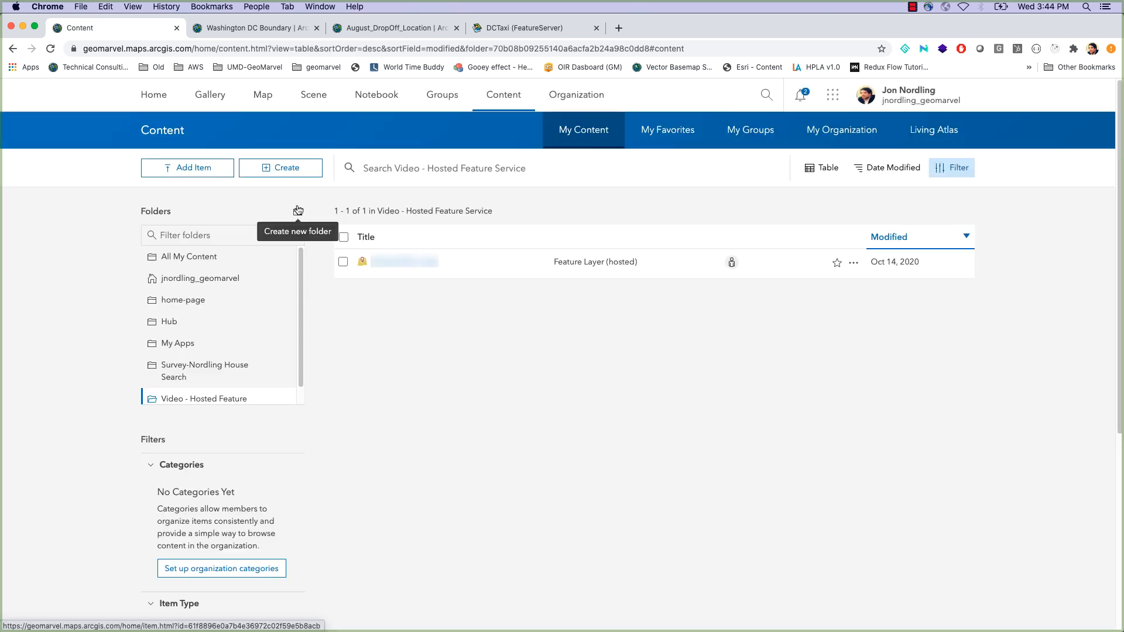
pyautogui.click(280, 168)
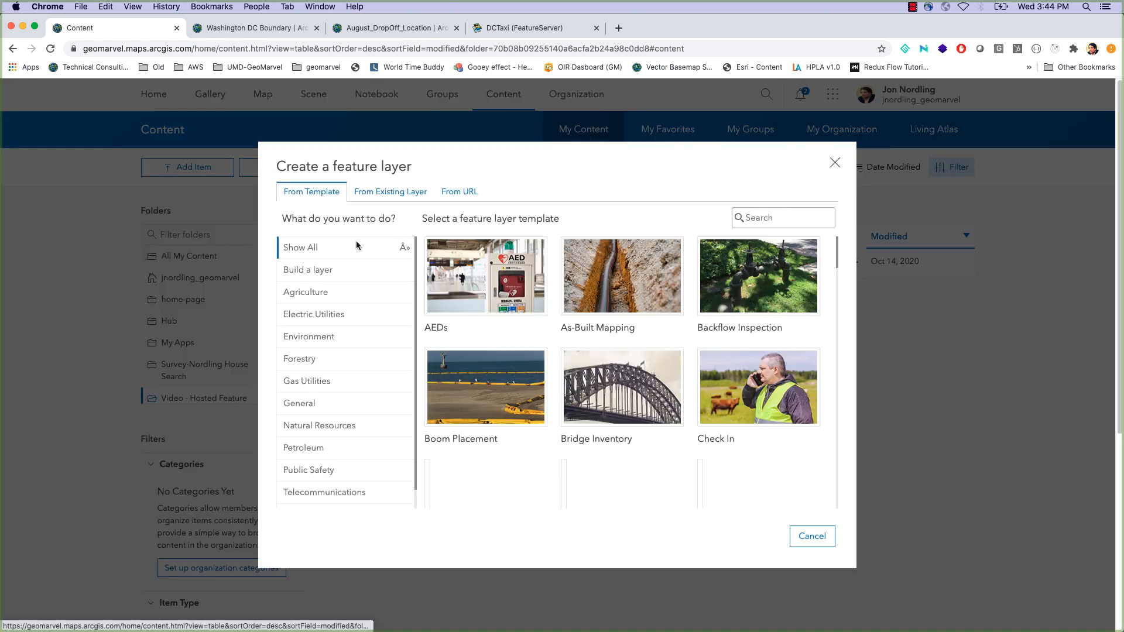
pyautogui.click(390, 191)
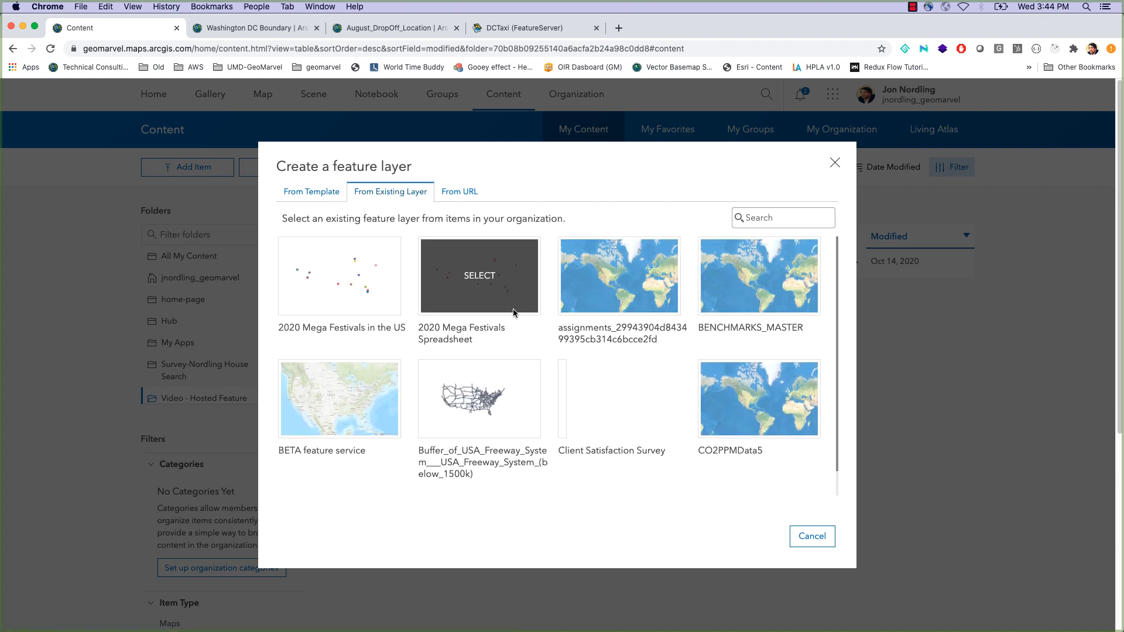
pyautogui.scroll(-3)
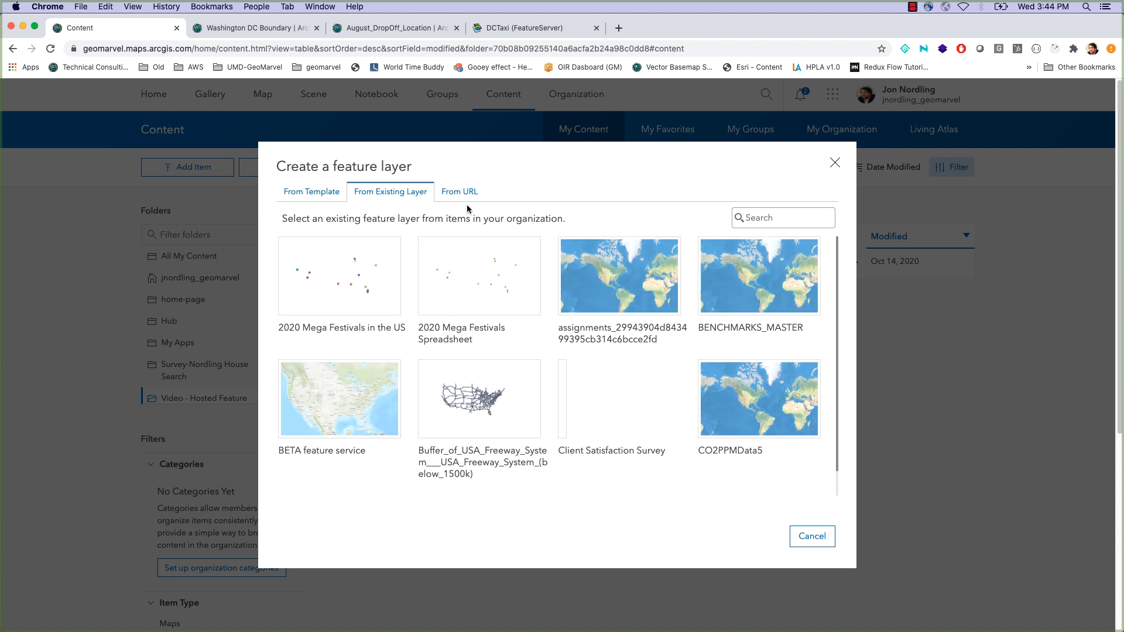
pyautogui.click(459, 190)
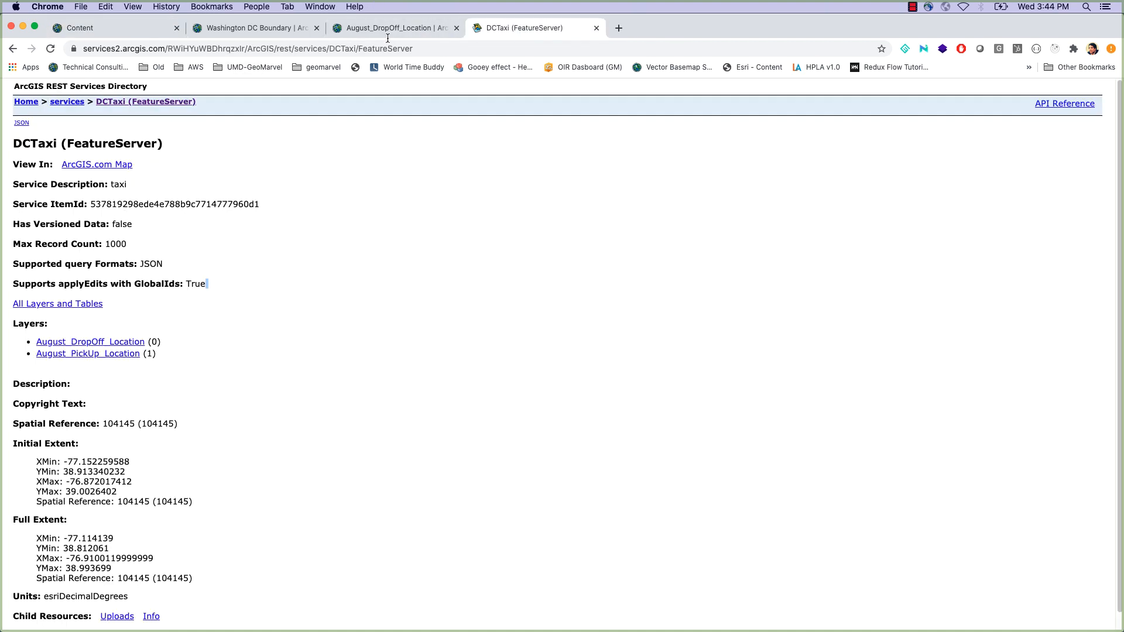
pyautogui.moveTo(108, 354)
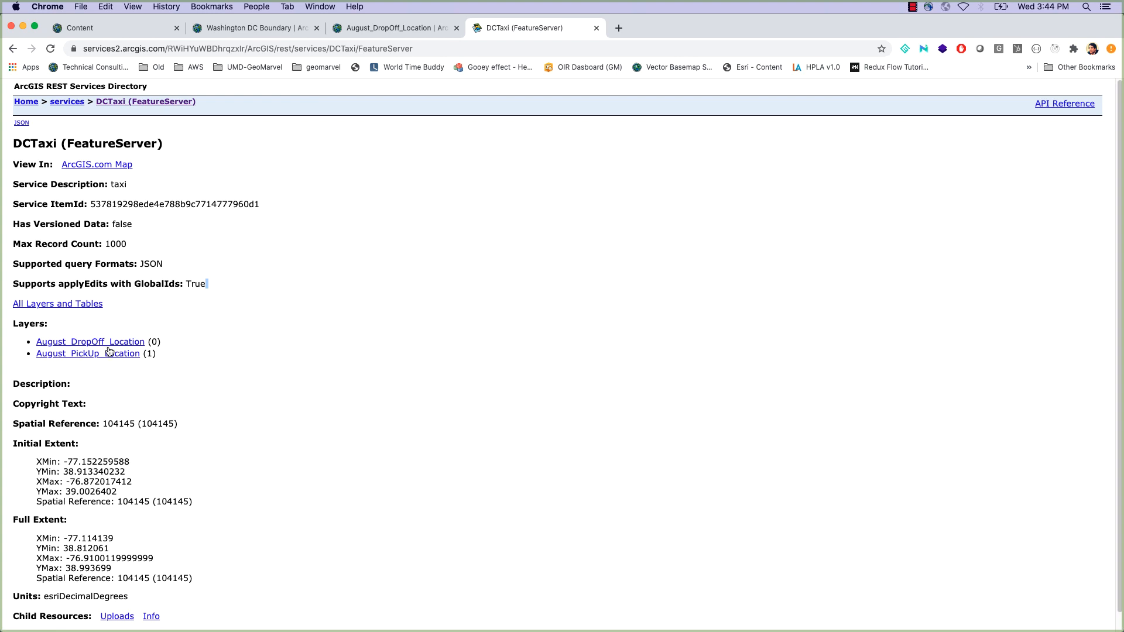
# Enter the DCTaxi FeatureServer URL and load its two August taxi layers
pyautogui.click(441, 48)
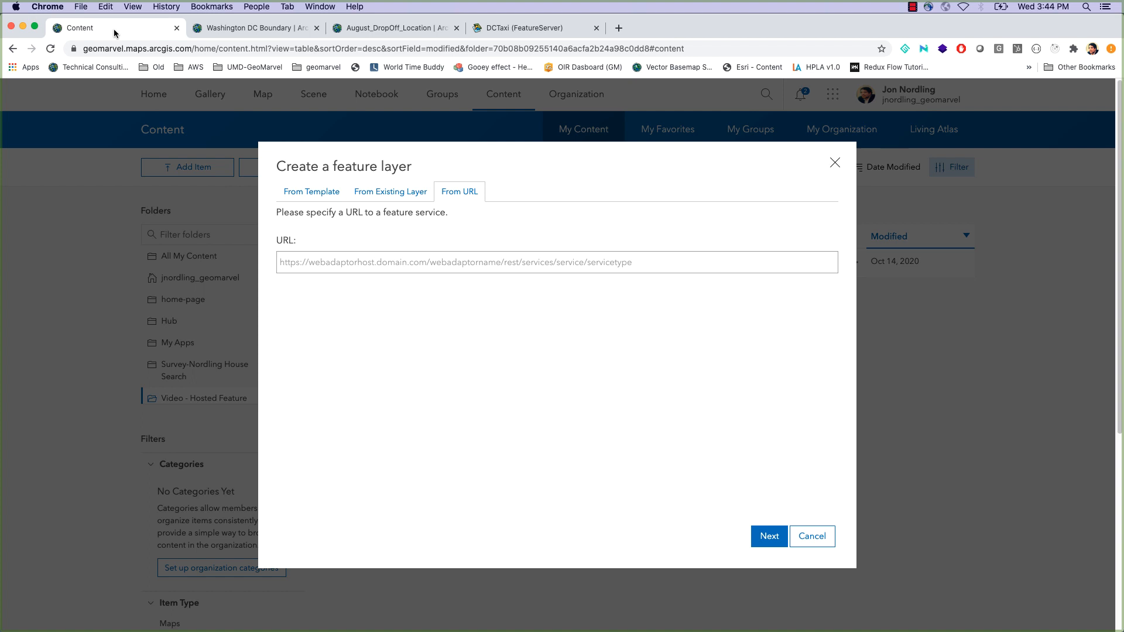
pyautogui.write('https://services2.arcgis.com/RWiHYuWBDhrqzxlr/ArcGIS/rest/services/DCTaxi/FeatureServer')
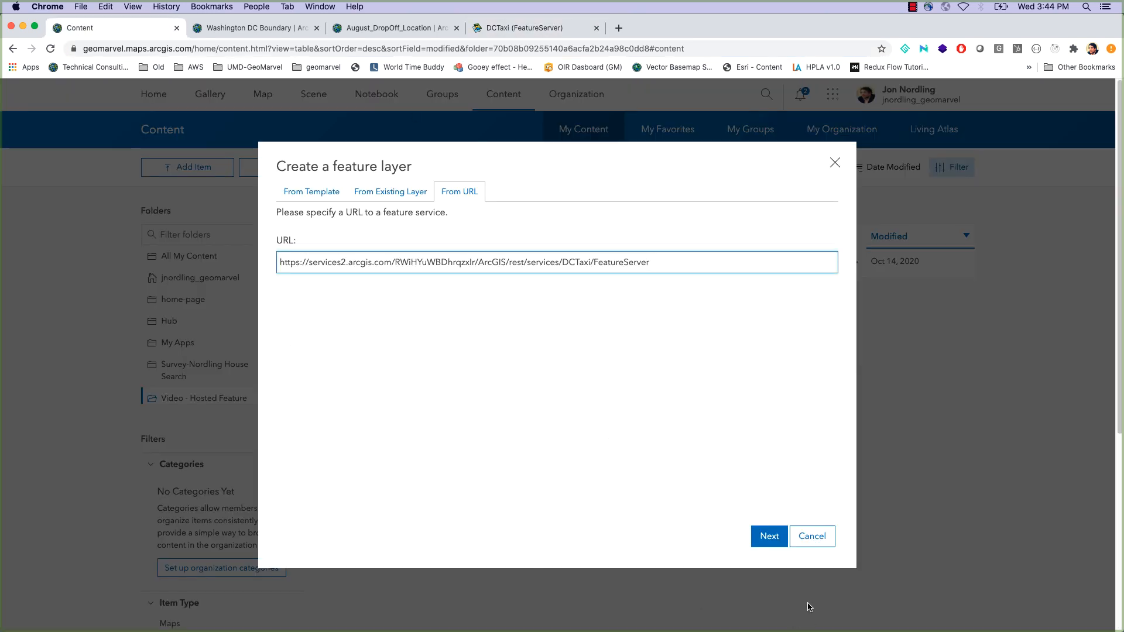
pyautogui.click(768, 536)
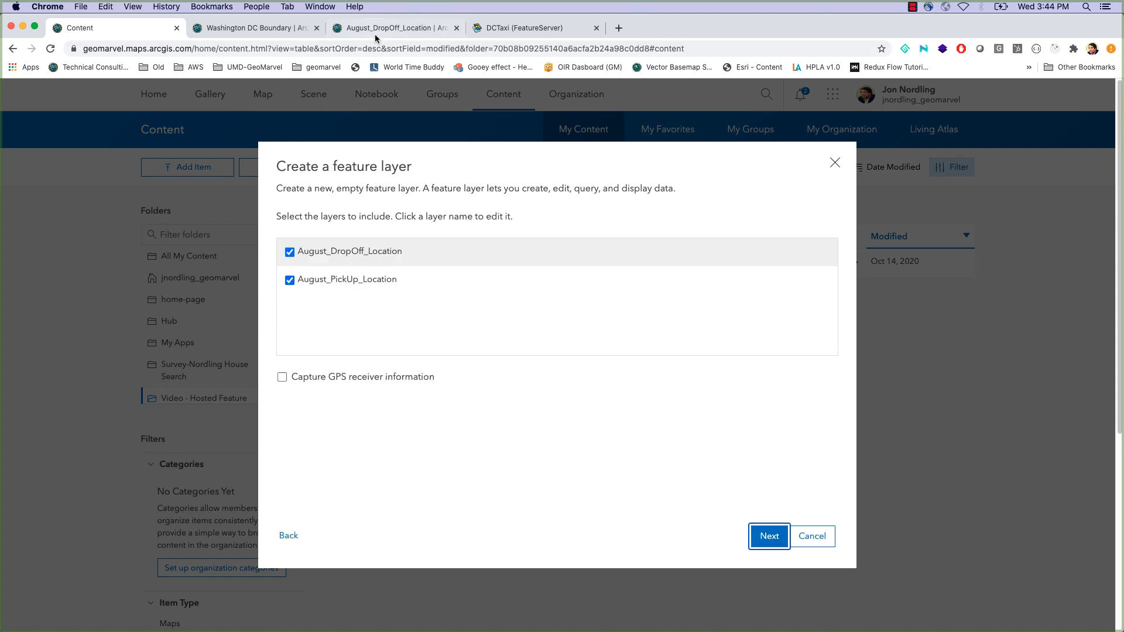
# Rename the layers DropOff Location and PickUp Location and keep the map extent
pyautogui.click(392, 28)
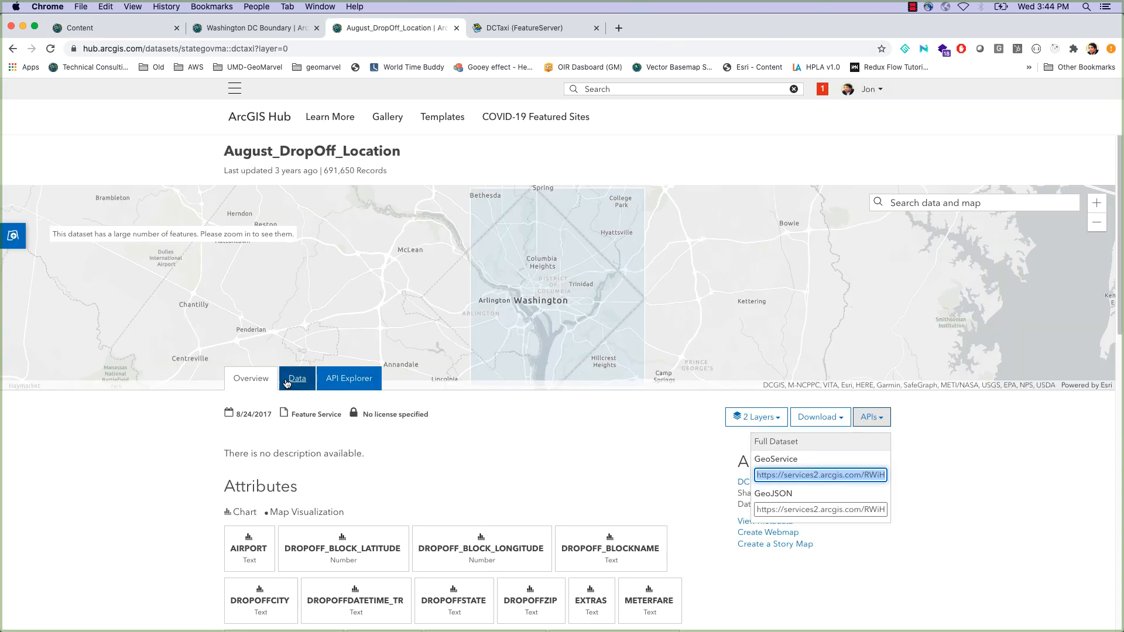
pyautogui.click(296, 378)
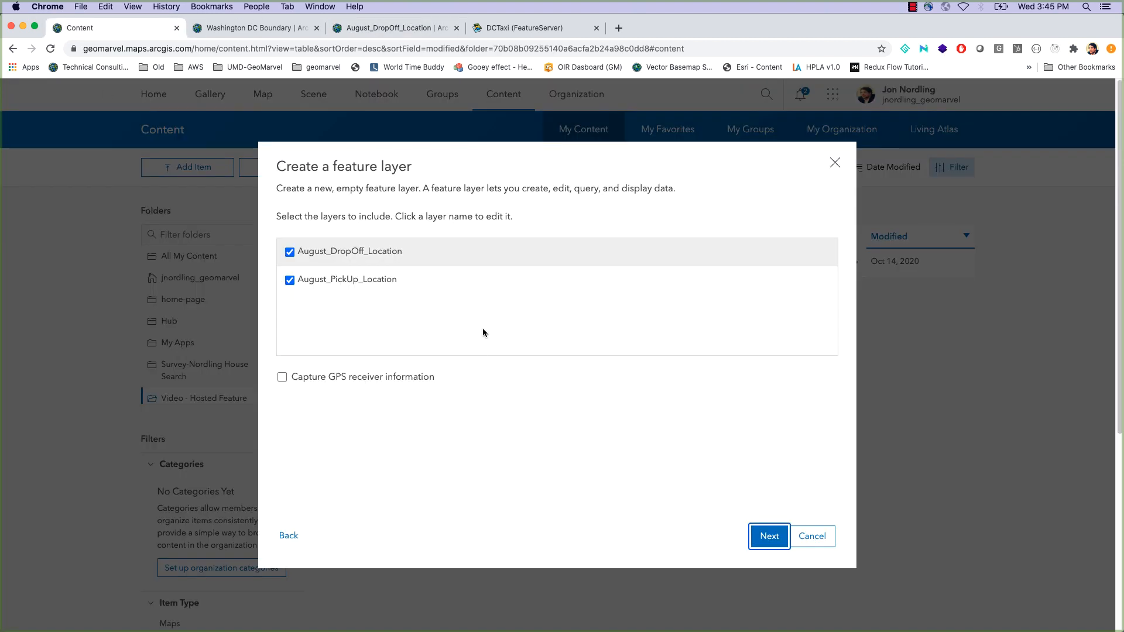
pyautogui.click(349, 250)
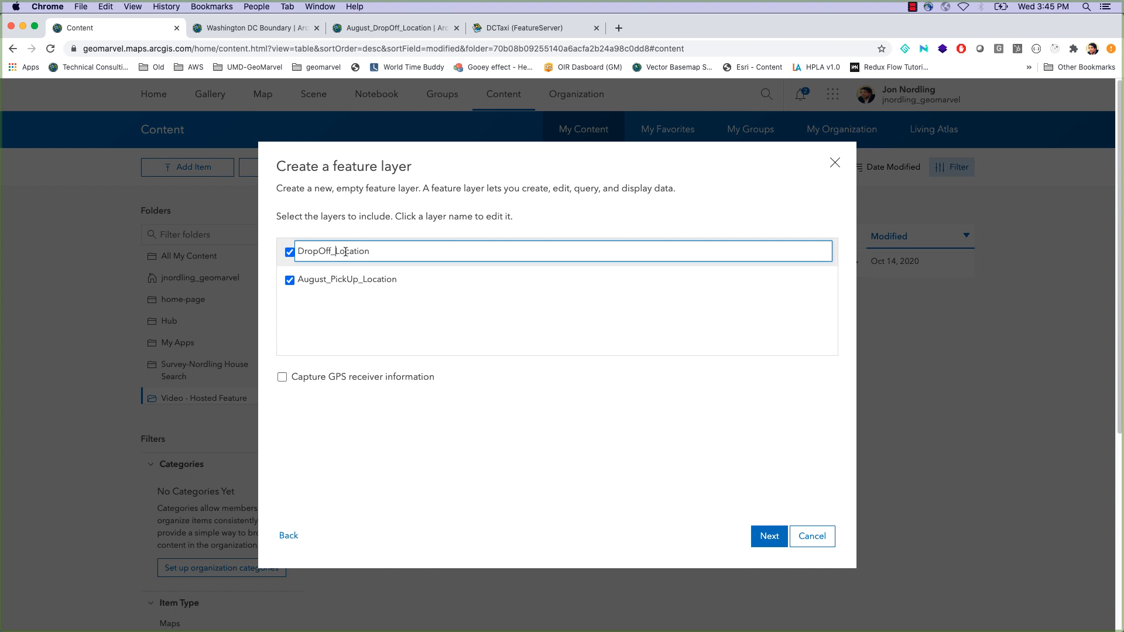
pyautogui.click(345, 278)
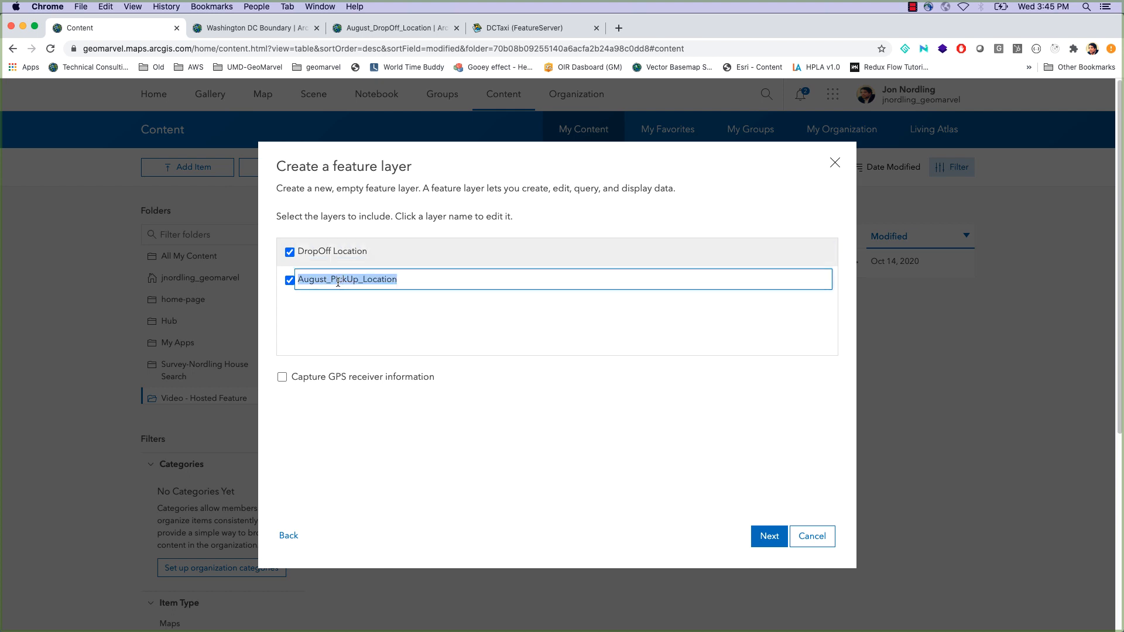
pyautogui.write('PickUp_Location')
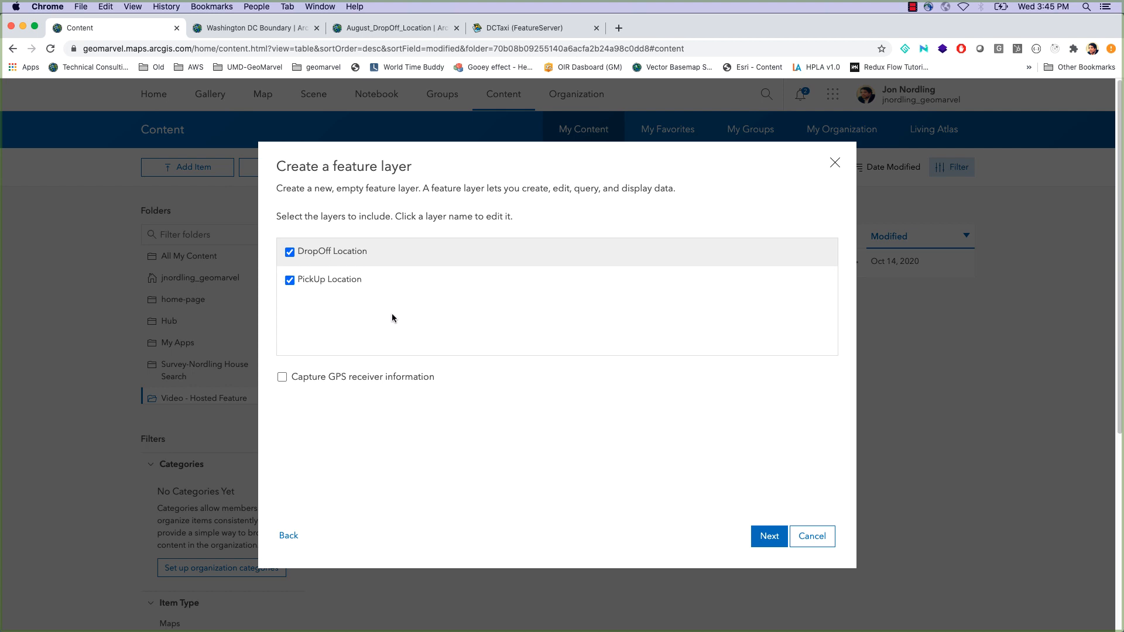
pyautogui.click(768, 536)
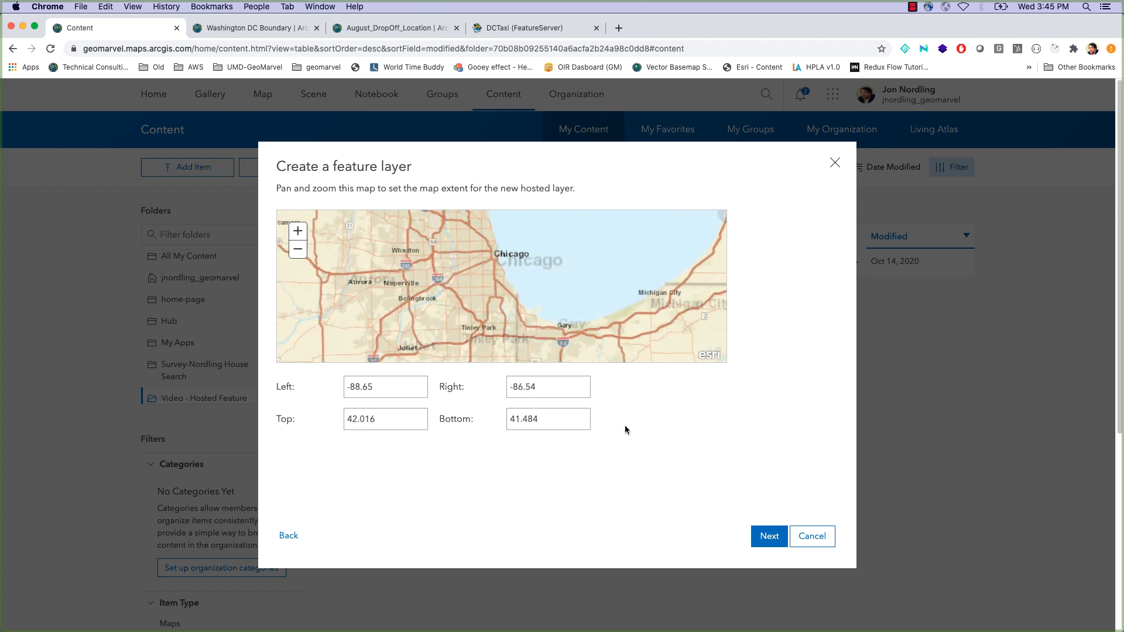
pyautogui.click(768, 536)
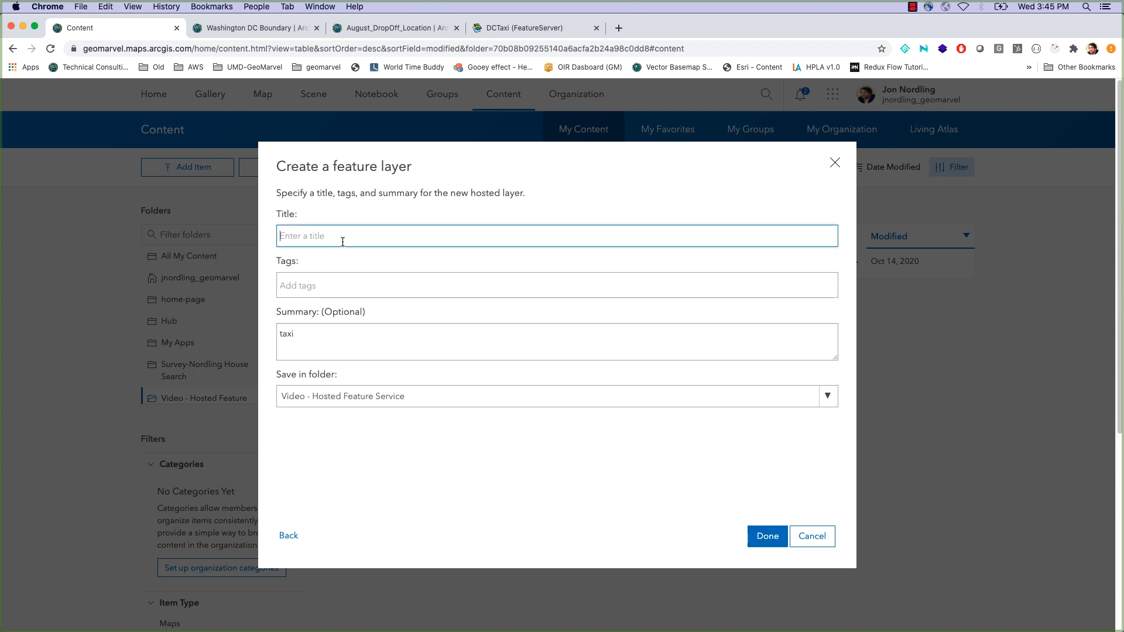
# Title the item Taxi Location New, tag it Taxi, and create the hosted layer
pyautogui.write('Taxi Loca')
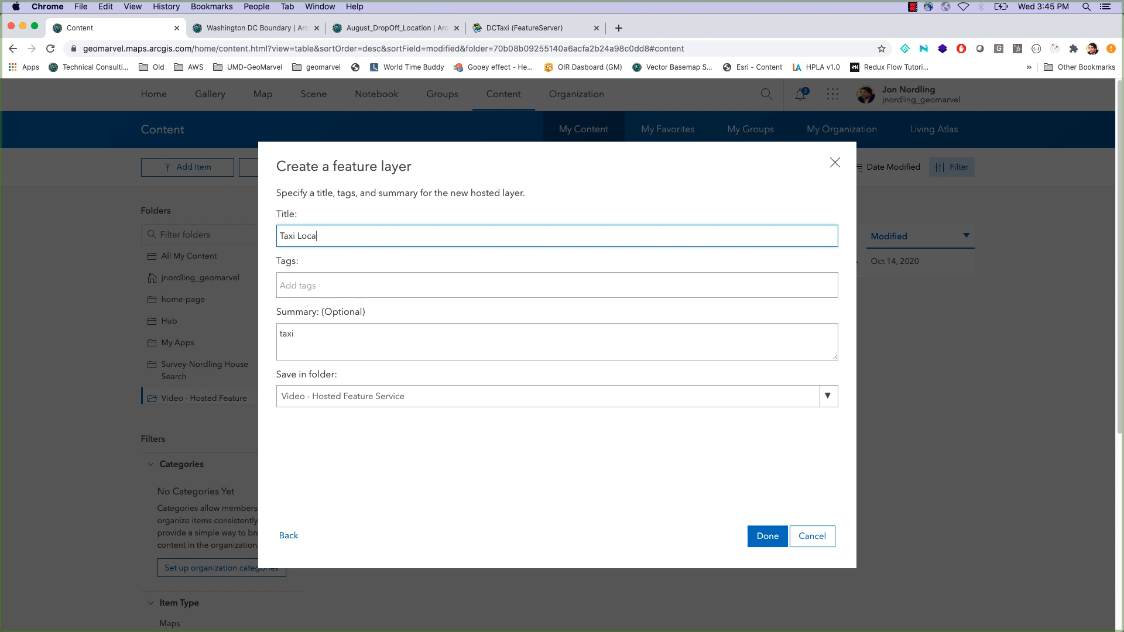
pyautogui.write('tion New')
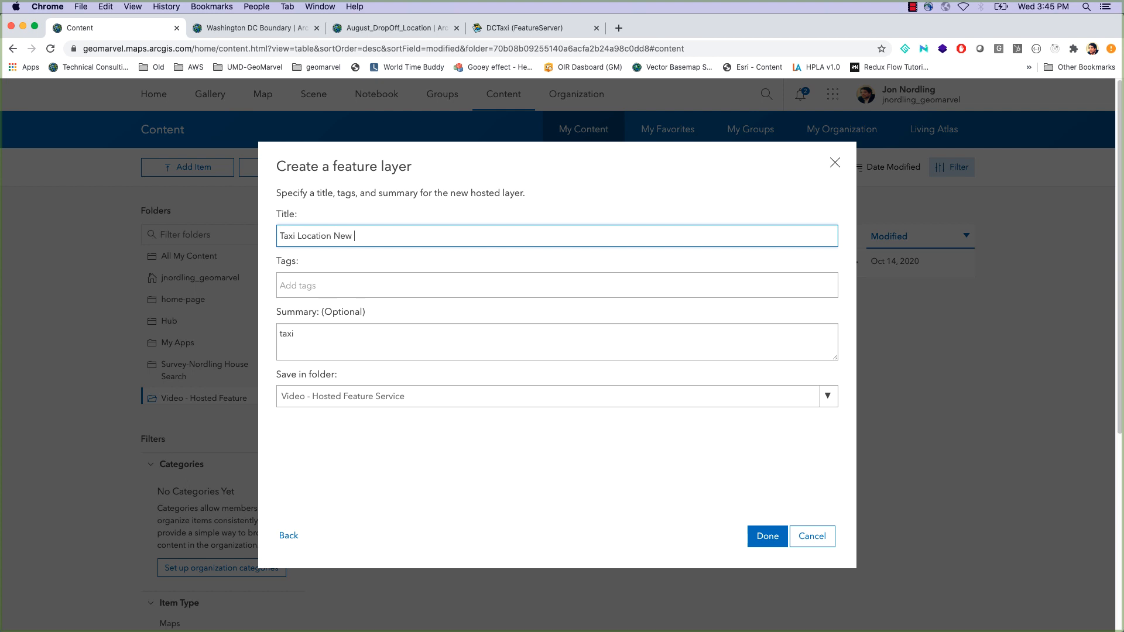
pyautogui.doubleClick(286, 235)
pyautogui.write('Taxi')
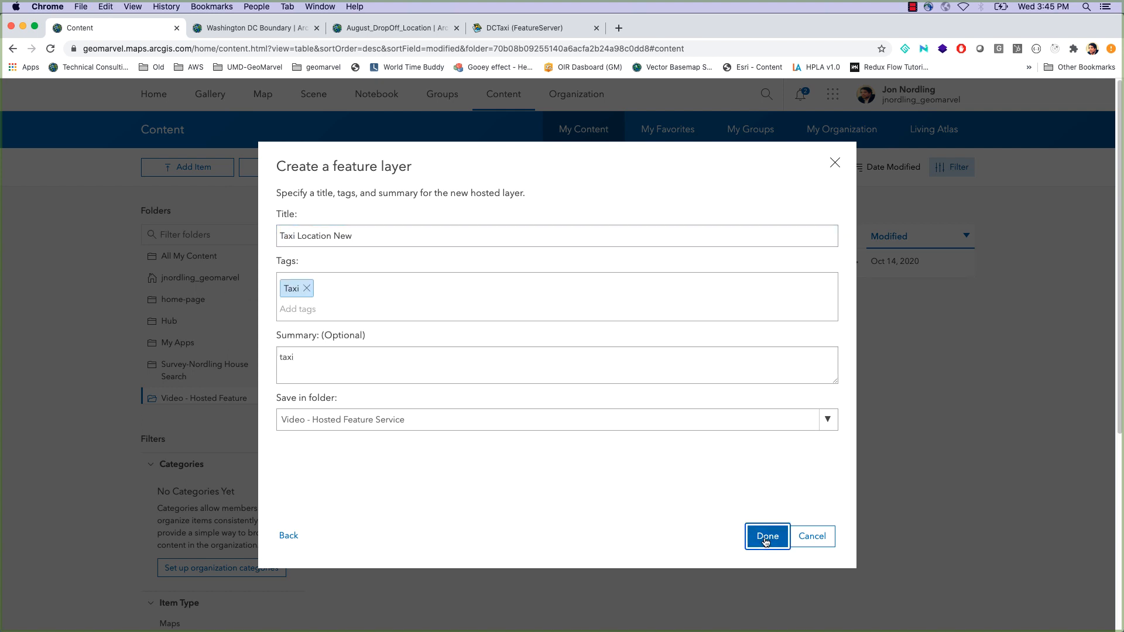
pyautogui.click(766, 536)
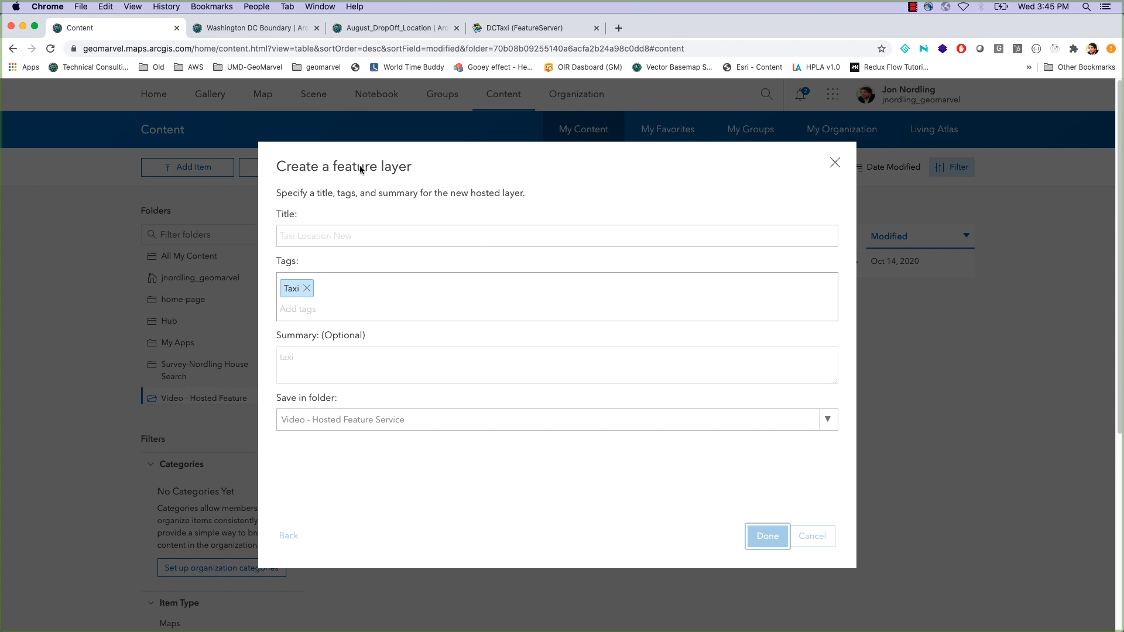
pyautogui.moveTo(672, 295)
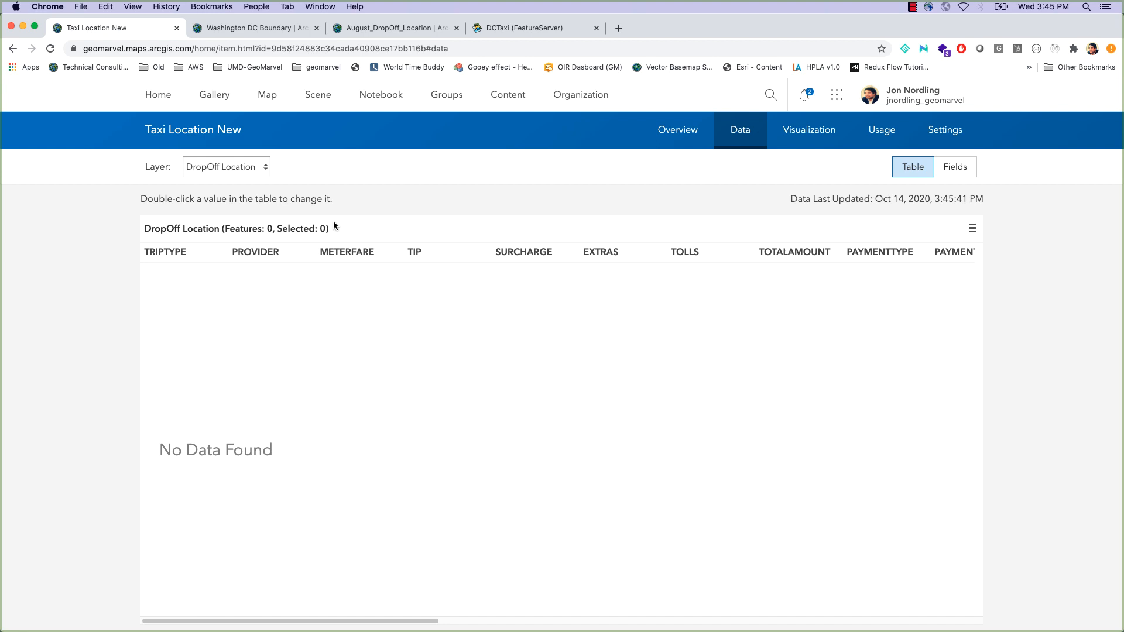
pyautogui.moveTo(276, 194)
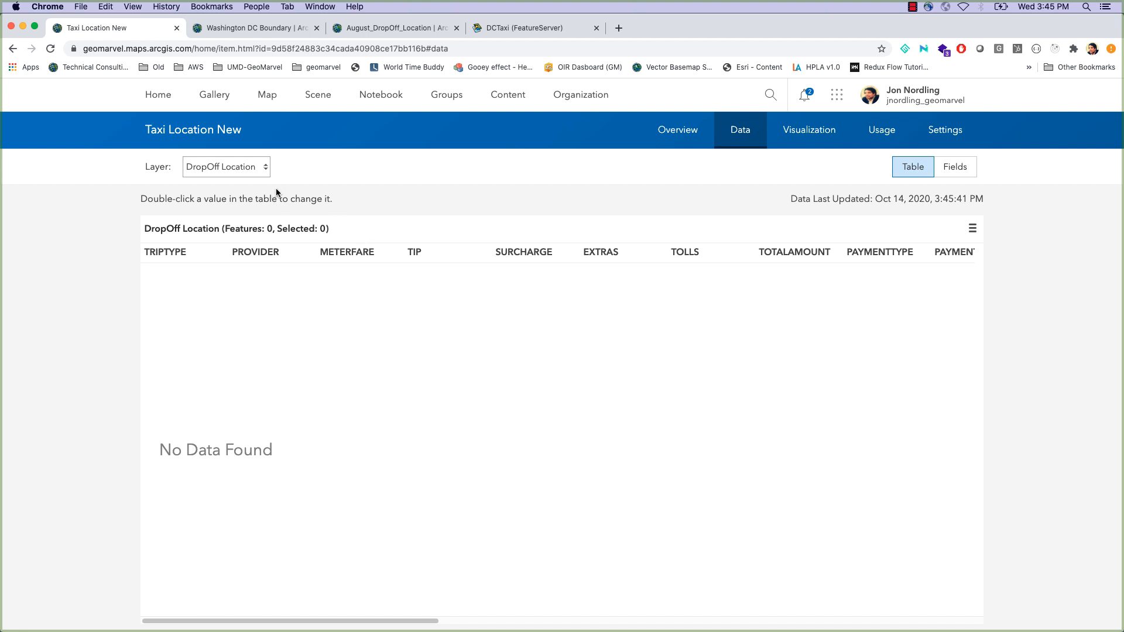
pyautogui.moveTo(419, 161)
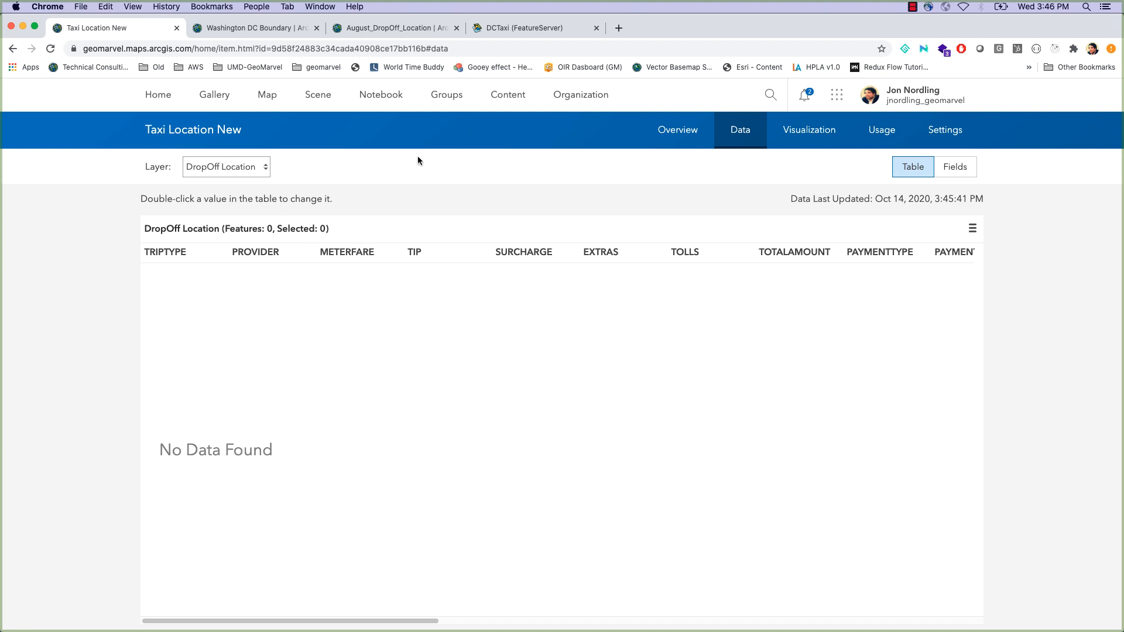
# Start a new feature layer built from scratch and pick the Polygons template
pyautogui.click(507, 94)
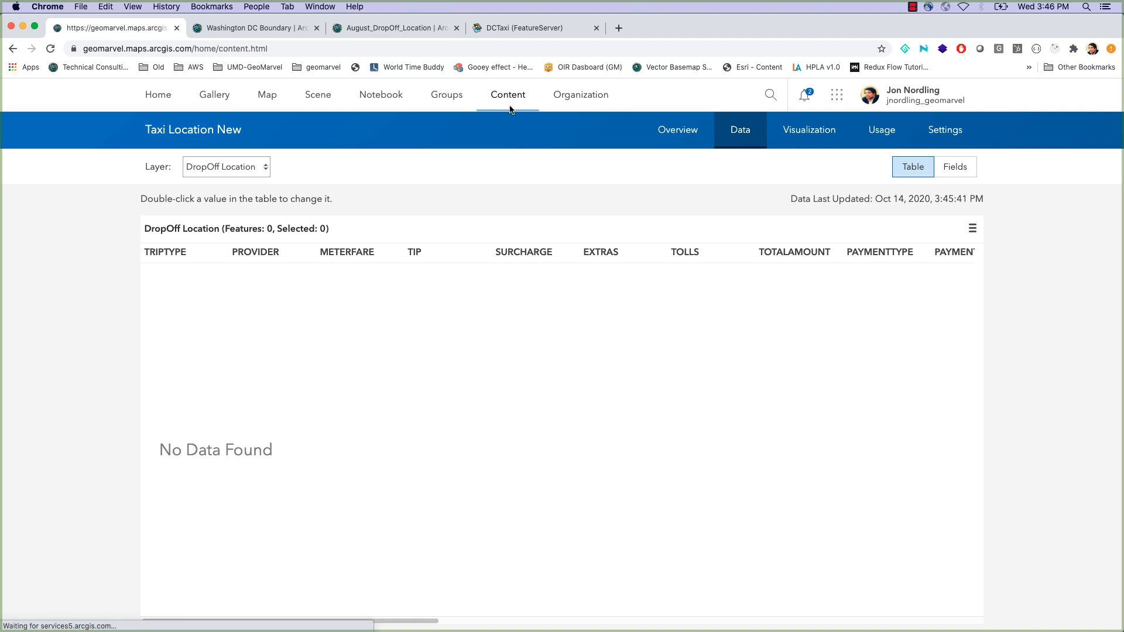
pyautogui.click(507, 94)
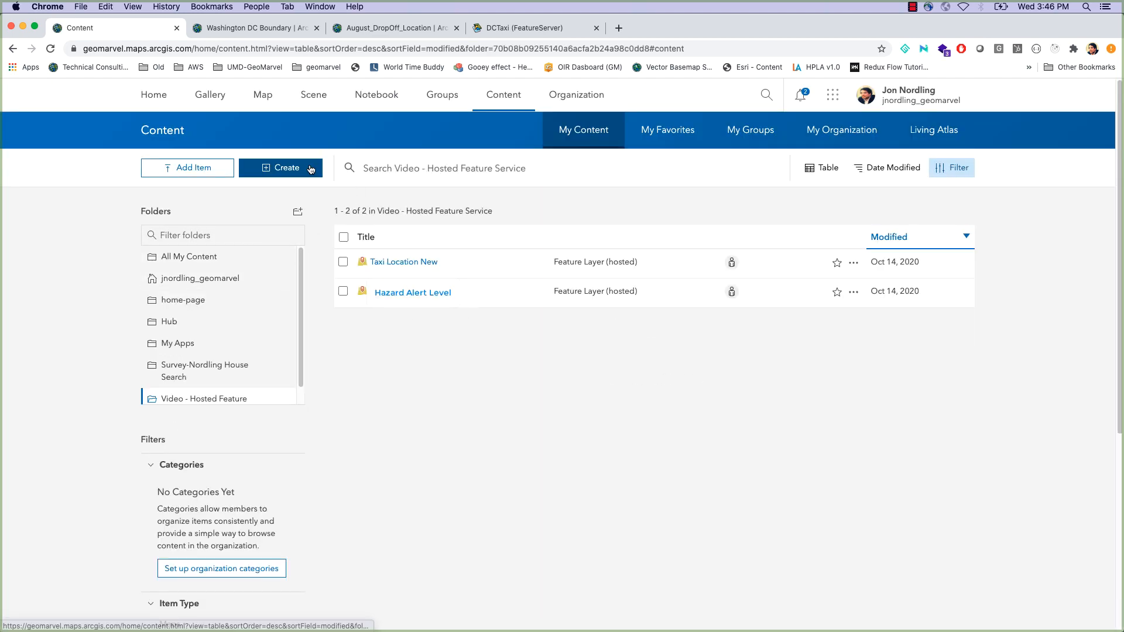
pyautogui.click(280, 167)
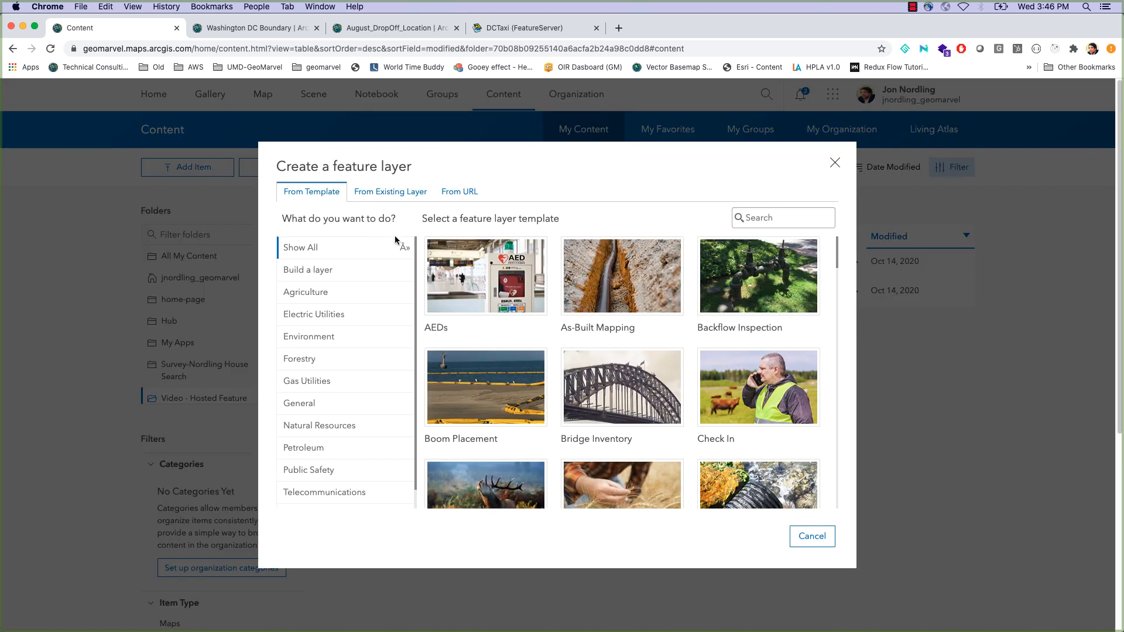
pyautogui.moveTo(308, 271)
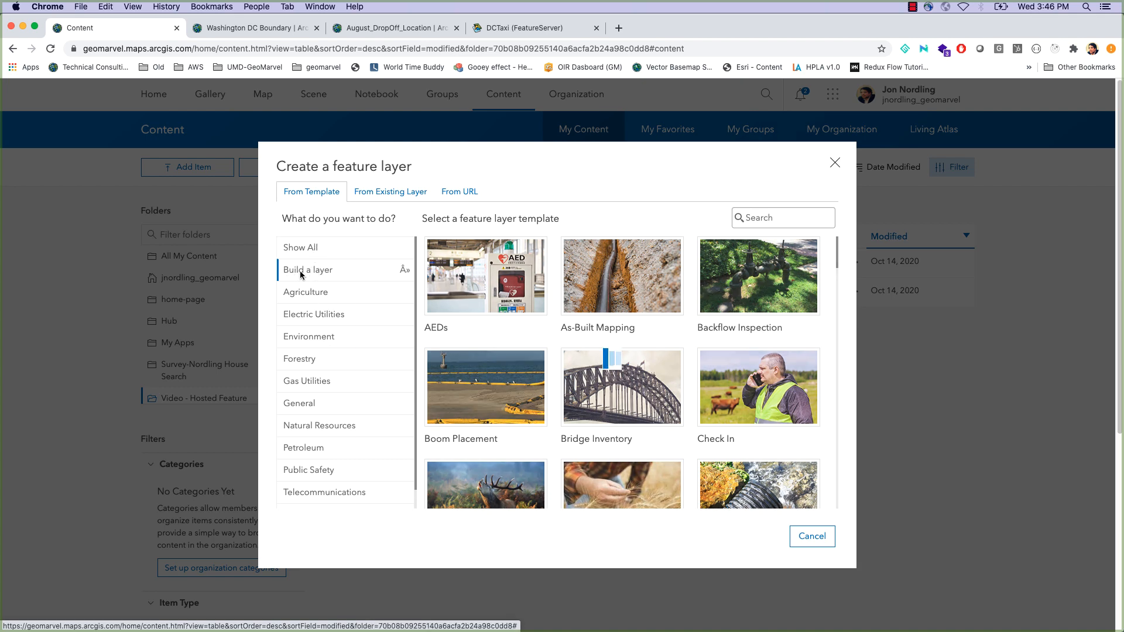
pyautogui.click(307, 269)
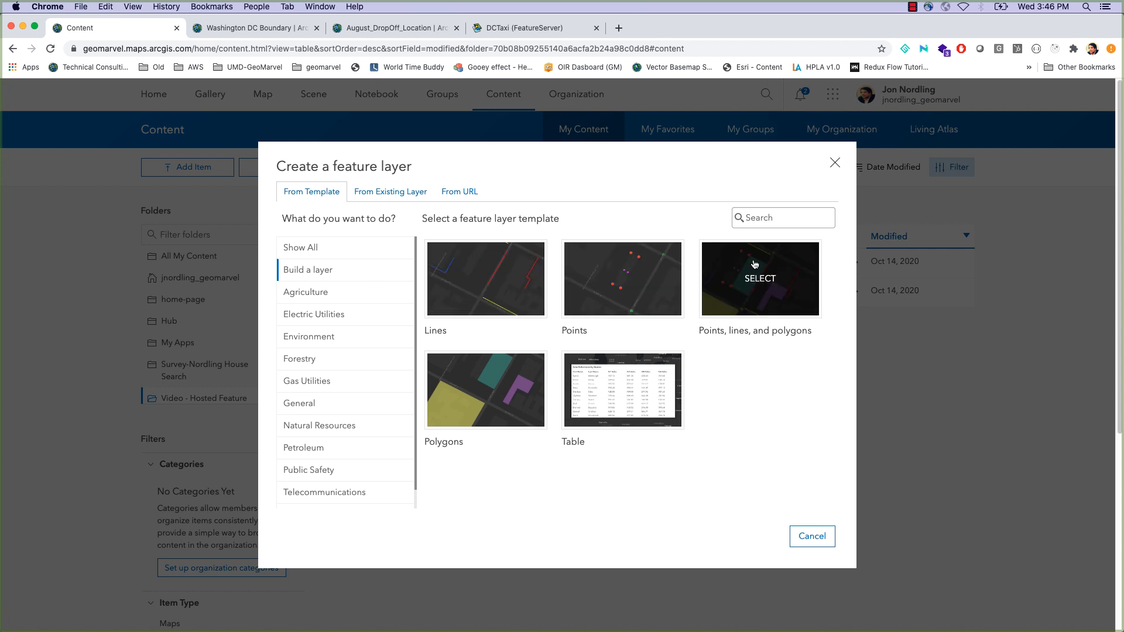
pyautogui.moveTo(745, 299)
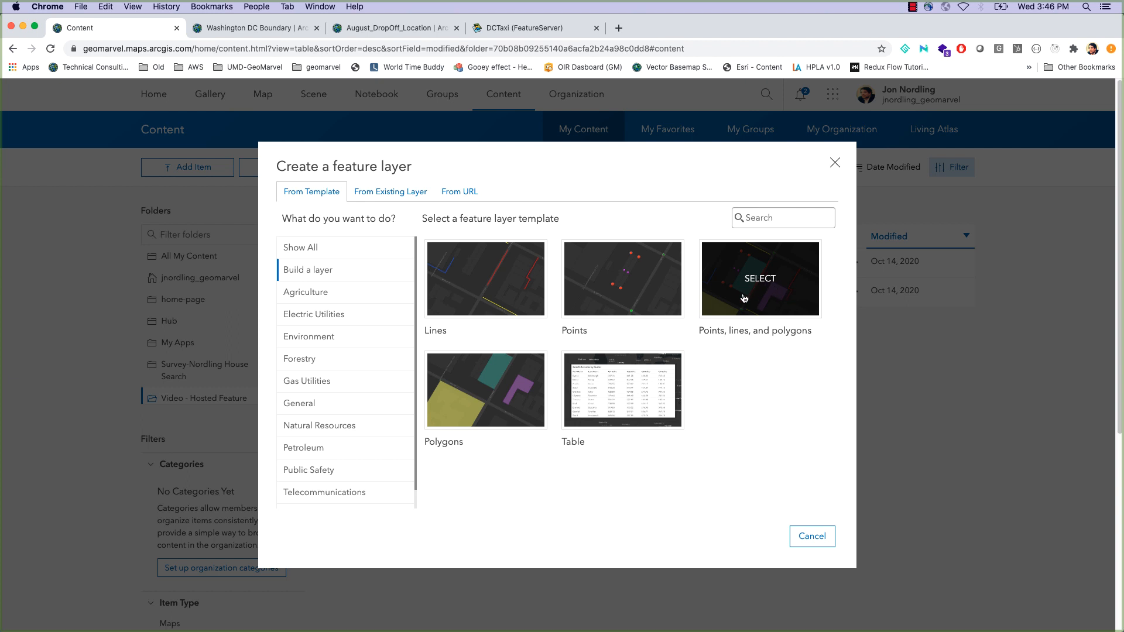
pyautogui.moveTo(748, 333)
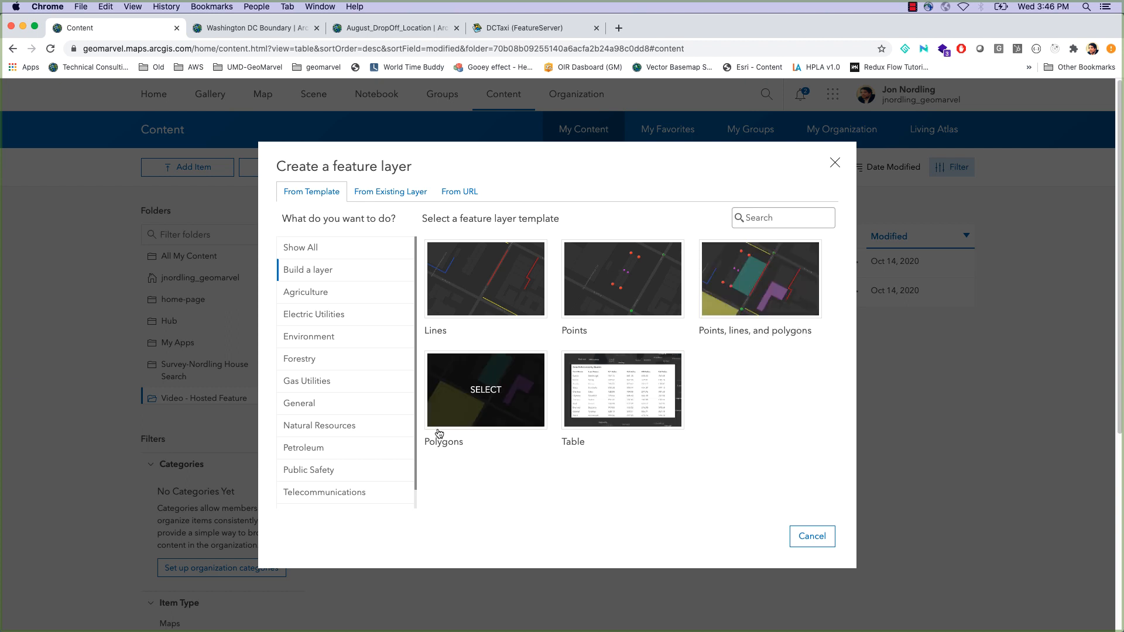
pyautogui.moveTo(653, 434)
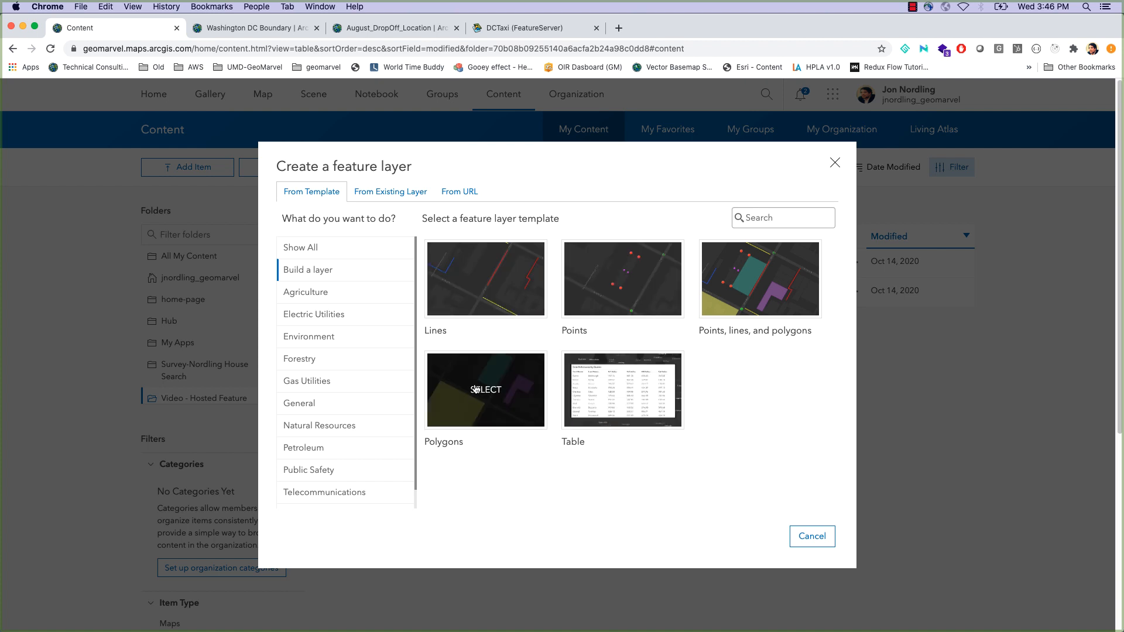
pyautogui.click(484, 390)
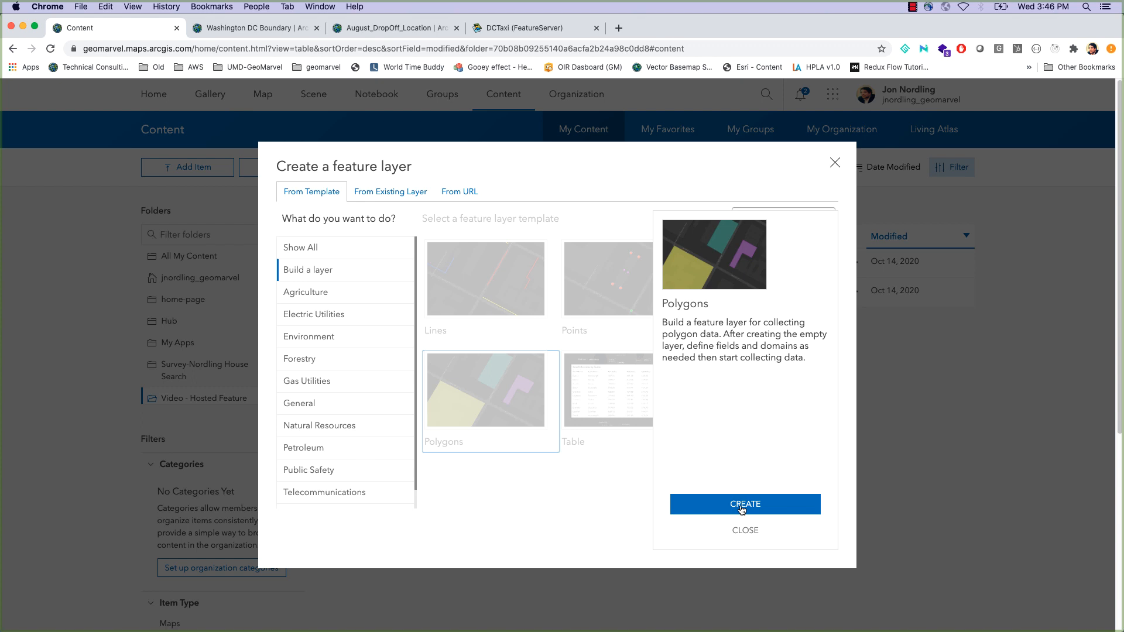
# Create from the Polygons template, naming the layer GeoMarvel Locations with the Washington extent
pyautogui.click(744, 503)
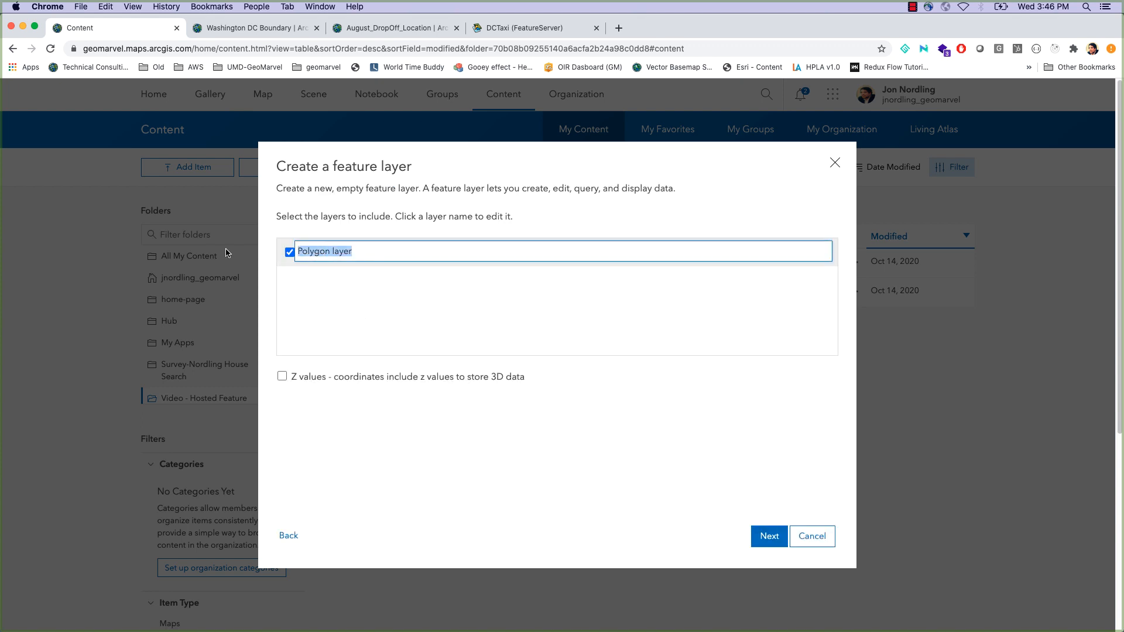
pyautogui.write('G')
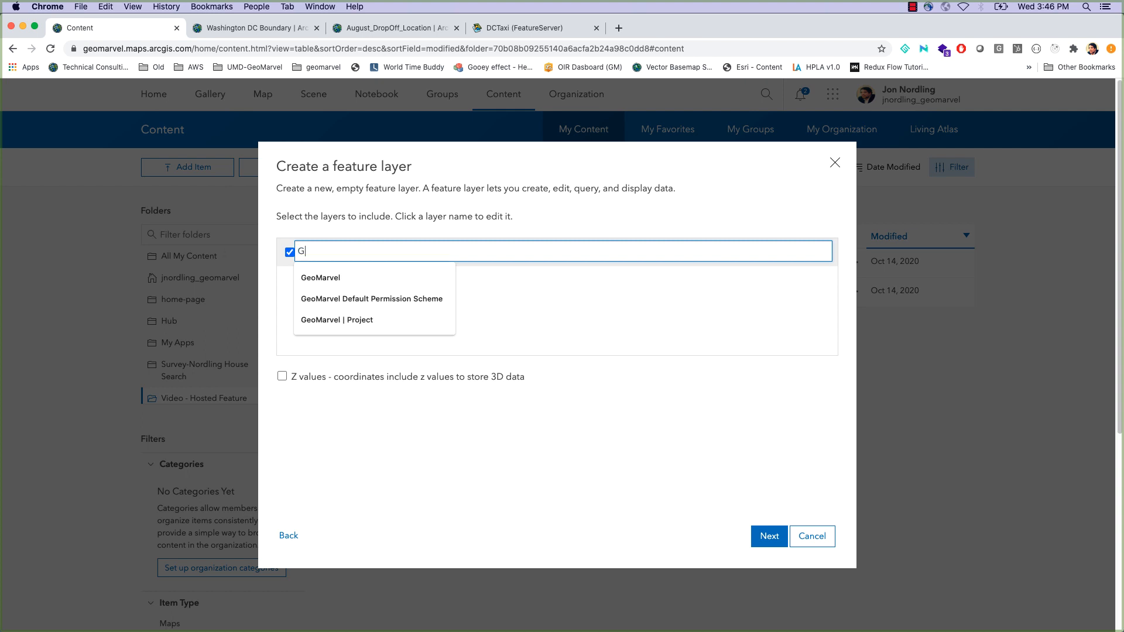
pyautogui.write('eoMarvel Locations')
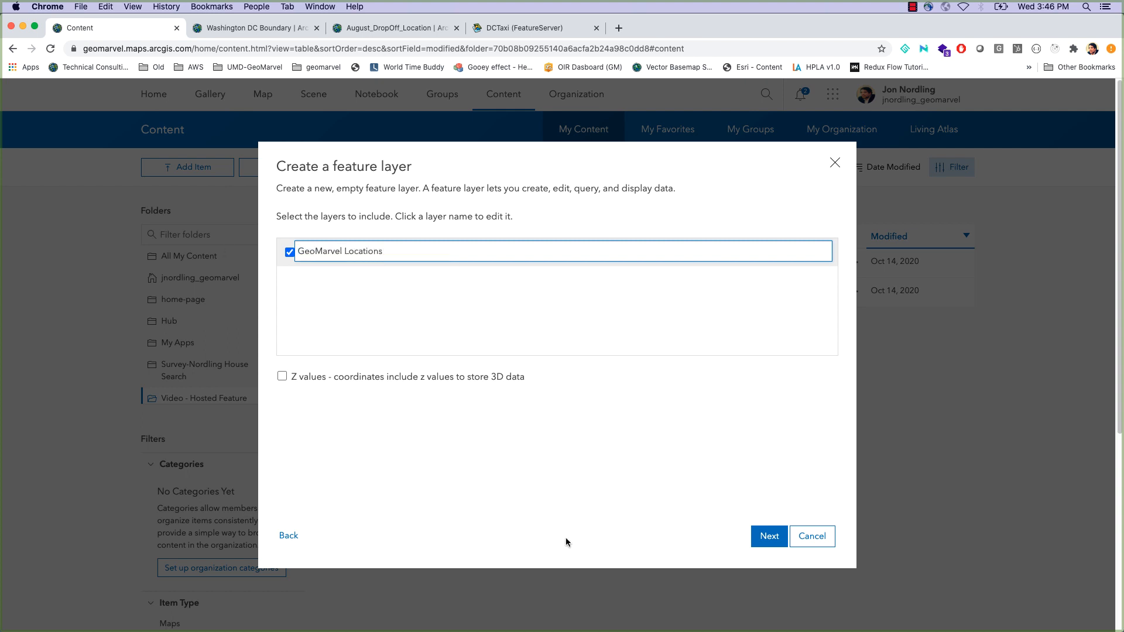
pyautogui.click(768, 536)
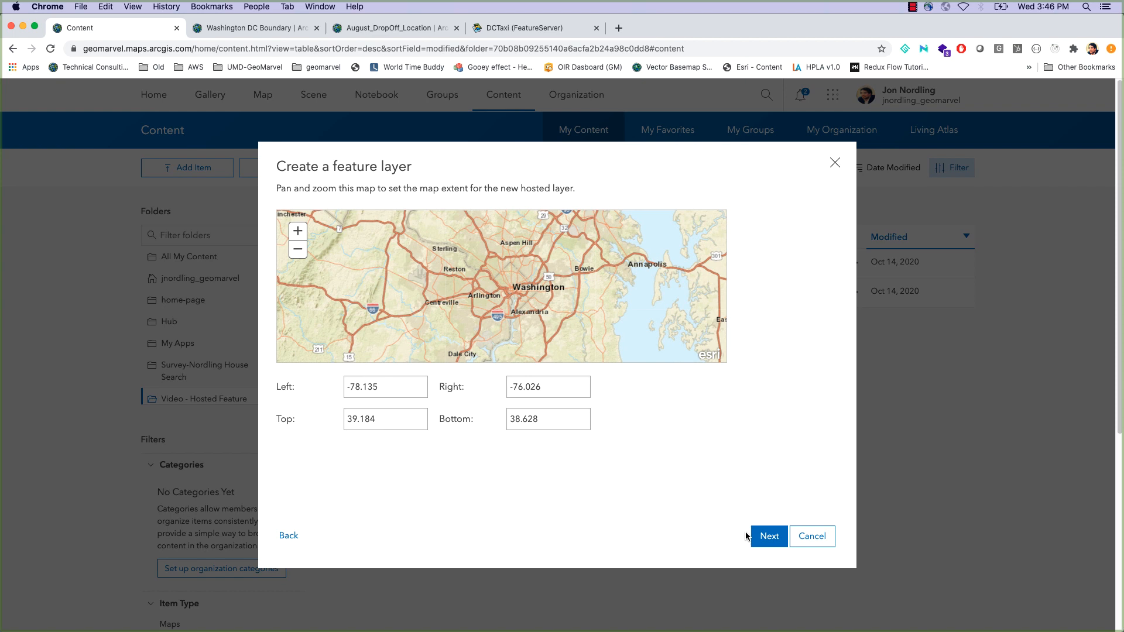
pyautogui.click(767, 536)
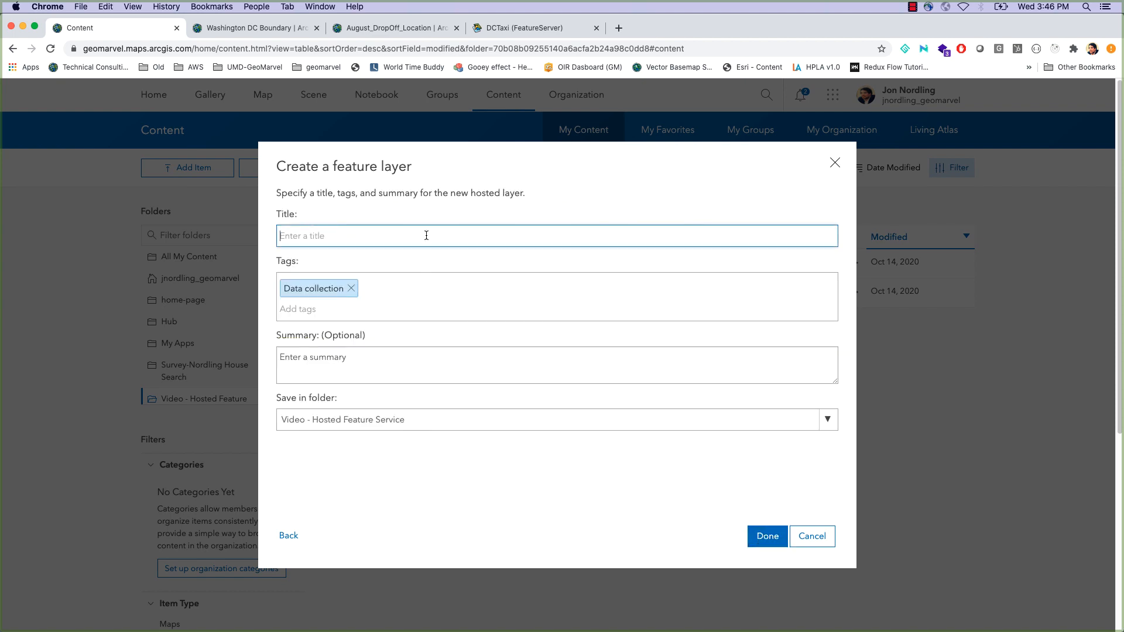
# Title the item GeoMarvelLocationsLayer and finish creating the hosted layer
pyautogui.write('GeoMarvel')
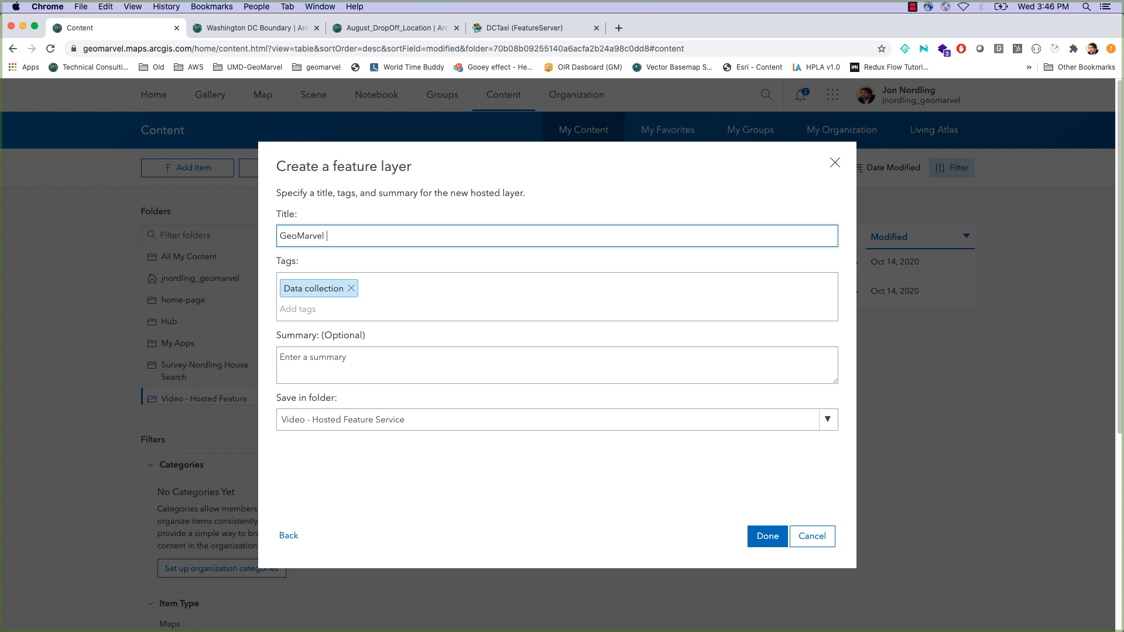
pyautogui.write('LocationsL')
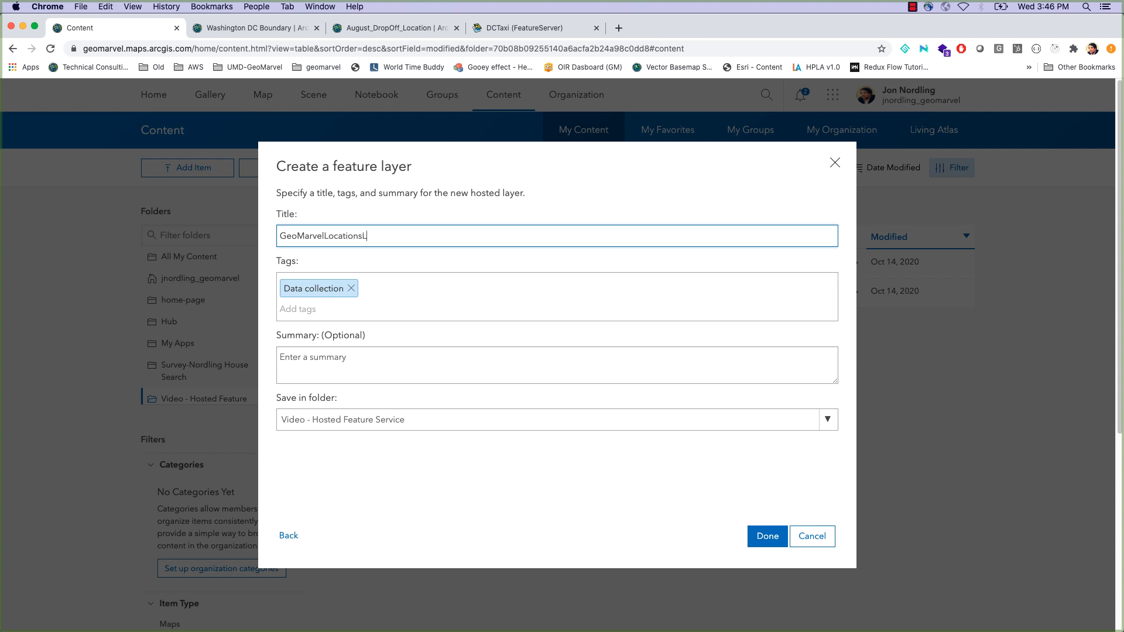
pyautogui.write('ayer')
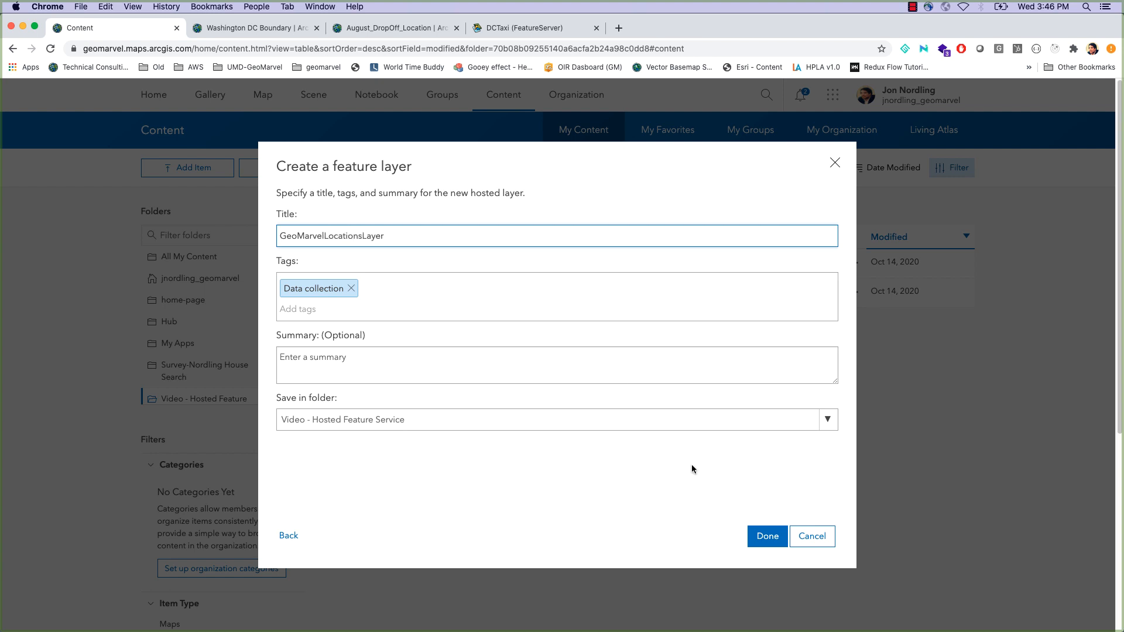
pyautogui.click(765, 536)
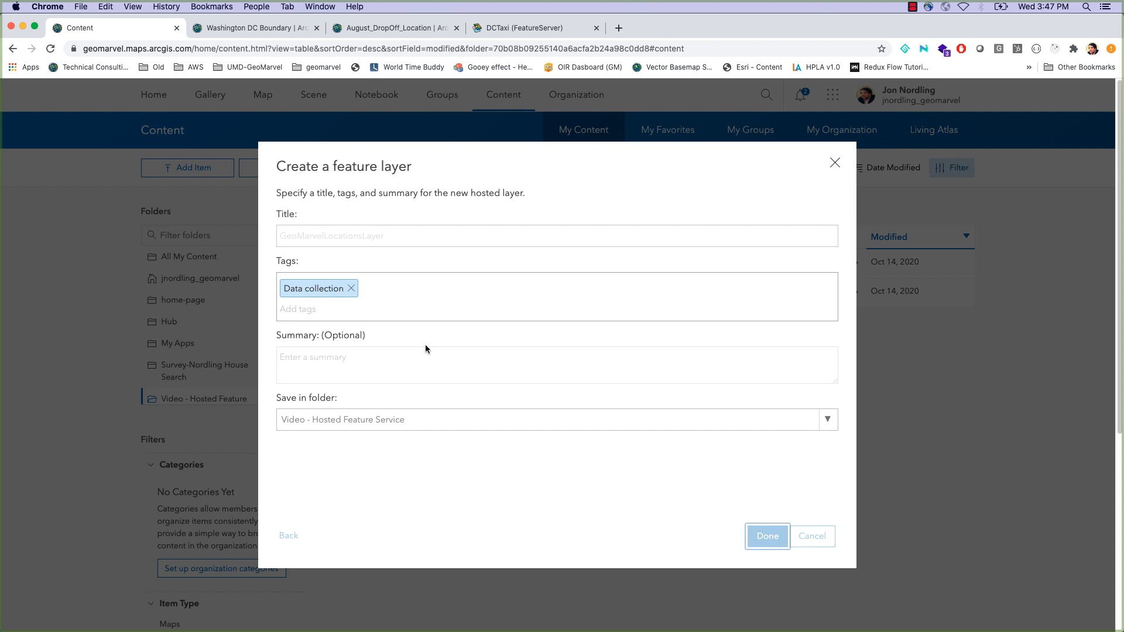
pyautogui.moveTo(424, 281)
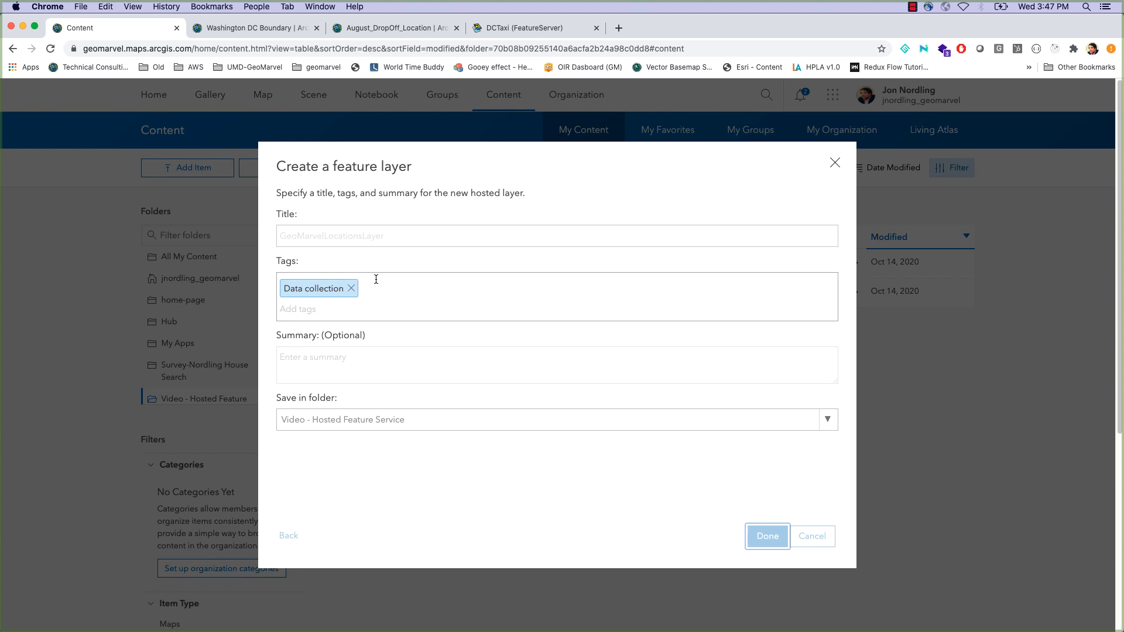
pyautogui.moveTo(286, 277)
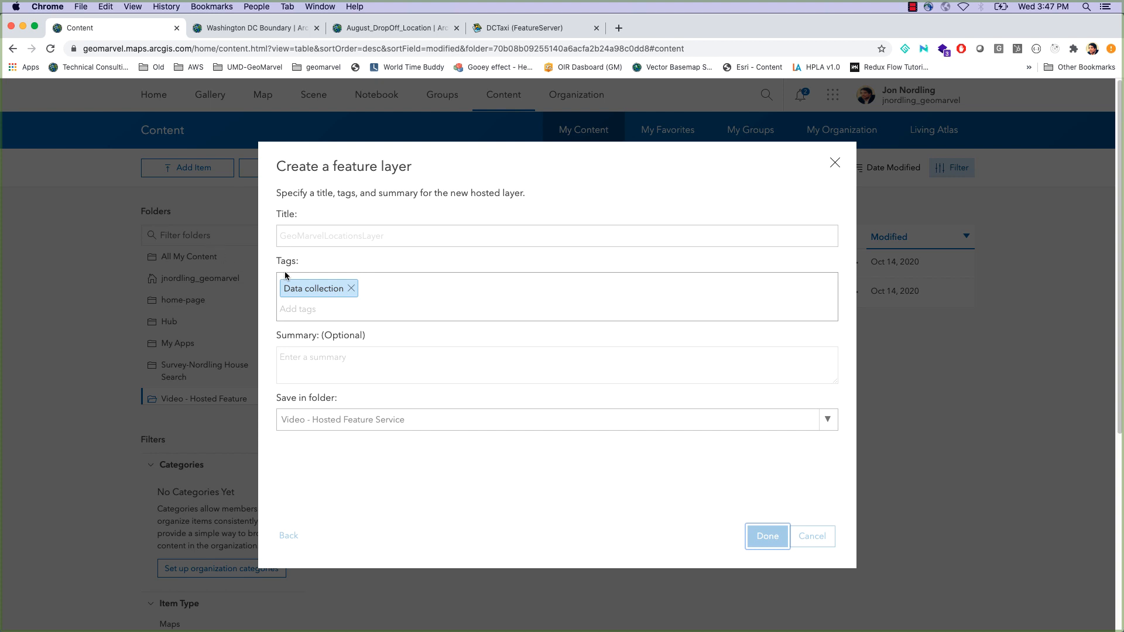
pyautogui.moveTo(328, 242)
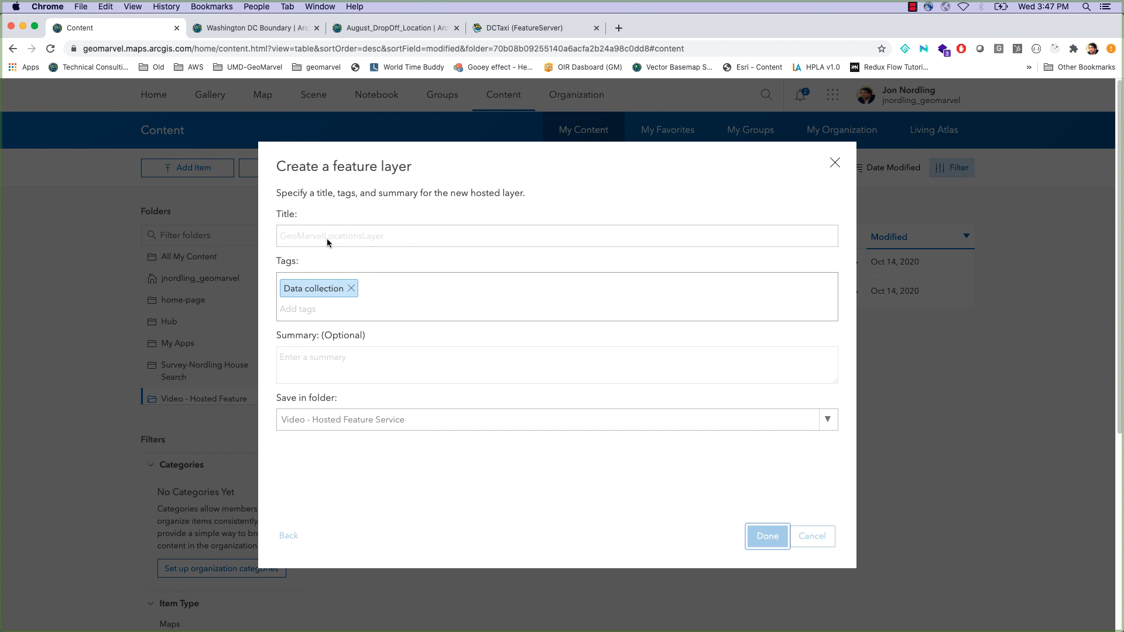
pyautogui.write('GeoMarvelLocationsLayer')
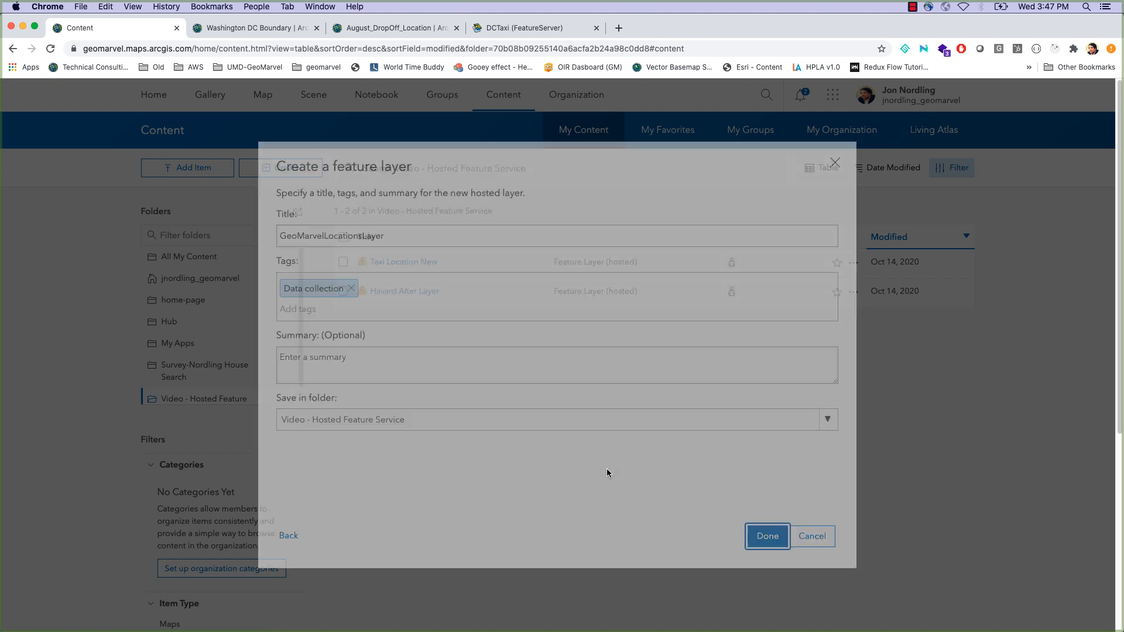
pyautogui.click(766, 535)
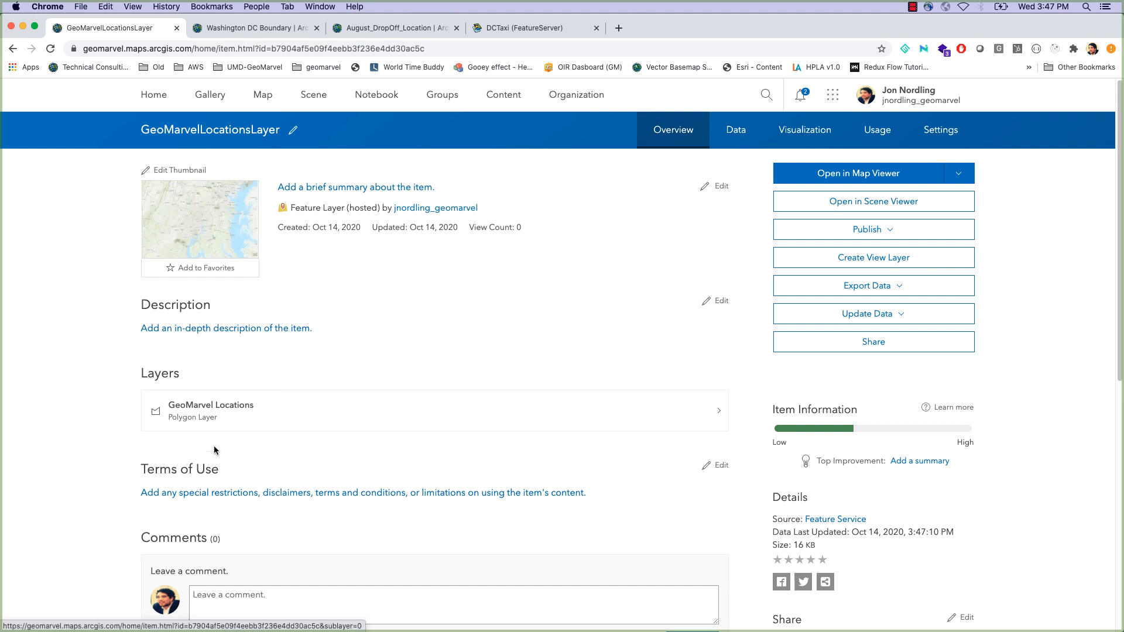
# View the layer's Data fields list and start a new field named Location
pyautogui.click(735, 130)
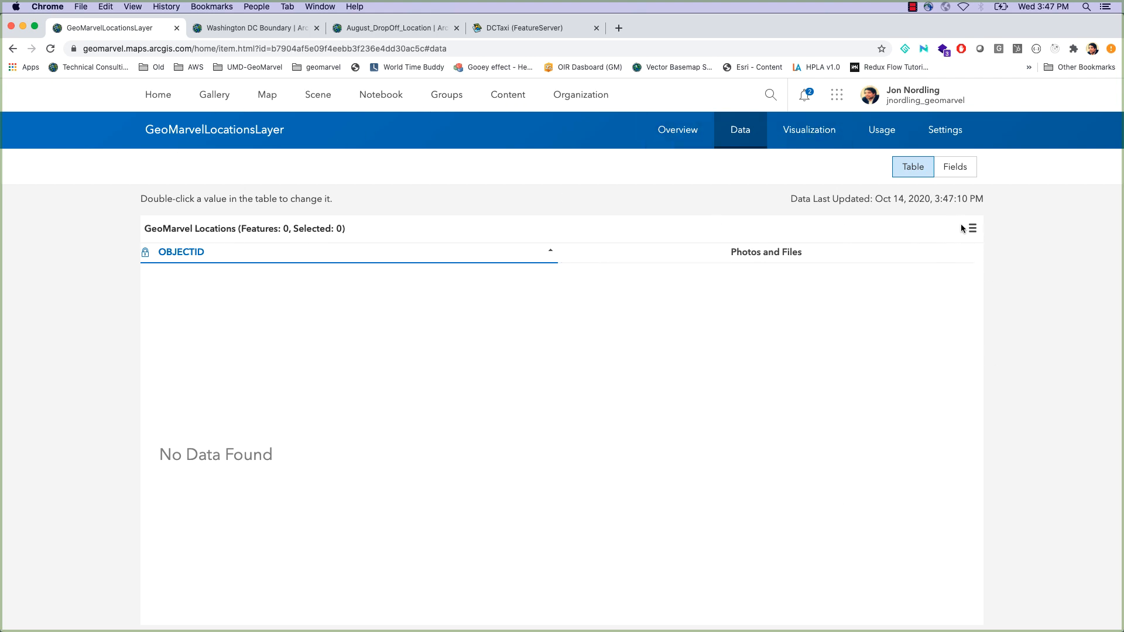
pyautogui.click(954, 166)
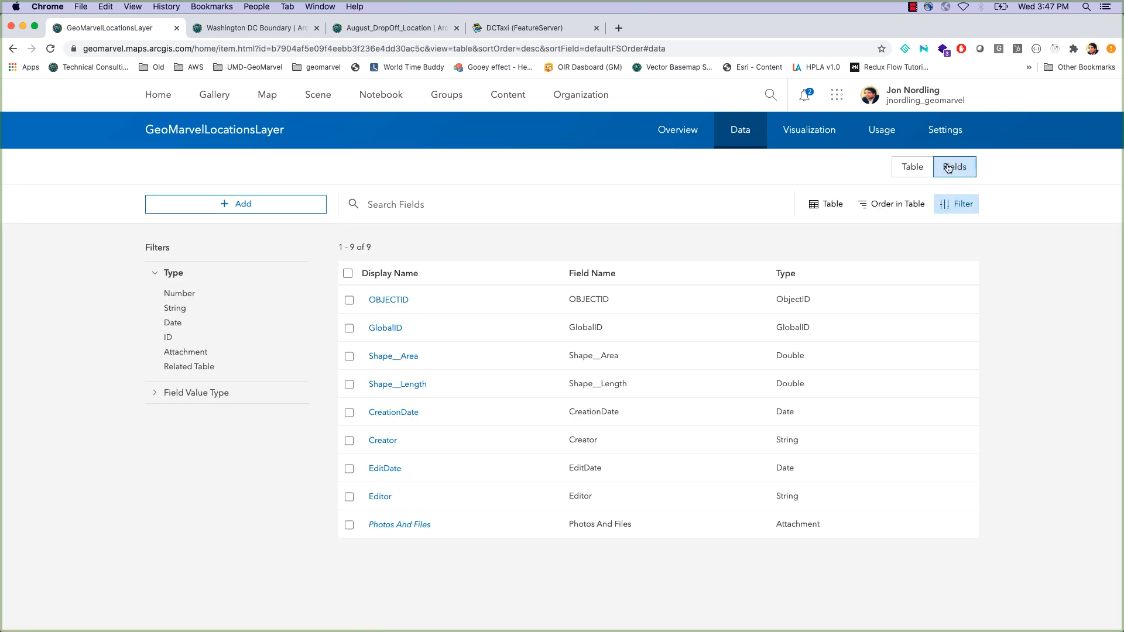
pyautogui.click(235, 203)
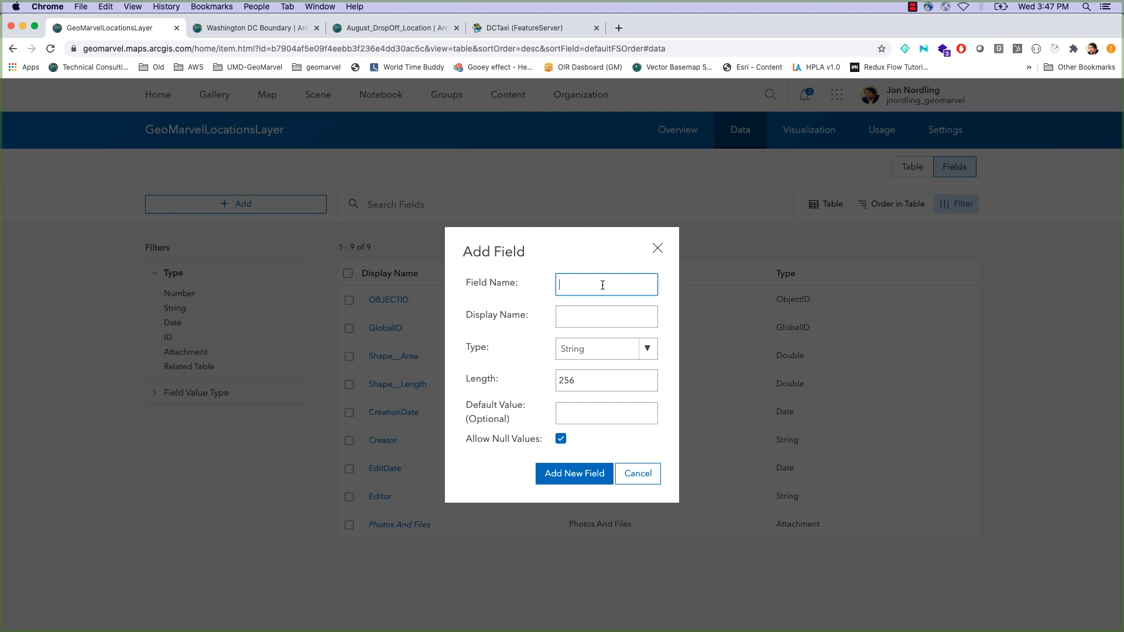
pyautogui.write('LocationName')
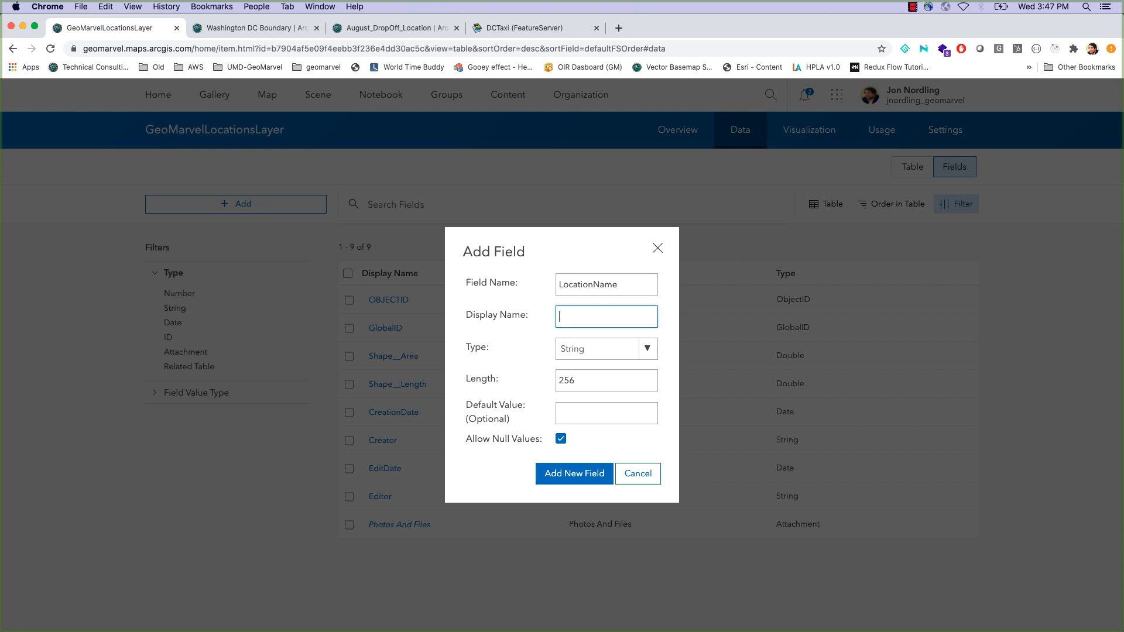
# Add a LocationName field of type String, after trying Double and Date types
pyautogui.write('Location Name')
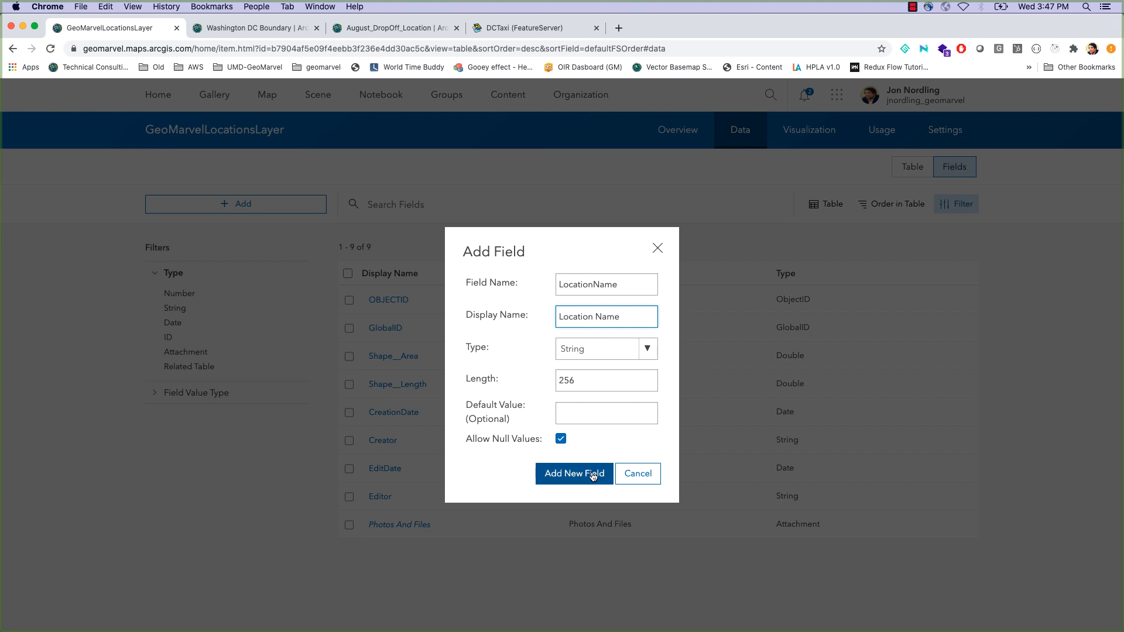
pyautogui.click(605, 349)
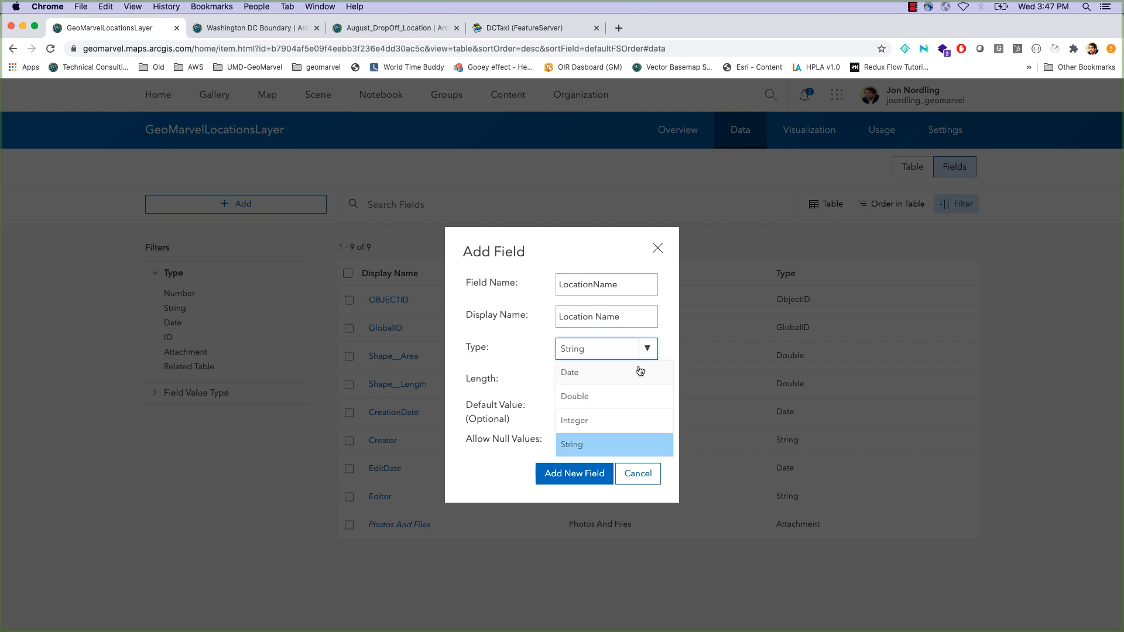
pyautogui.click(573, 397)
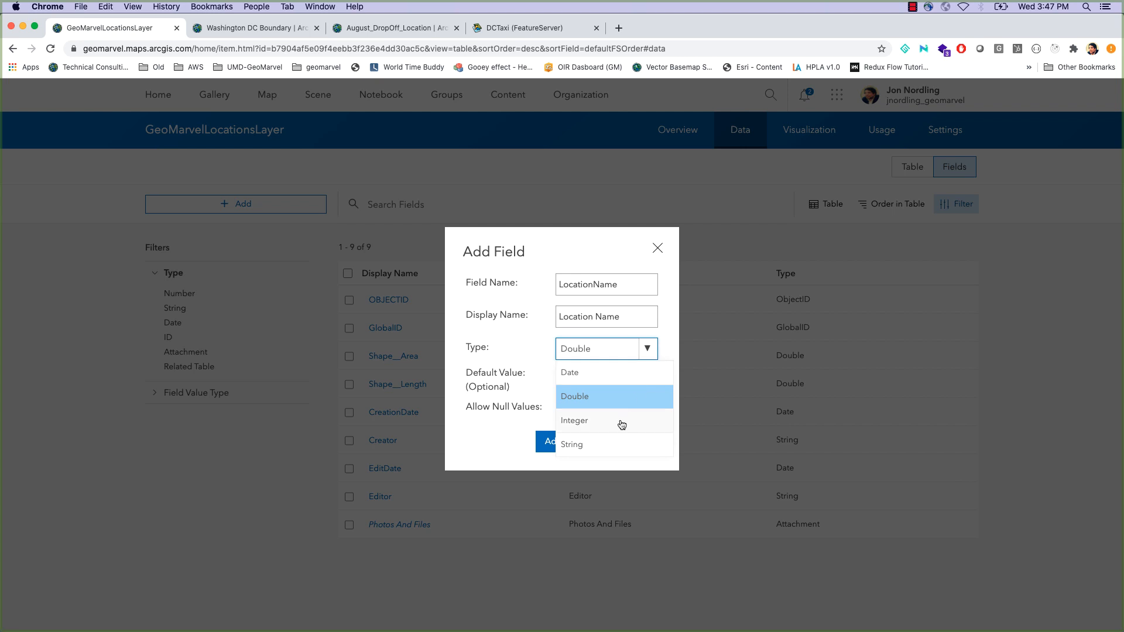
pyautogui.click(570, 444)
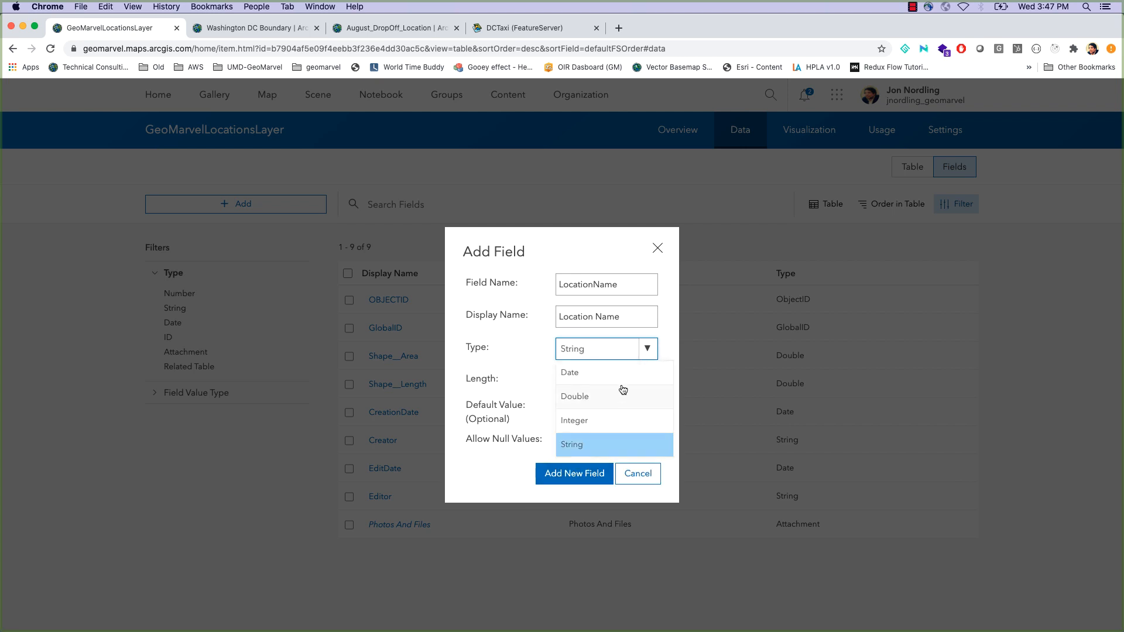
pyautogui.click(570, 373)
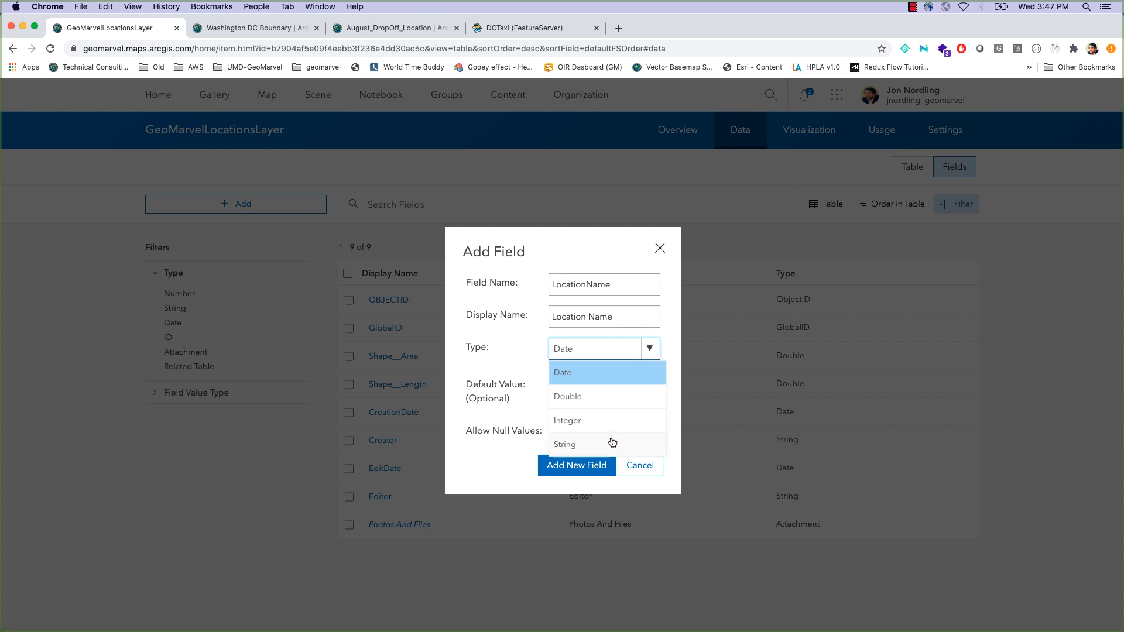
pyautogui.click(566, 444)
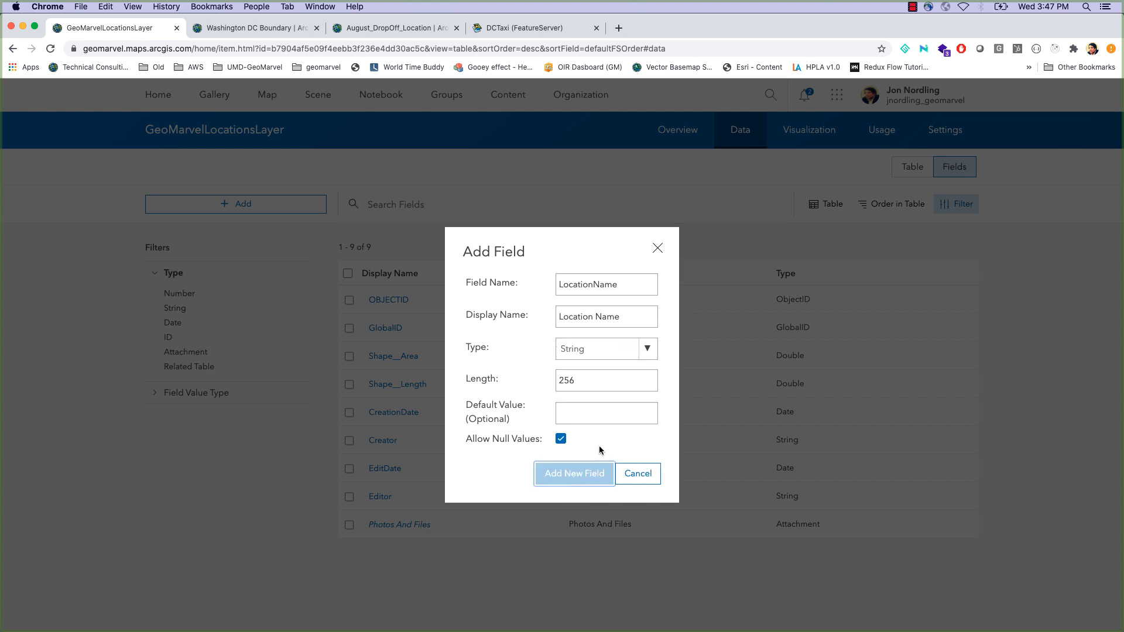
pyautogui.click(574, 473)
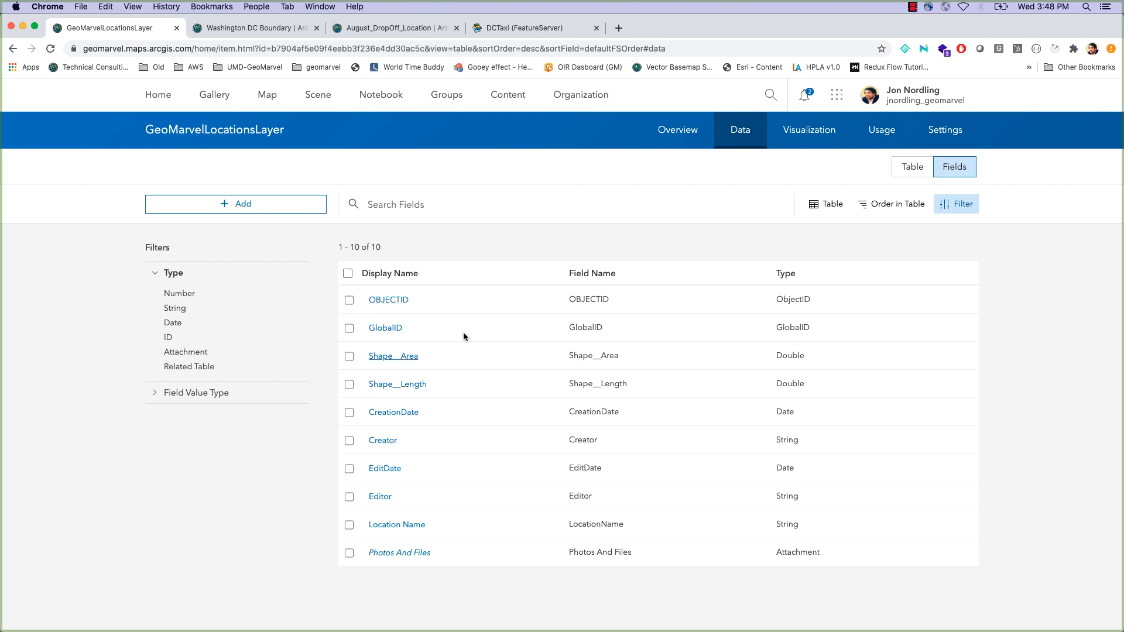
pyautogui.moveTo(478, 417)
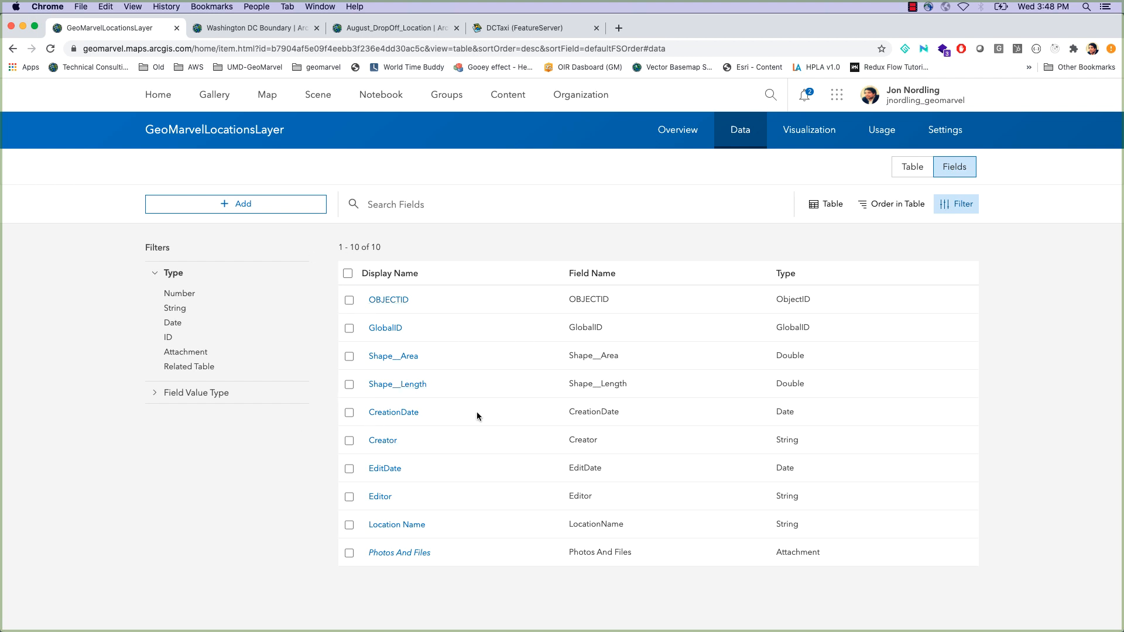
pyautogui.moveTo(662, 13)
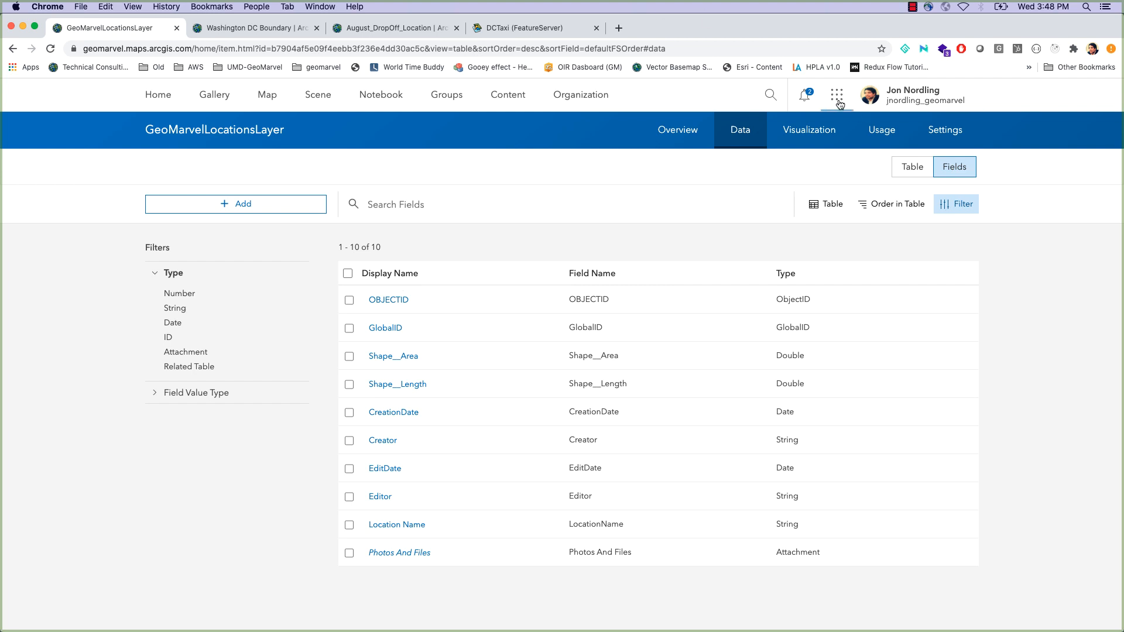
# Go to ArcGIS for Developers and begin creating a new empty layer without uploading a file
pyautogui.click(836, 95)
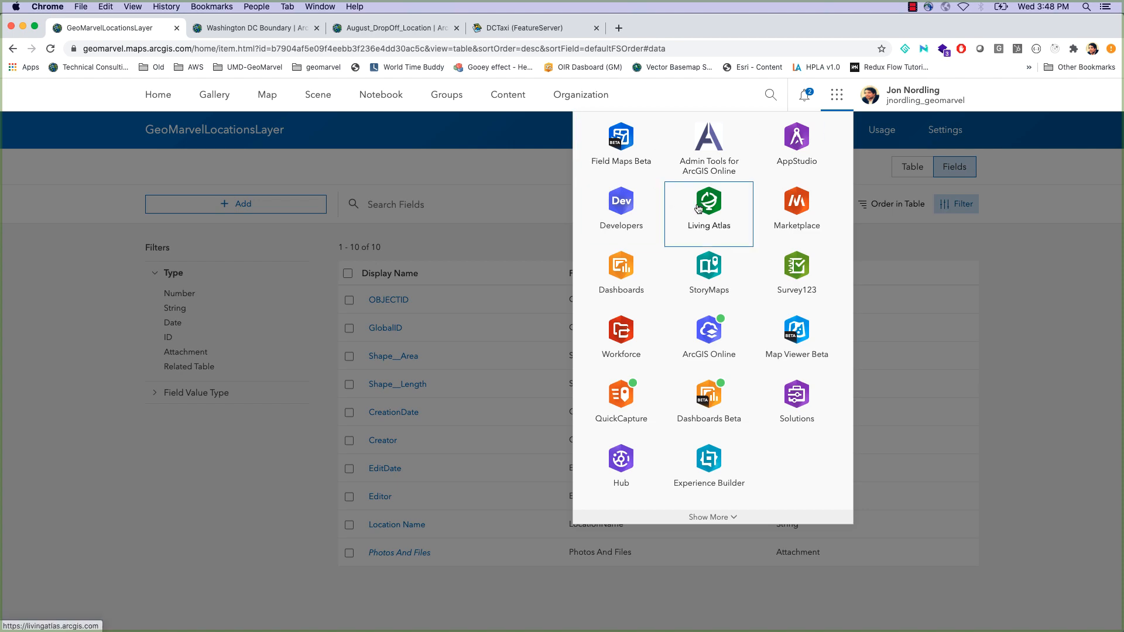
pyautogui.click(620, 204)
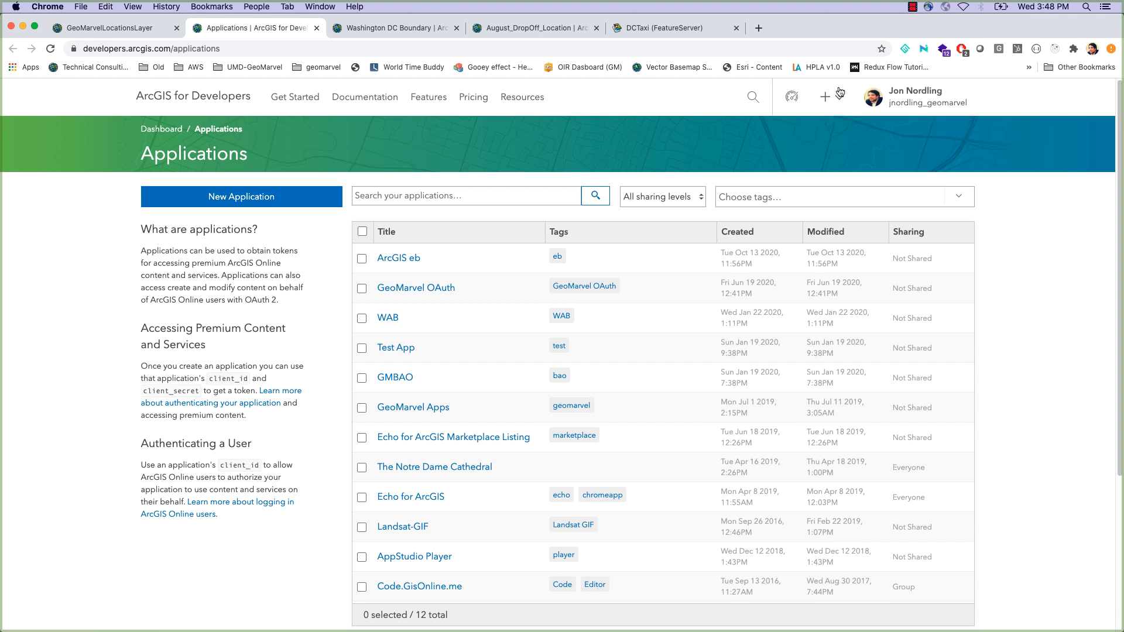
pyautogui.click(823, 96)
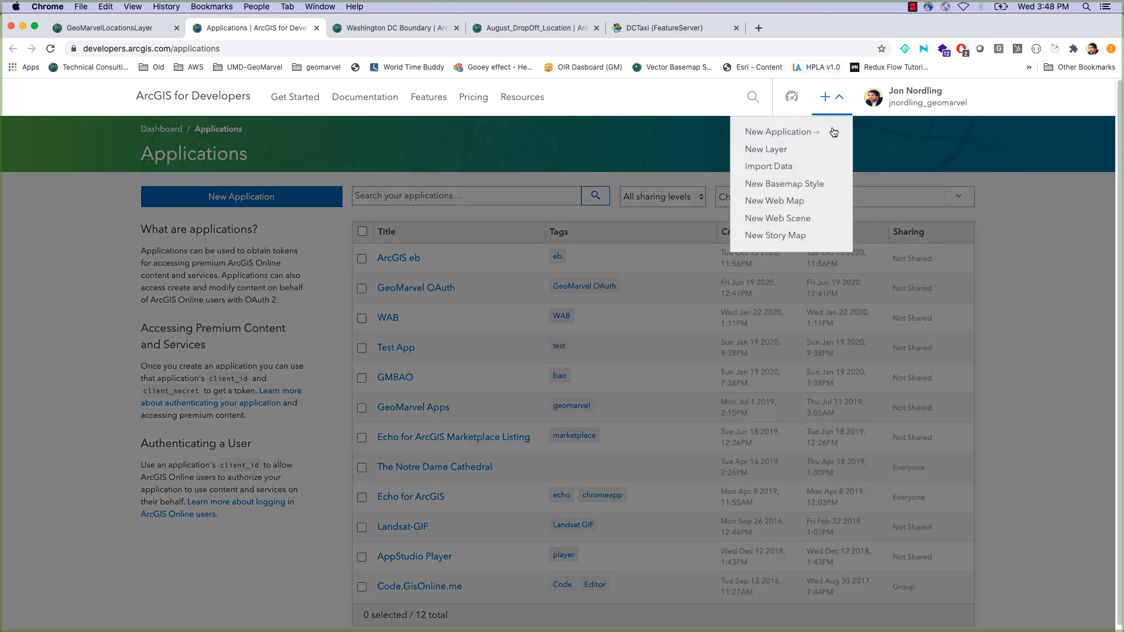
pyautogui.click(766, 148)
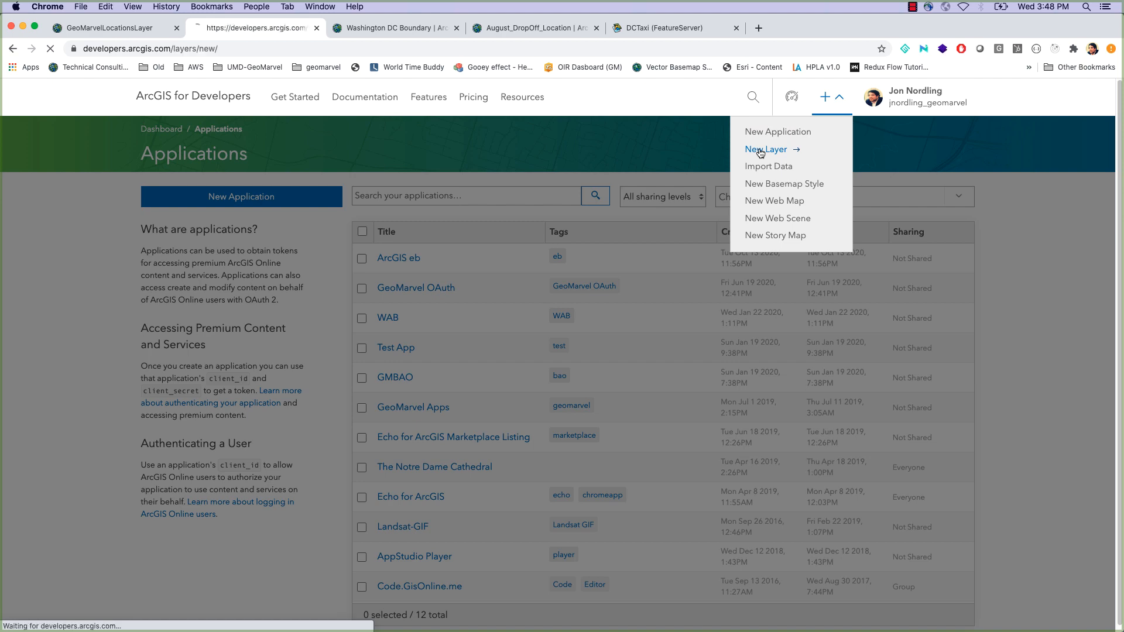
pyautogui.click(765, 148)
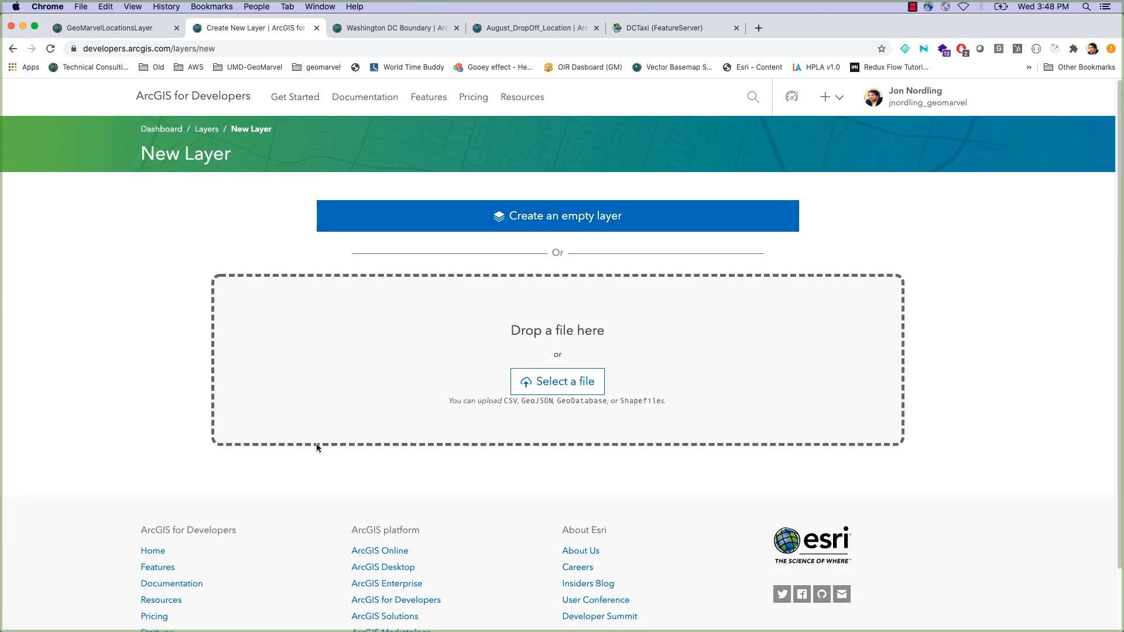
pyautogui.moveTo(419, 238)
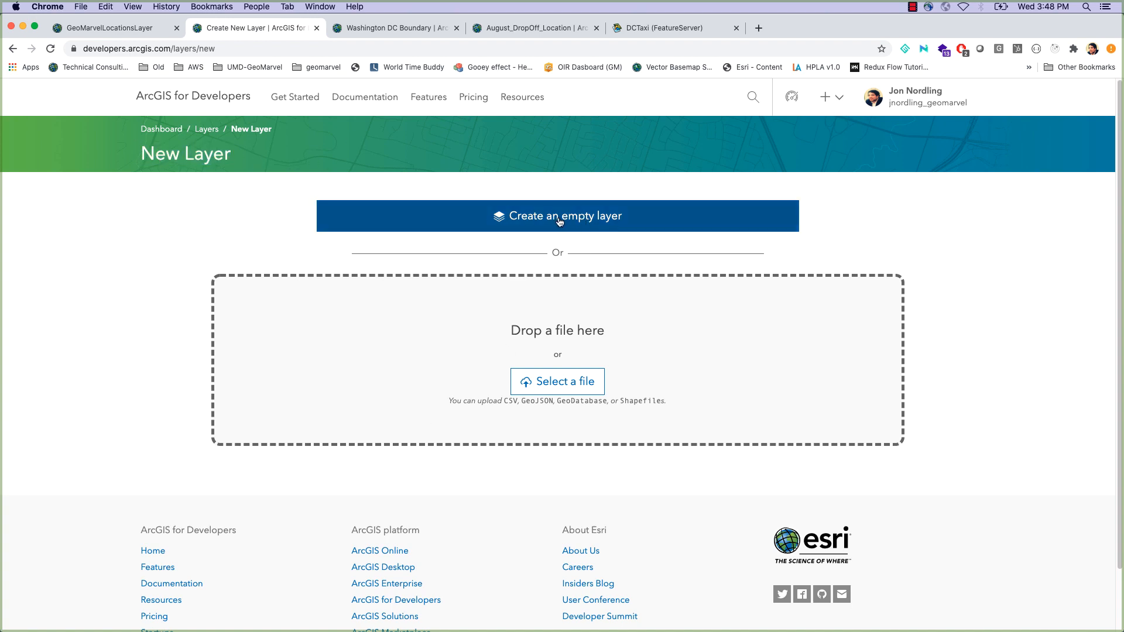
pyautogui.click(557, 215)
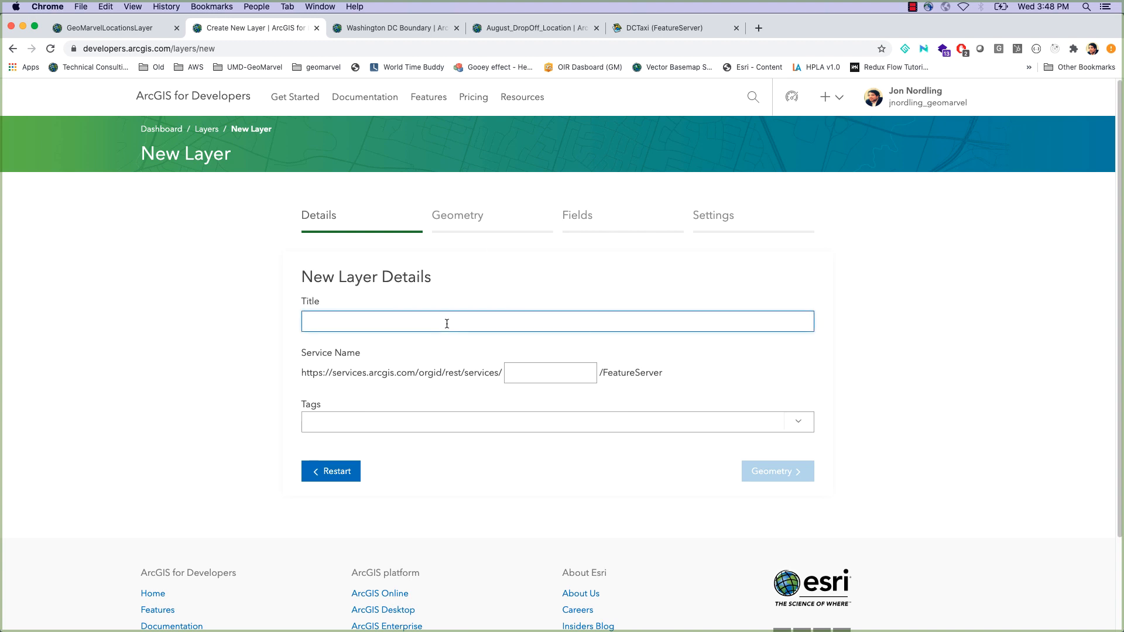
# Title the layer DC School Buses with matching tags and proceed to its geometry settings
pyautogui.write('DC School Bu')
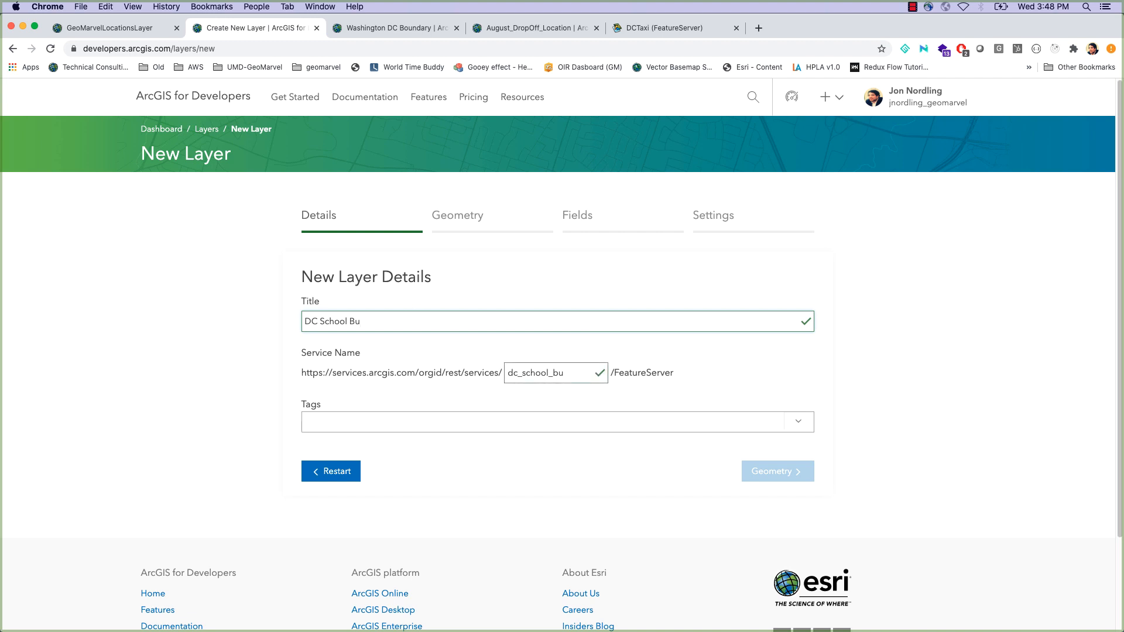
pyautogui.write('ses')
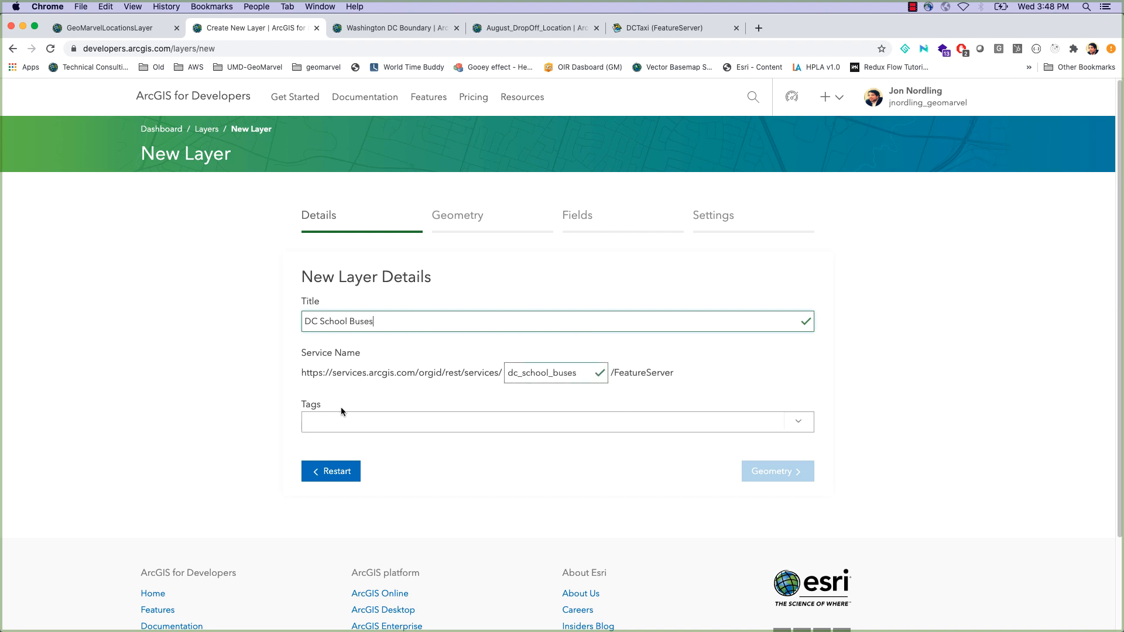
pyautogui.doubleClick(330, 321)
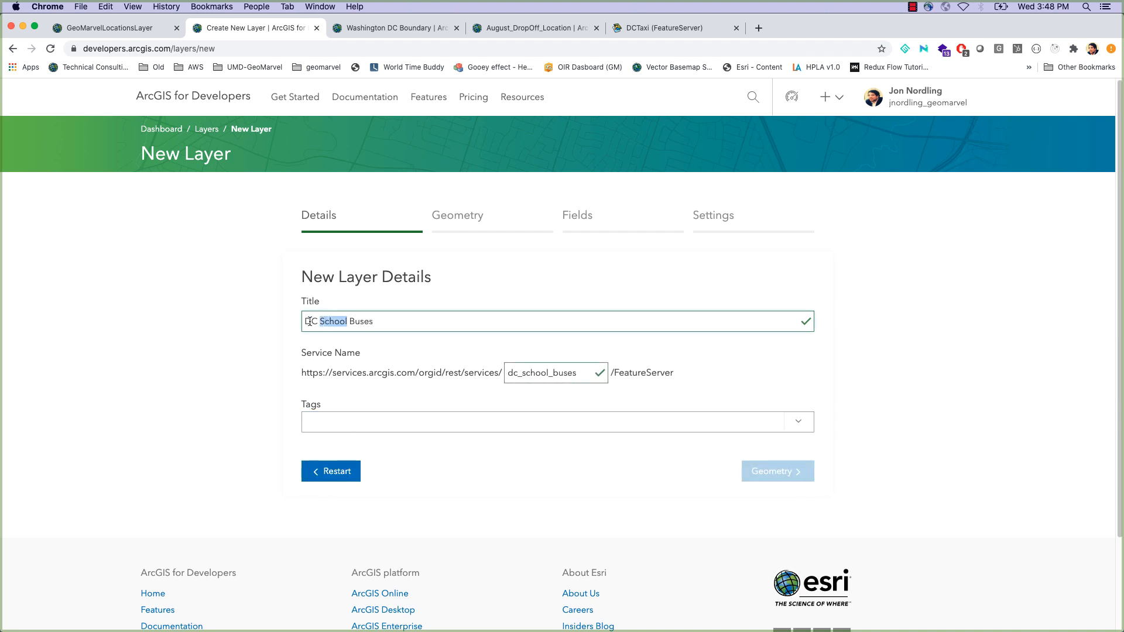
pyautogui.write('DC School Buses')
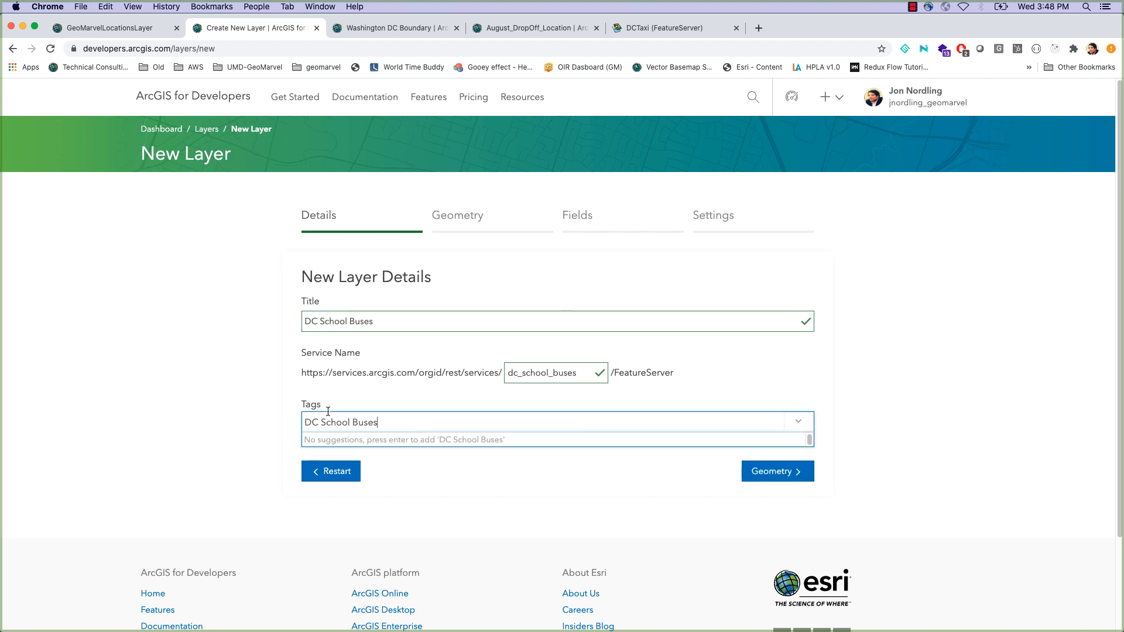
pyautogui.click(776, 470)
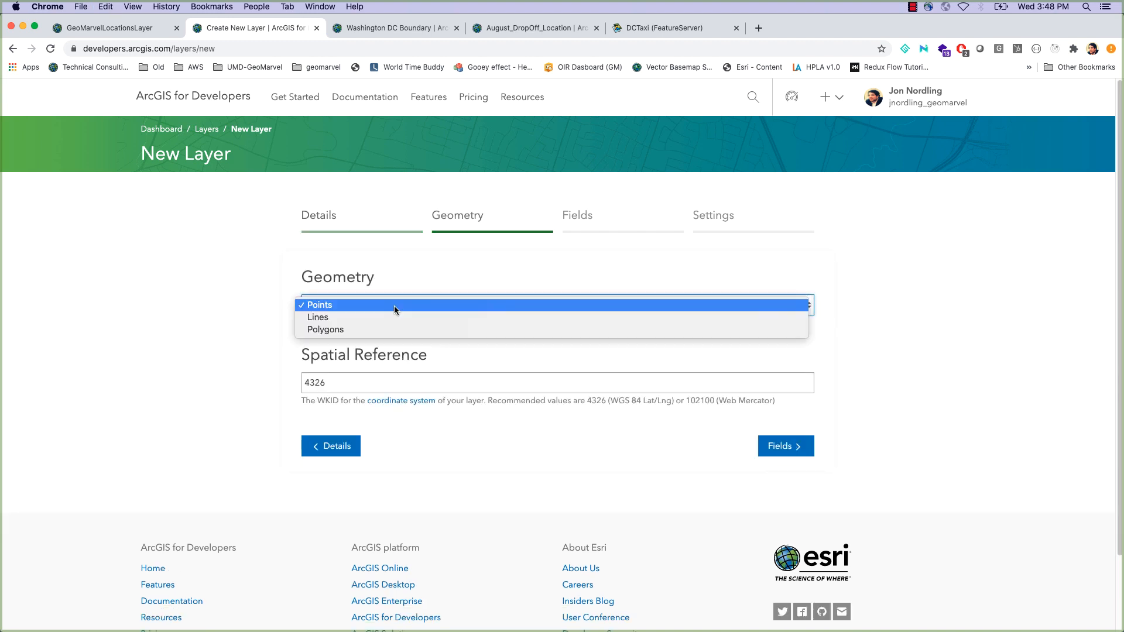
# Set Points geometry with spatial reference 4326 and proceed to the fields step
pyautogui.click(319, 304)
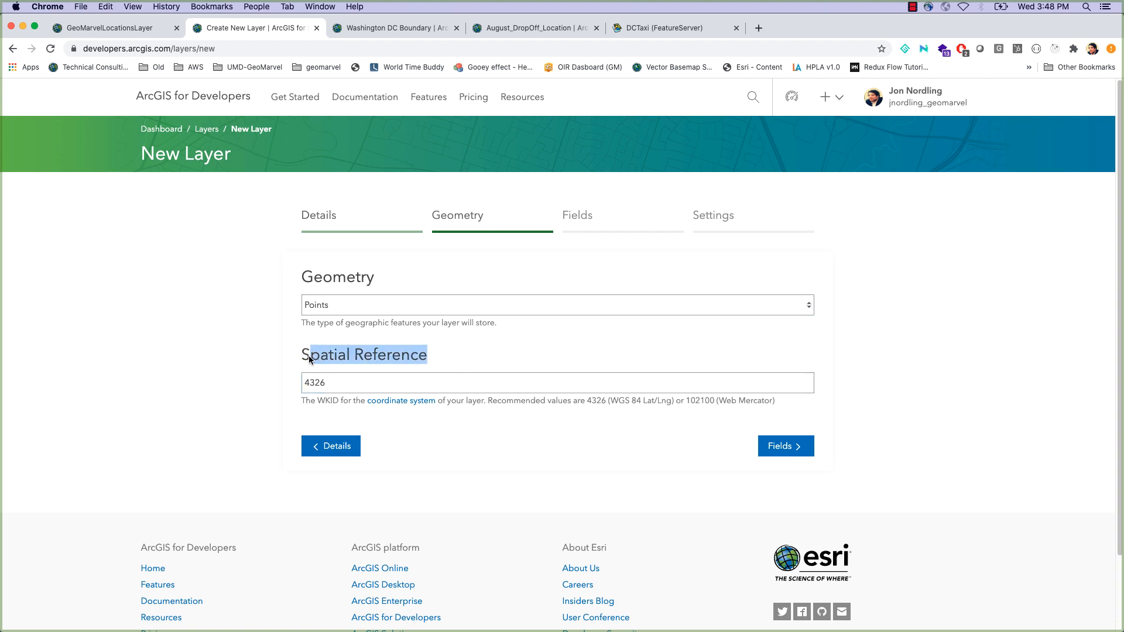
pyautogui.click(556, 382)
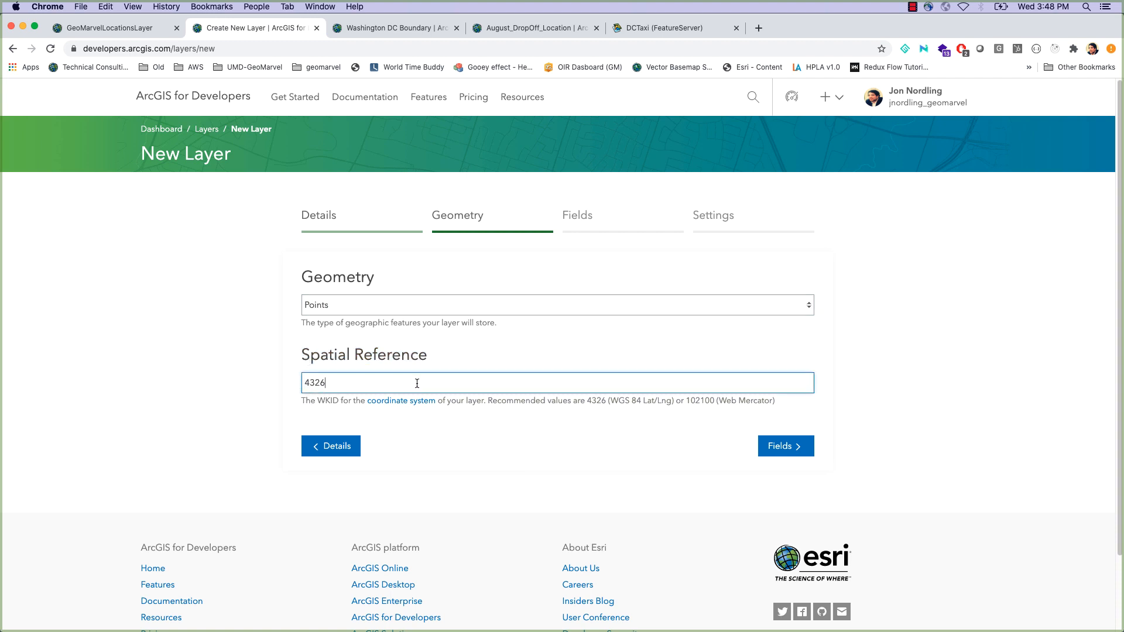
pyautogui.moveTo(472, 411)
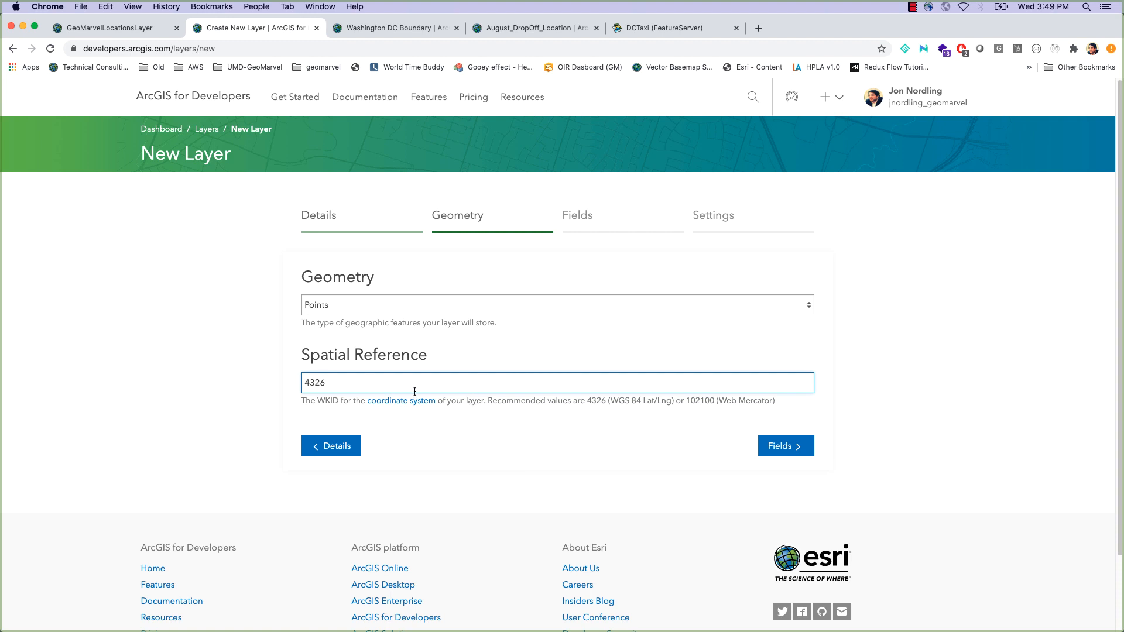
pyautogui.moveTo(364, 291)
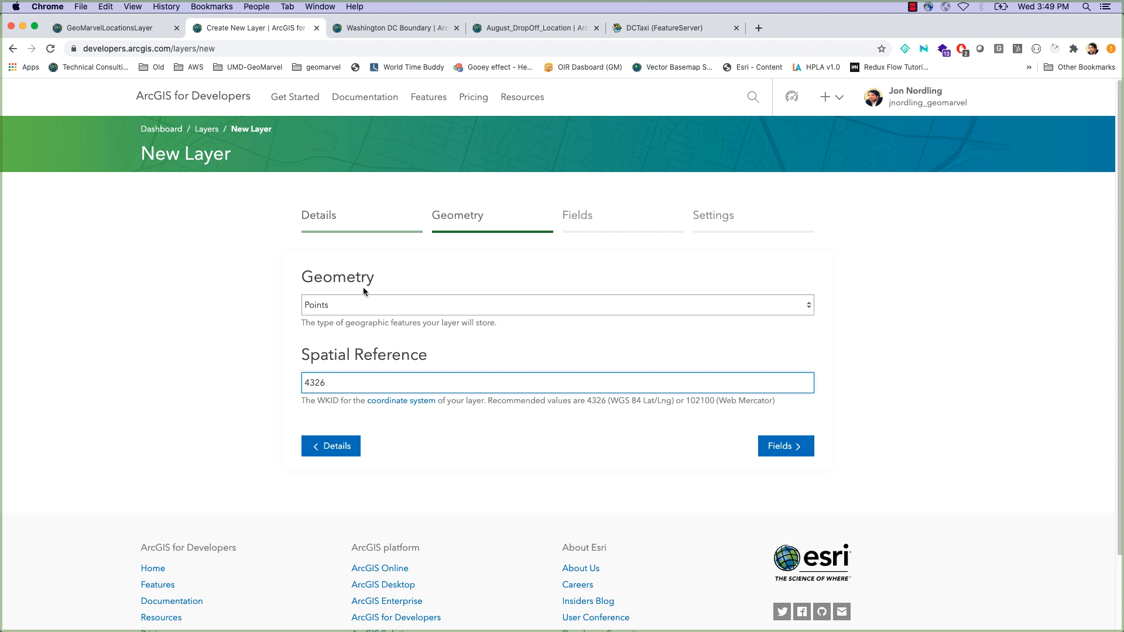
pyautogui.moveTo(824, 476)
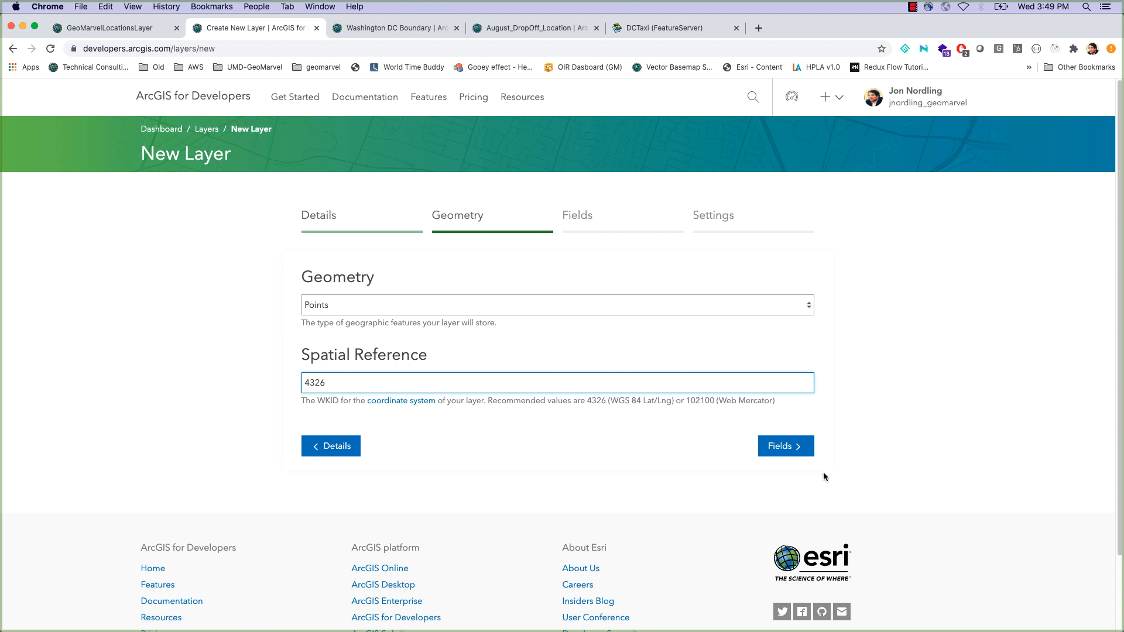
pyautogui.click(785, 446)
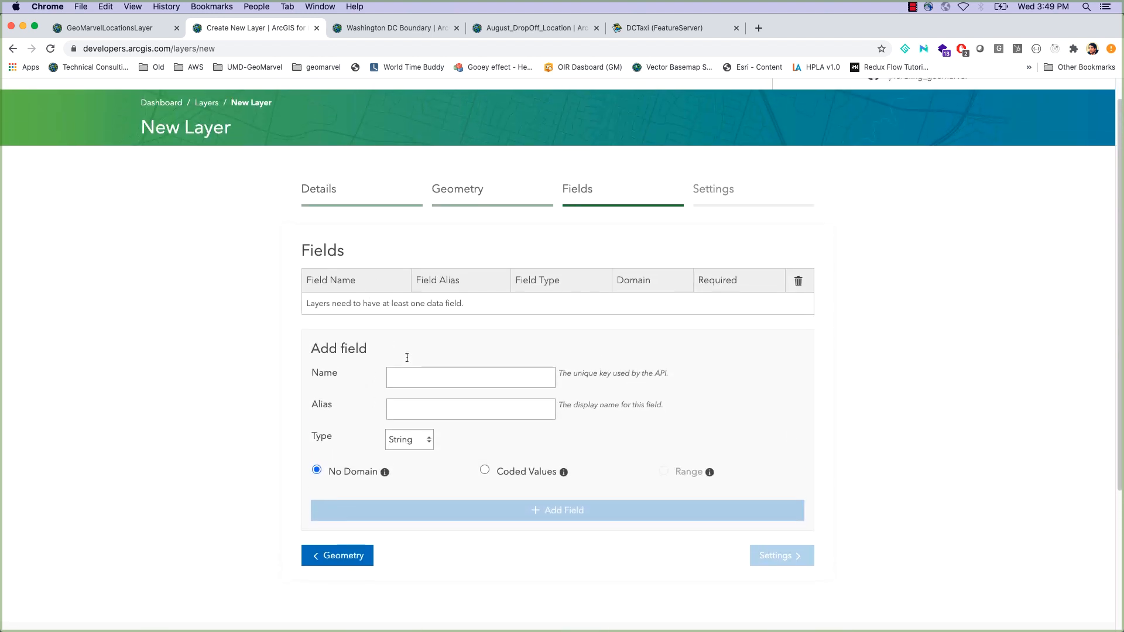
# Name the field LocationName, keep it a String and give it a coded-value domain
pyautogui.write('Name')
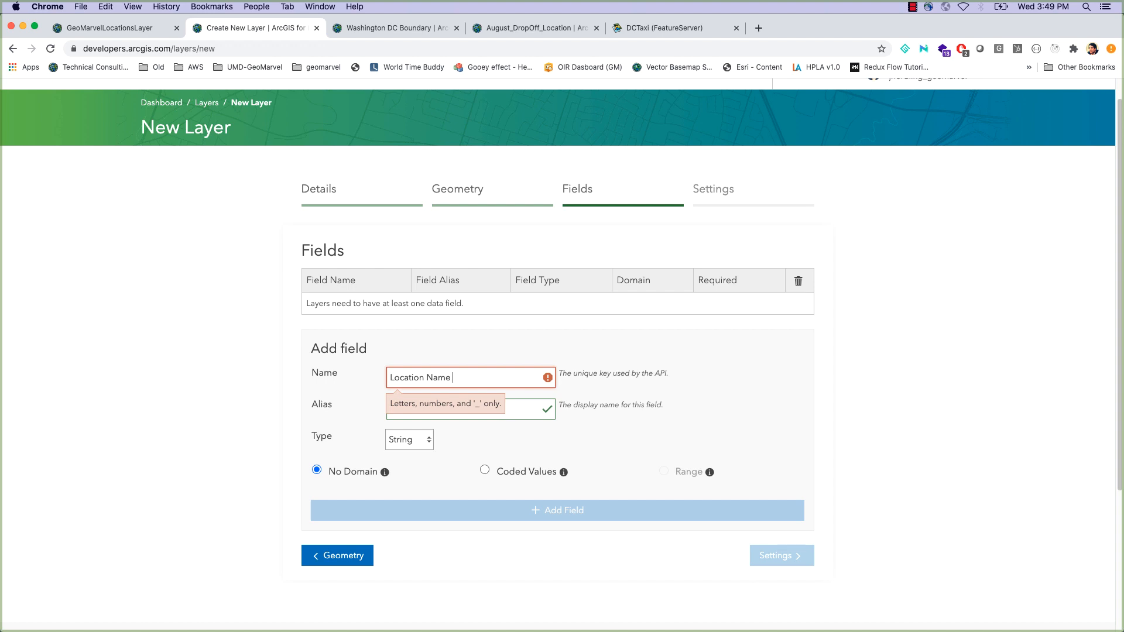
pyautogui.press('Backspace')
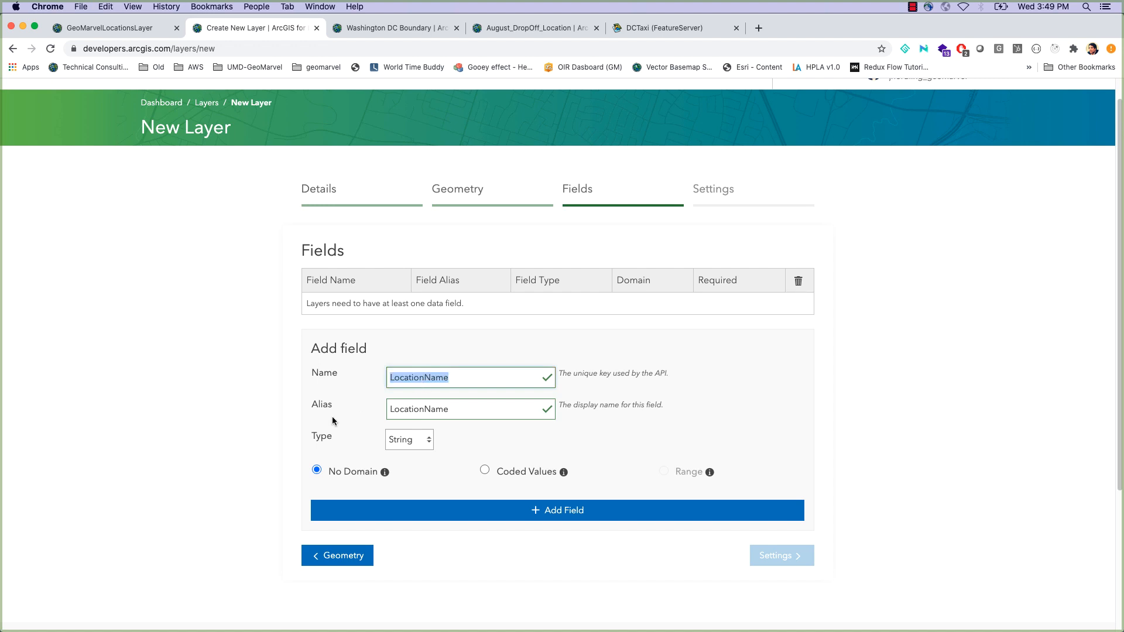
pyautogui.click(407, 439)
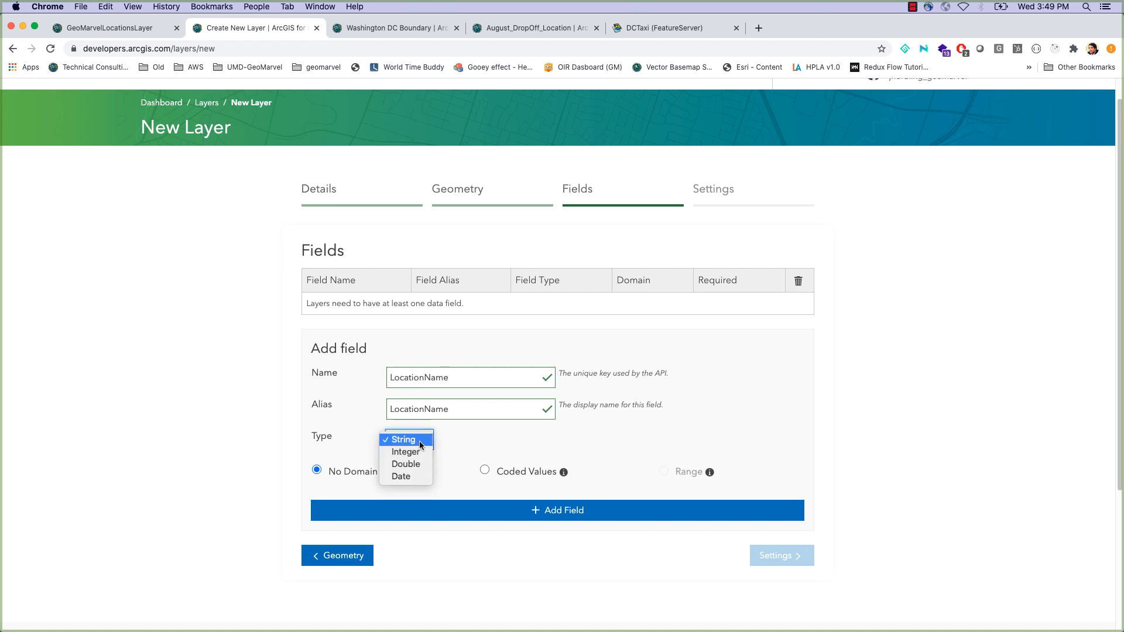
pyautogui.click(403, 439)
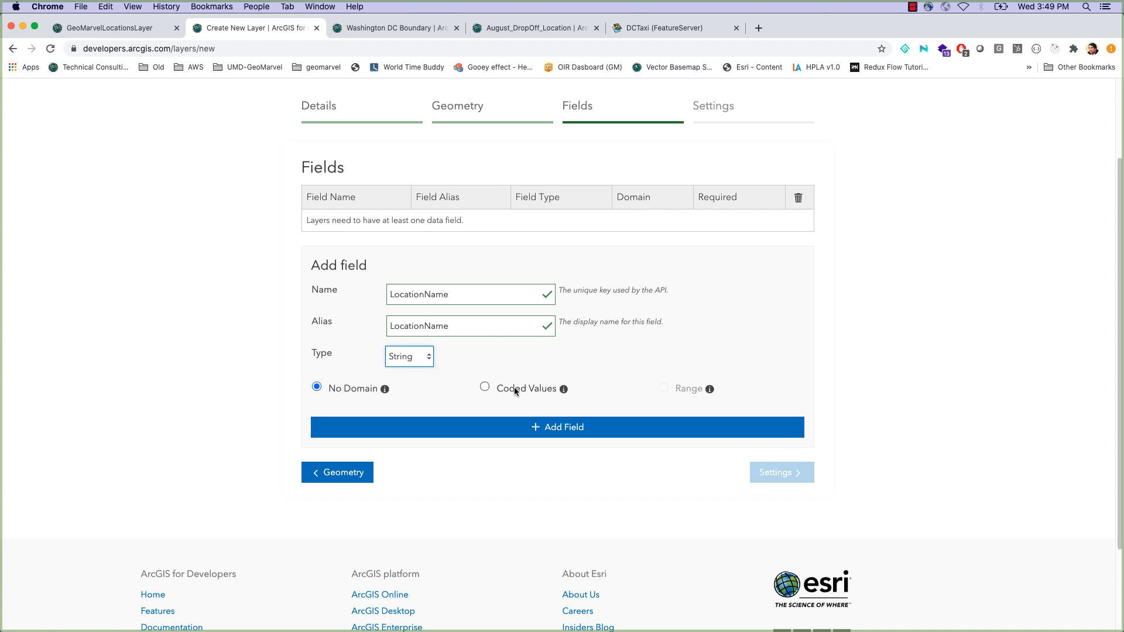
pyautogui.click(485, 388)
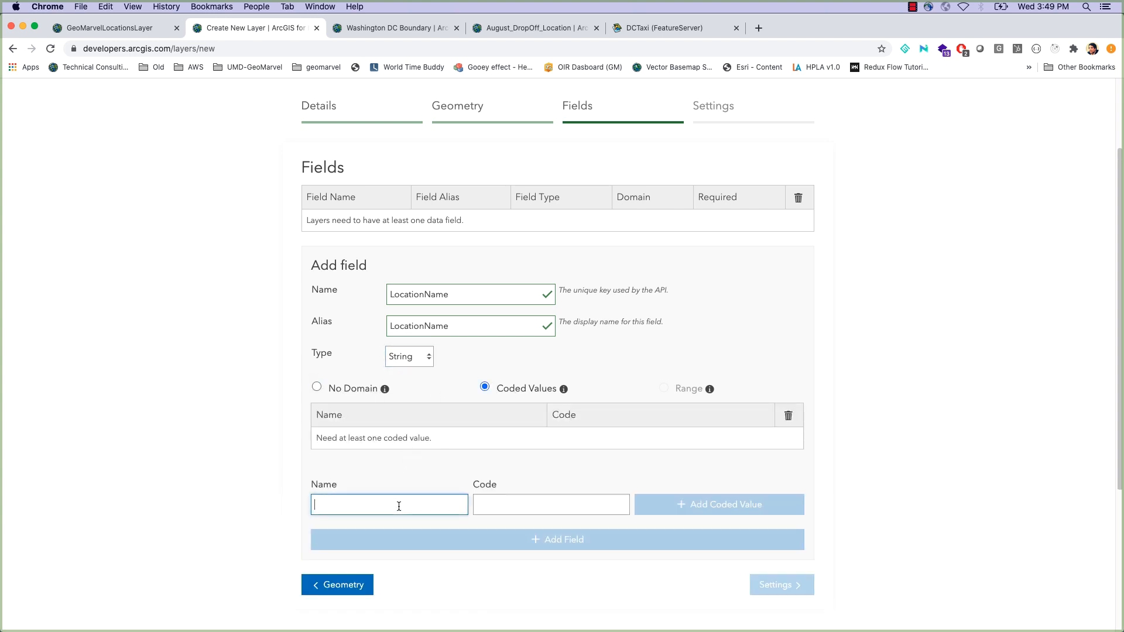
# Add DC and Maryland as coded values and add the LocationName field to the layer
pyautogui.write('D')
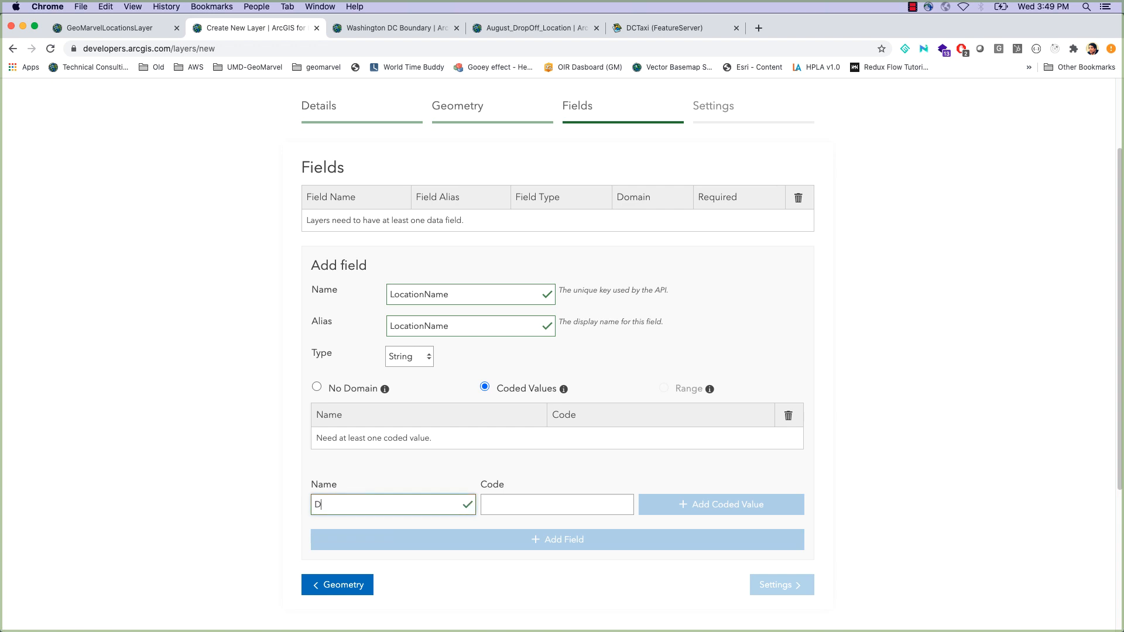
pyautogui.write('DC')
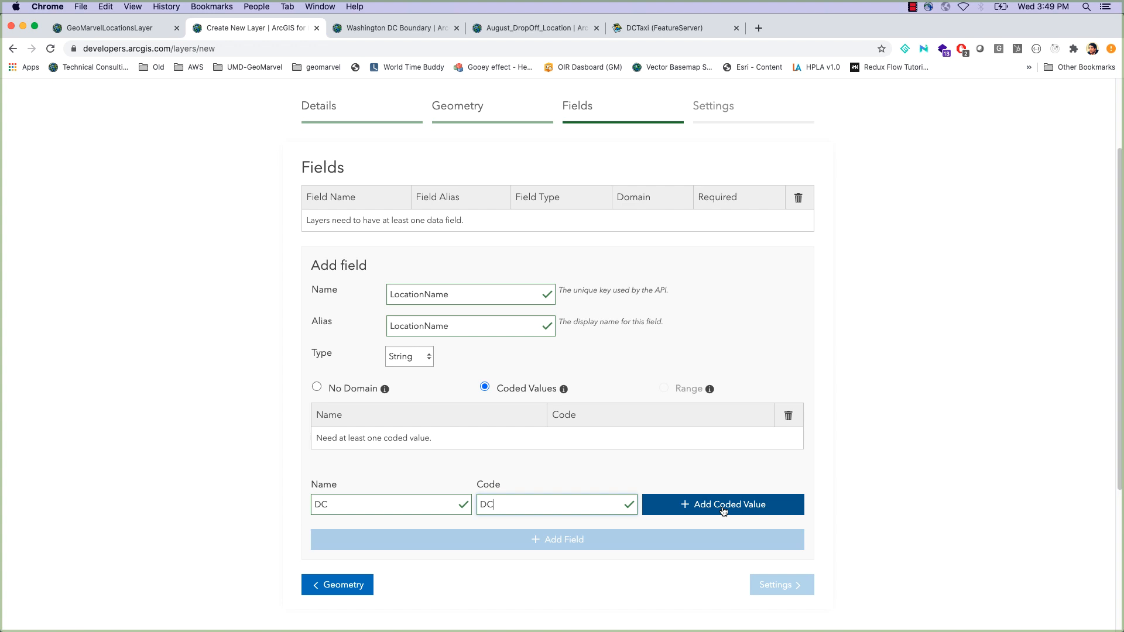
pyautogui.click(723, 503)
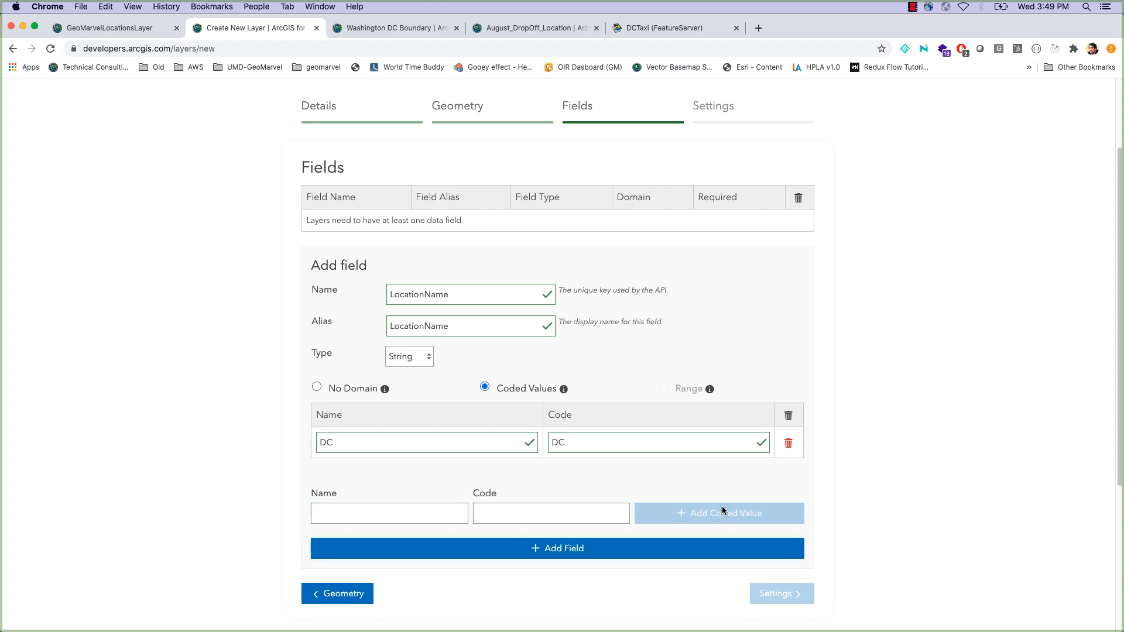
pyautogui.moveTo(429, 315)
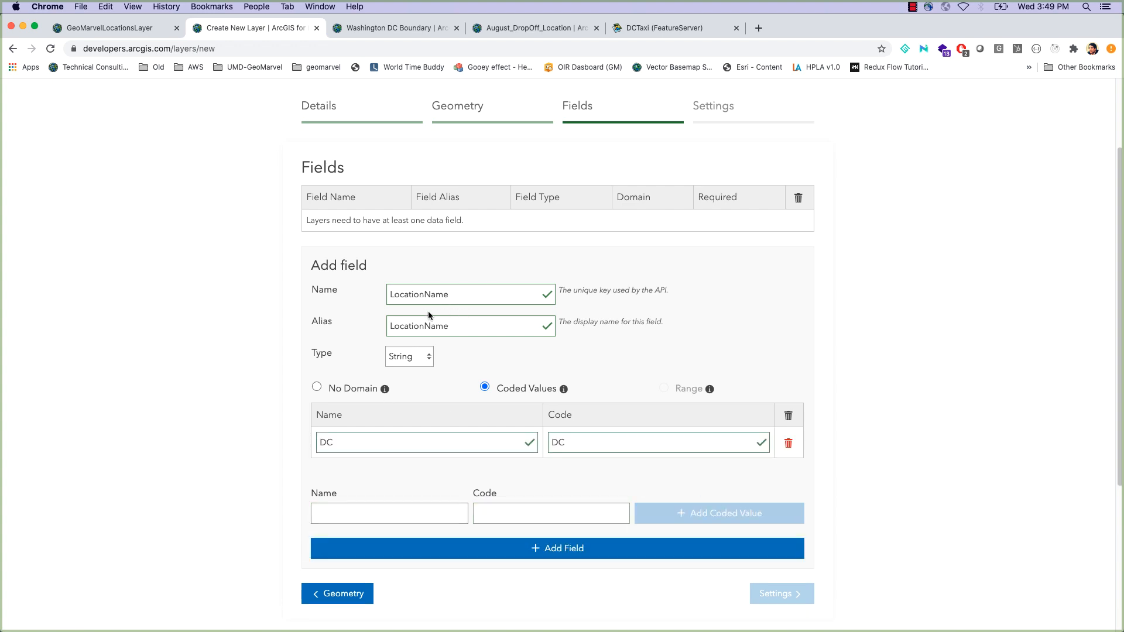
pyautogui.click(389, 513)
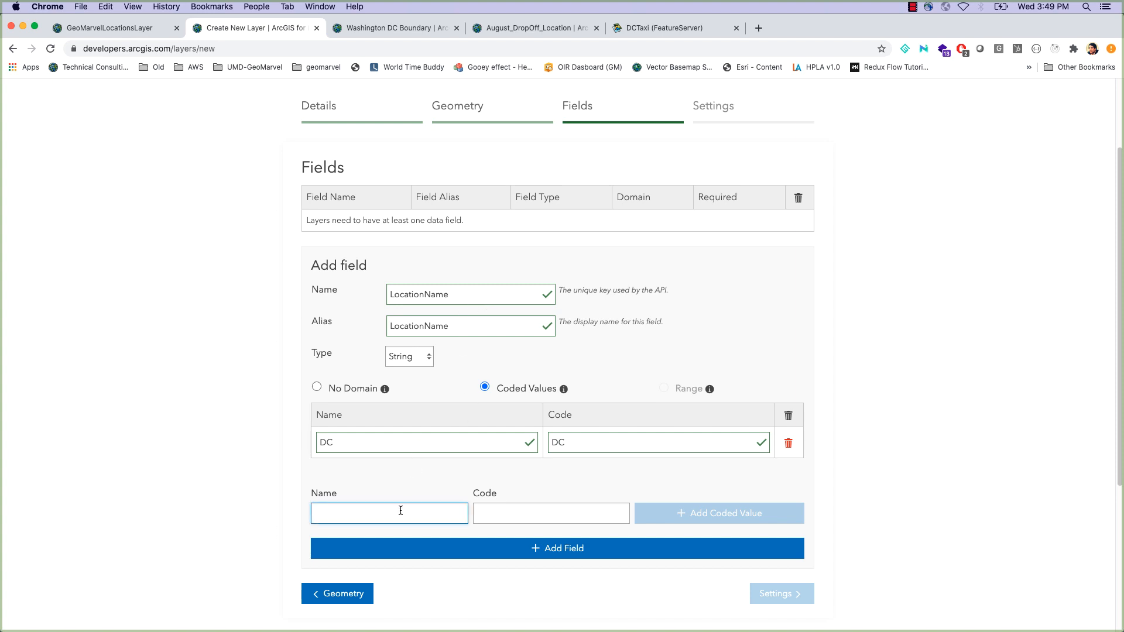
pyautogui.write('M')
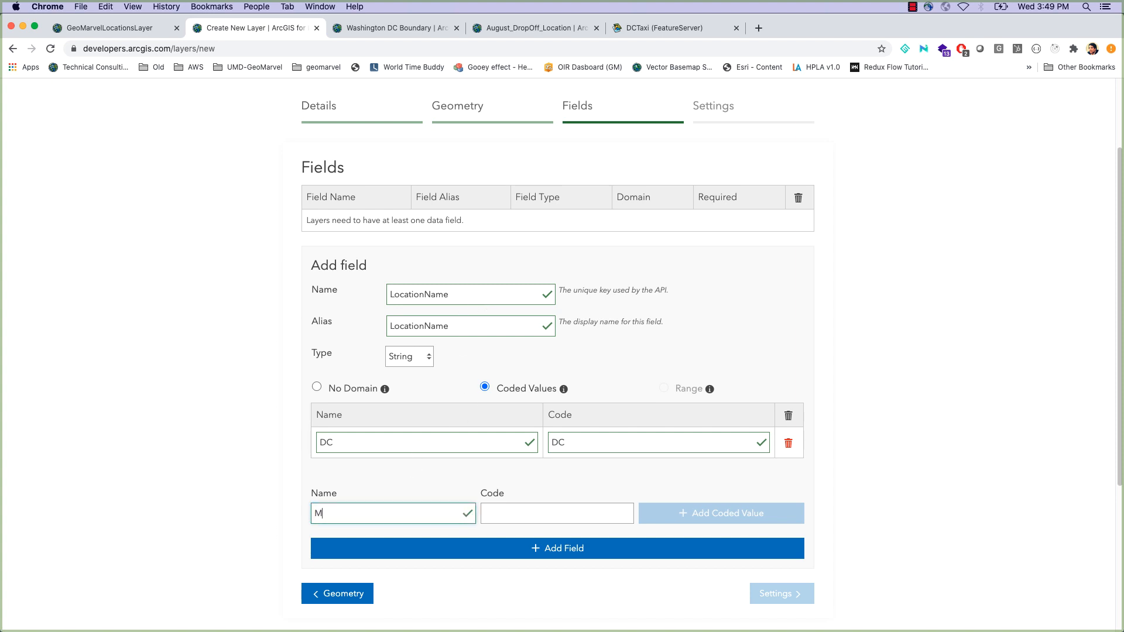
pyautogui.write('aryland')
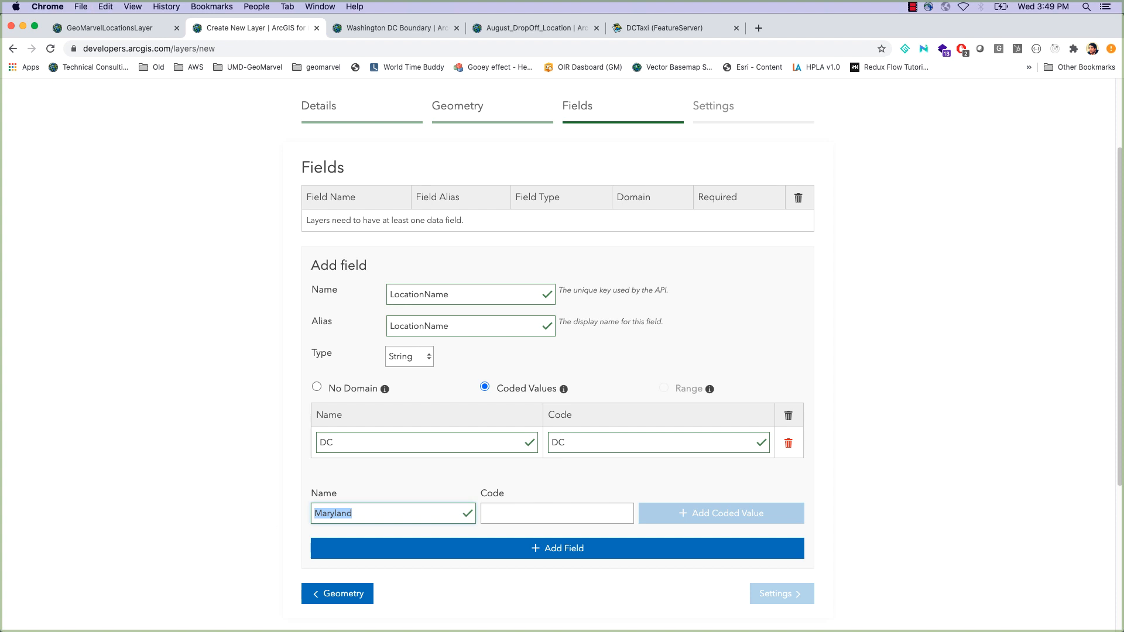
pyautogui.click(719, 513)
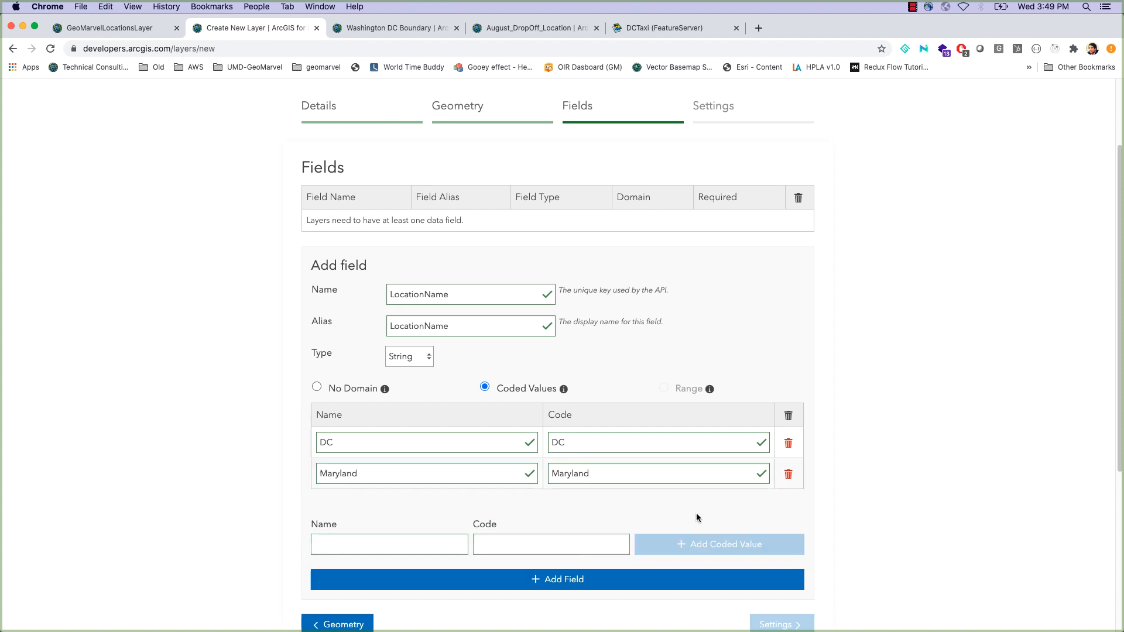
pyautogui.scroll(-3)
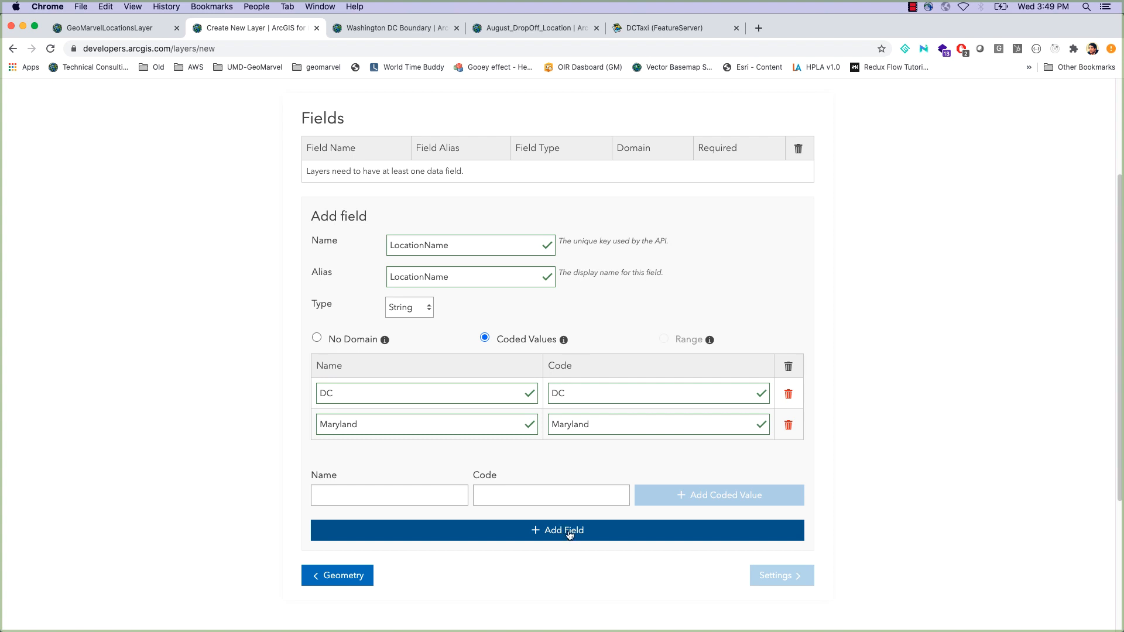
pyautogui.click(558, 529)
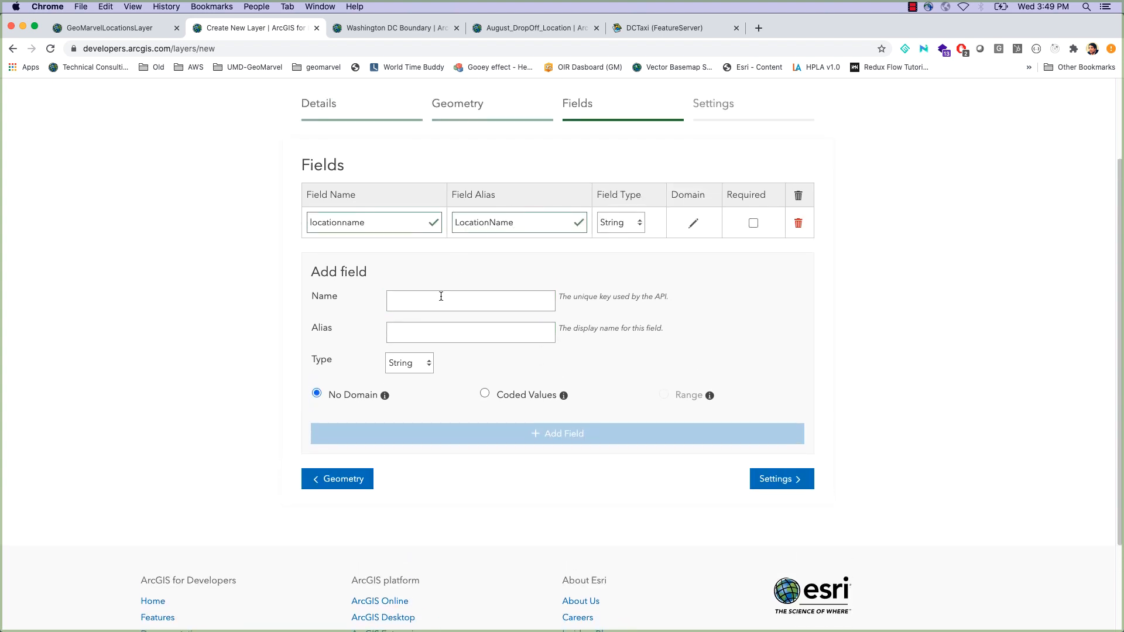
# Add a TimeOpen Date field with a range domain and proceed to the settings step
pyautogui.click(469, 299)
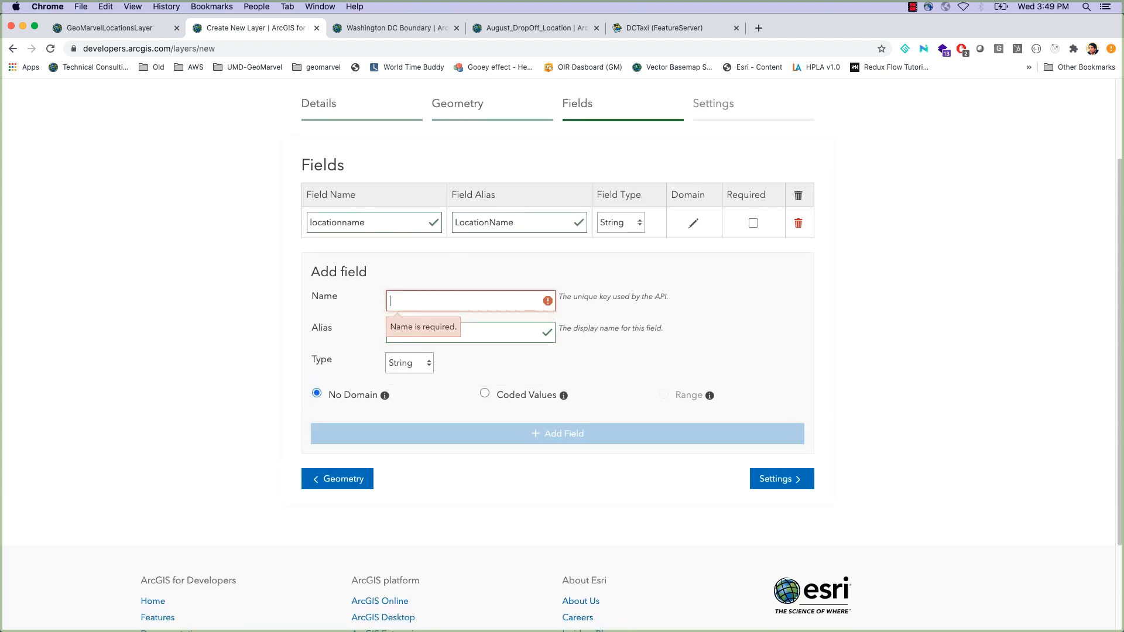
pyautogui.write('T')
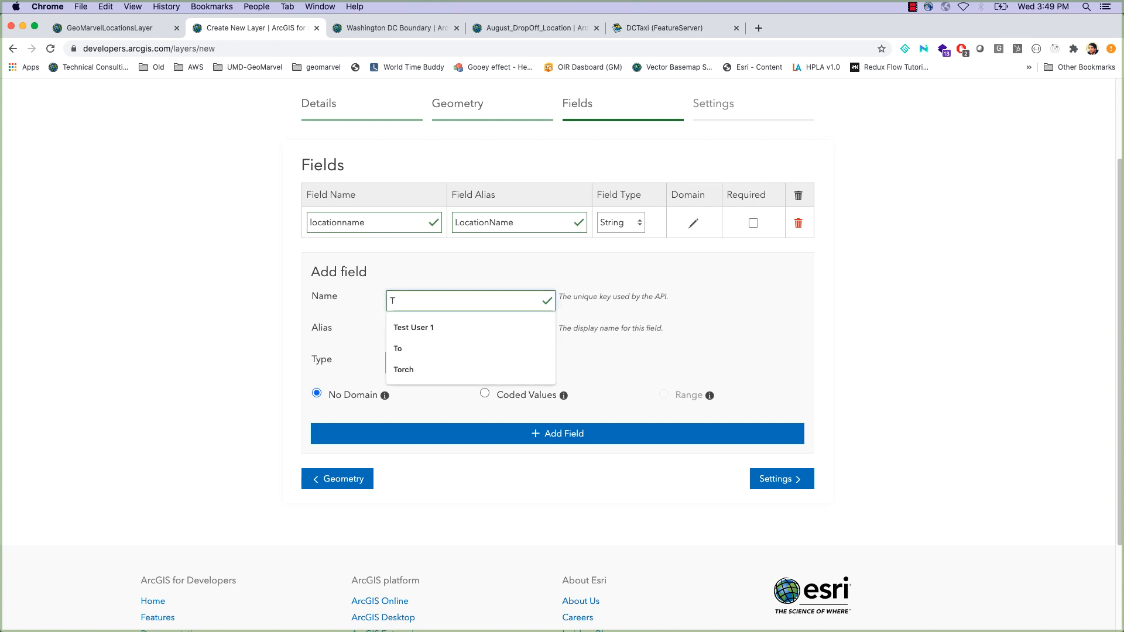
pyautogui.write('imeOpen')
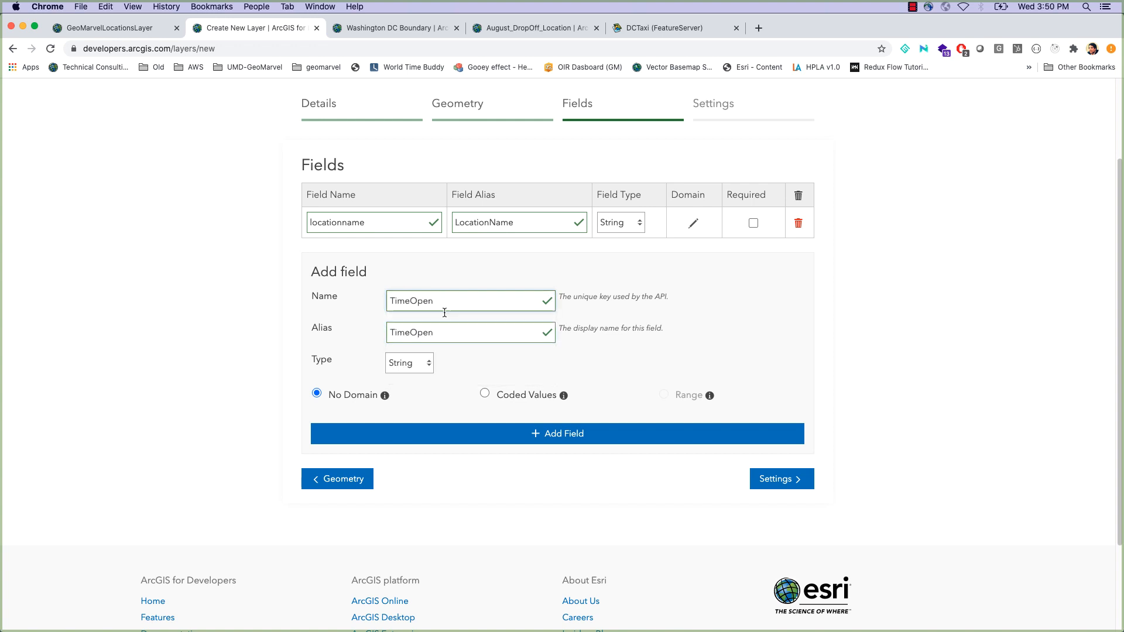
pyautogui.click(408, 363)
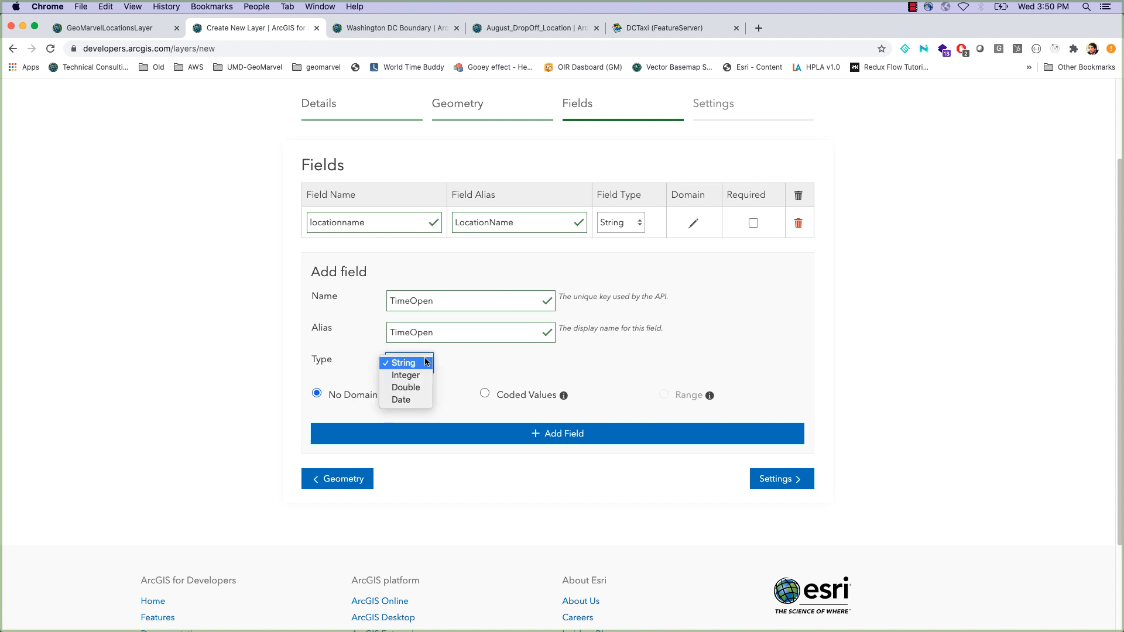
pyautogui.click(400, 399)
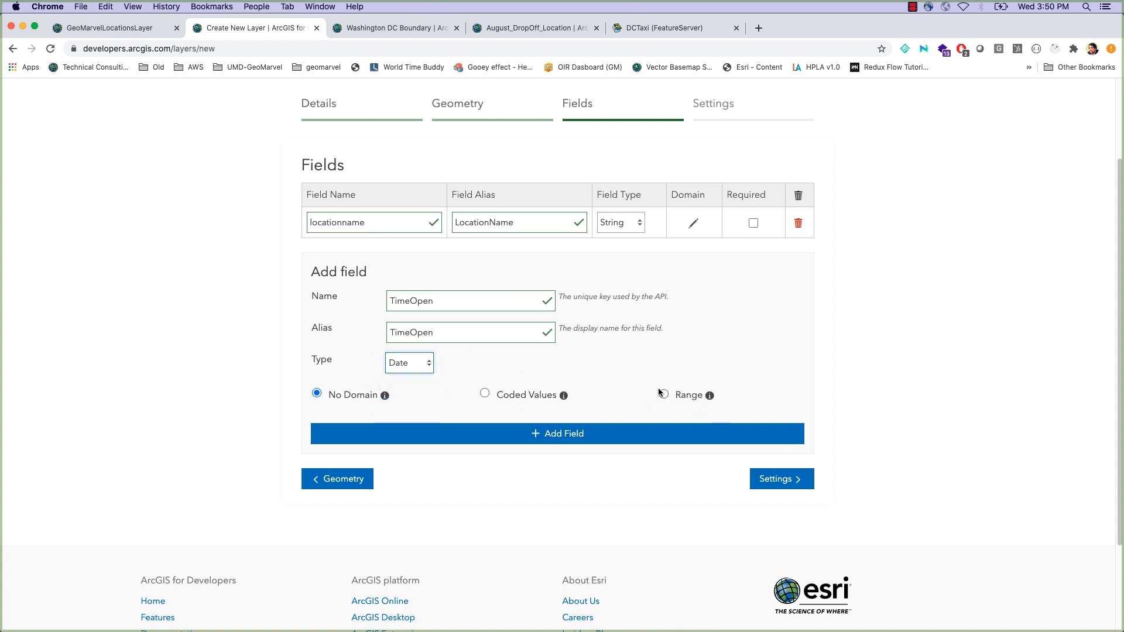
pyautogui.click(663, 395)
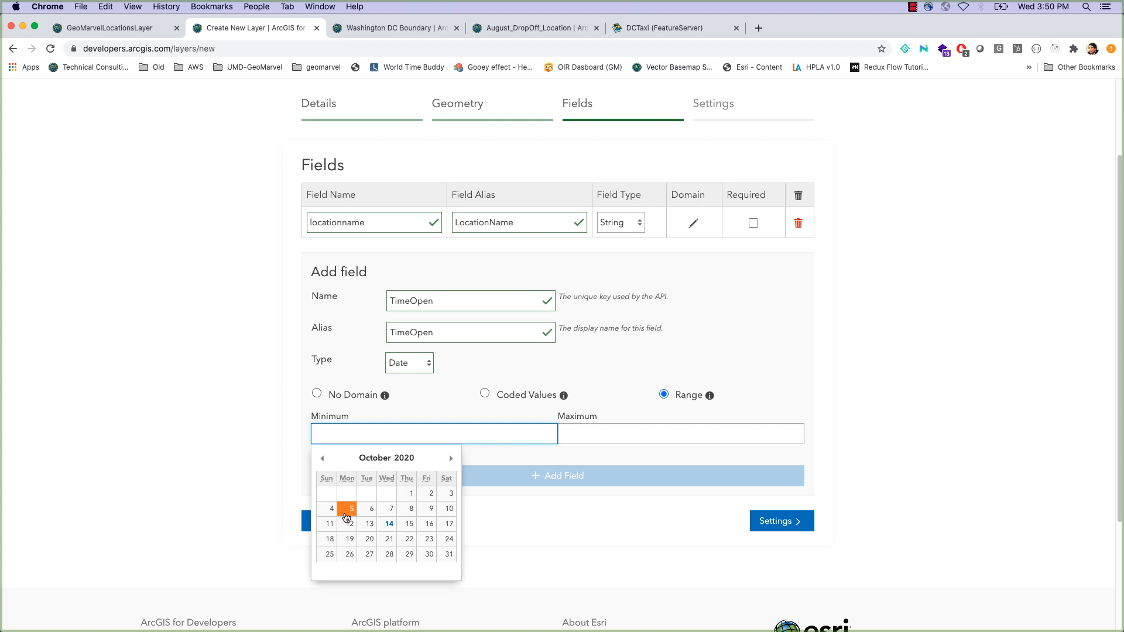
pyautogui.click(351, 508)
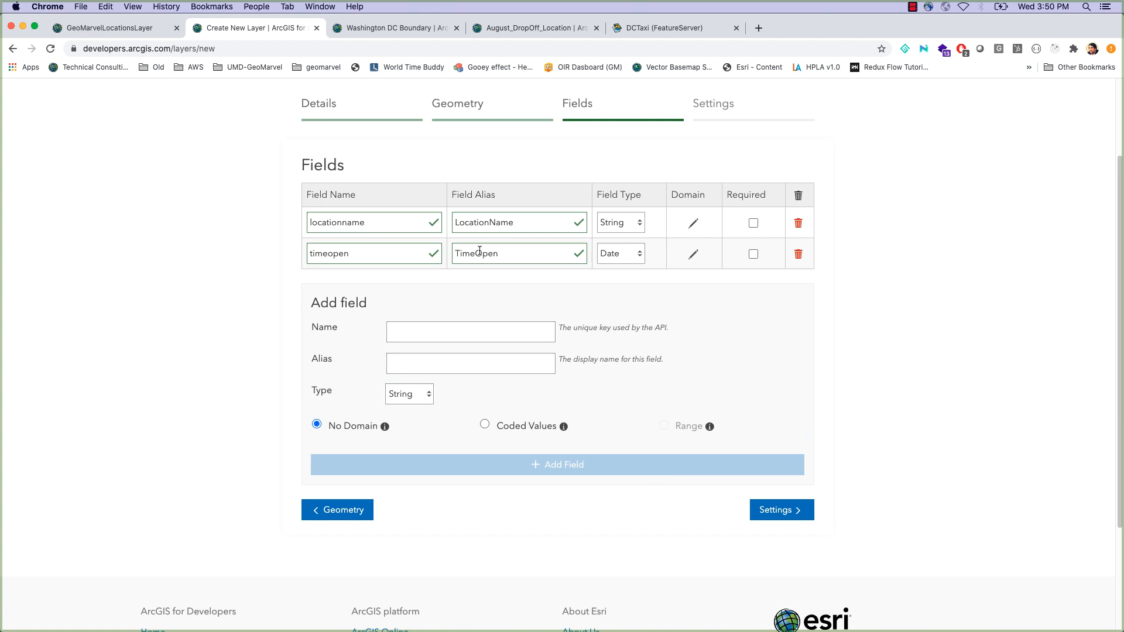
pyautogui.click(712, 103)
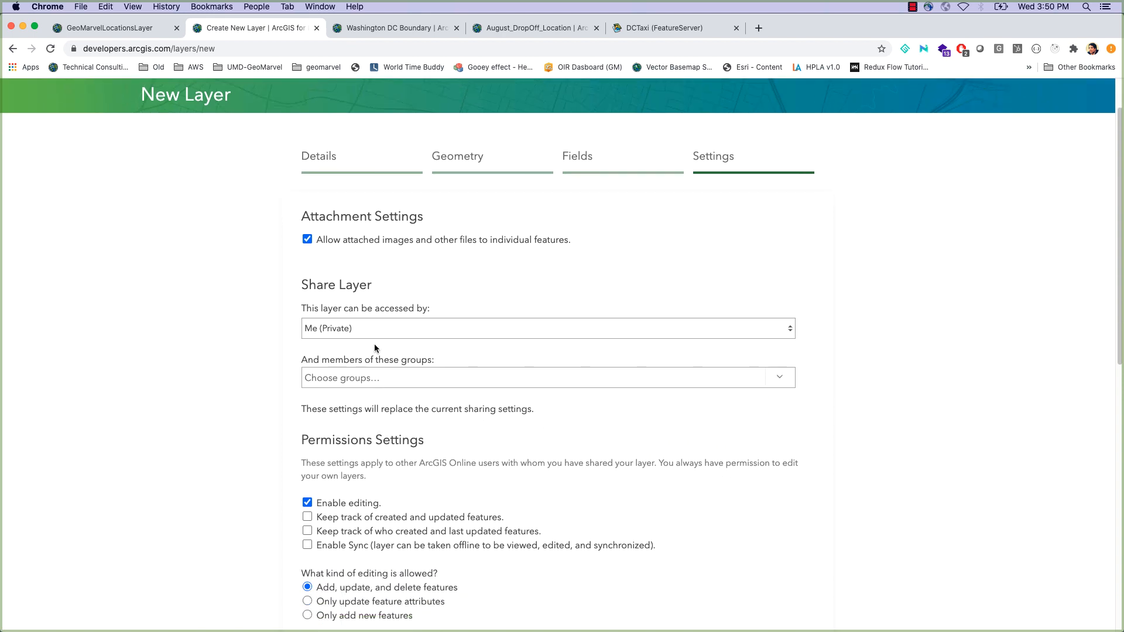
# Keep the default private sharing and editing settings and create the DC School Buses layer
pyautogui.click(547, 327)
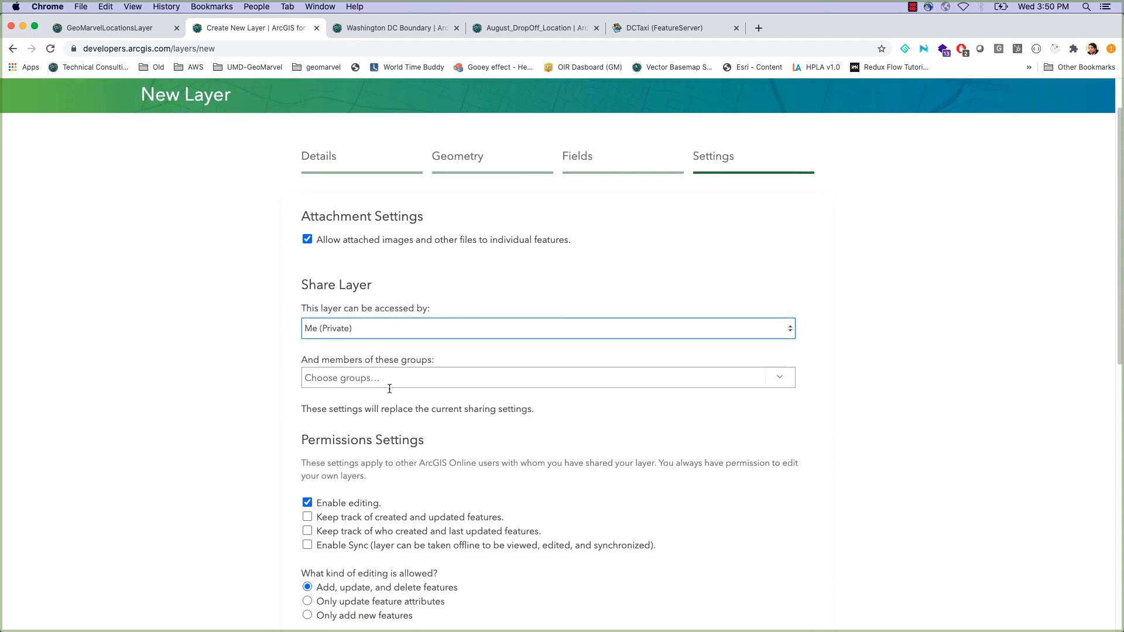
pyautogui.scroll(-3)
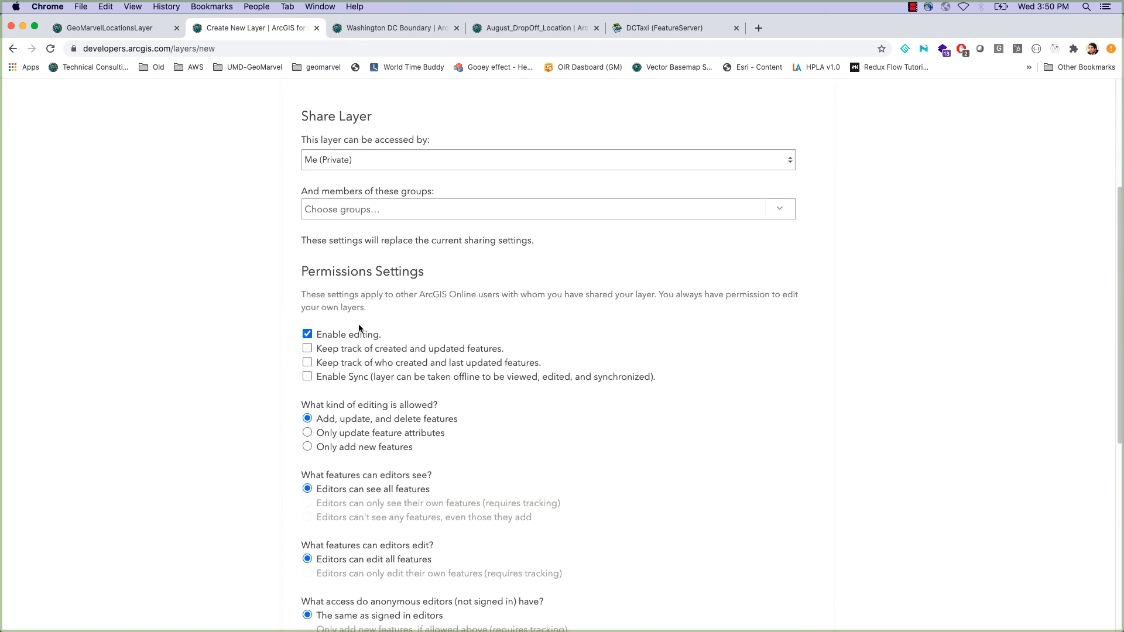
pyautogui.scroll(-3)
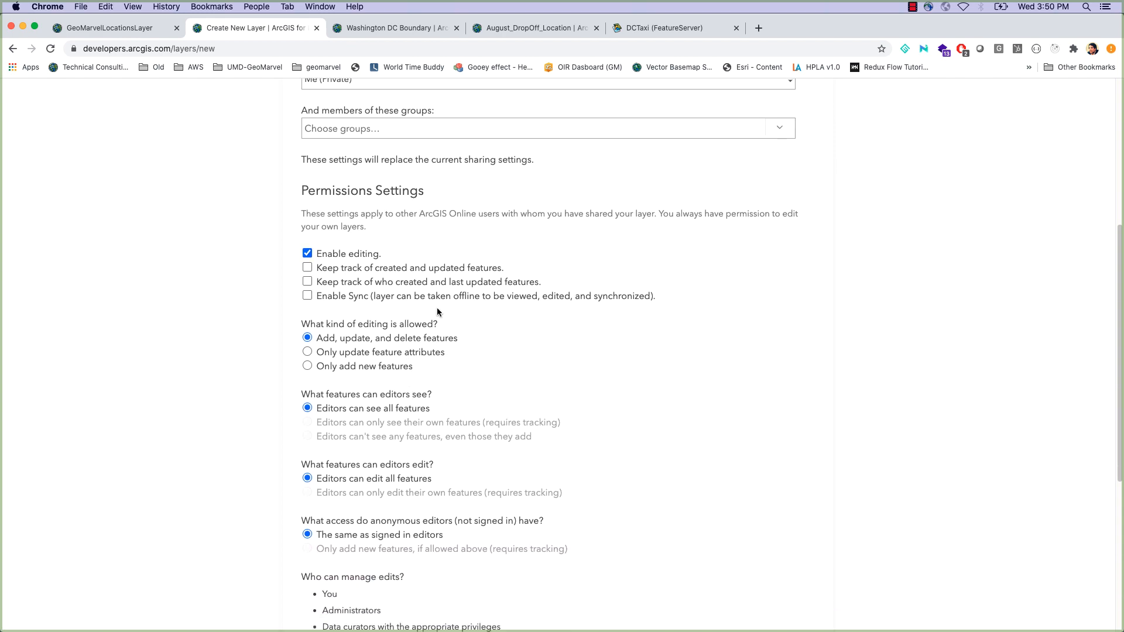
pyautogui.scroll(-3)
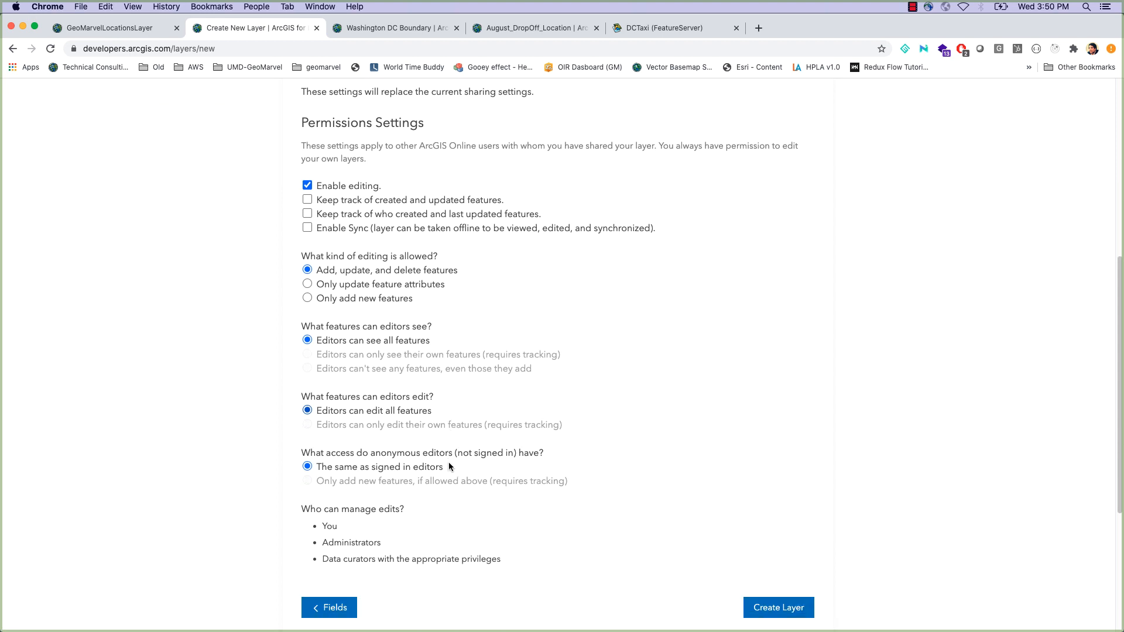
pyautogui.click(778, 608)
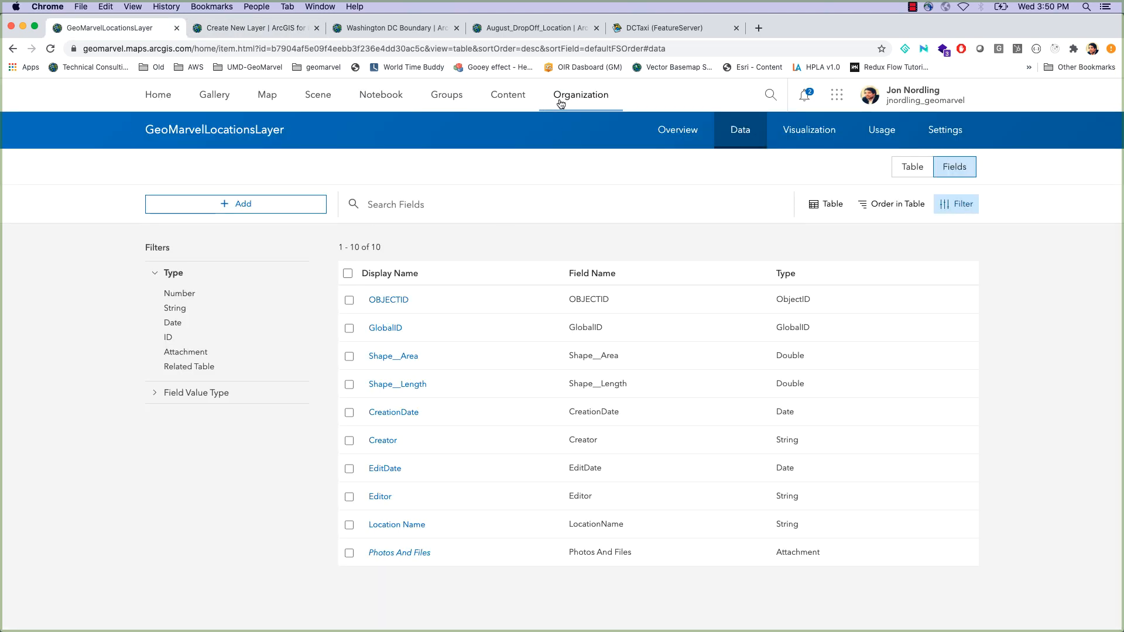
# From My Content, open the new DC School Buses hosted feature layer item page
pyautogui.click(503, 93)
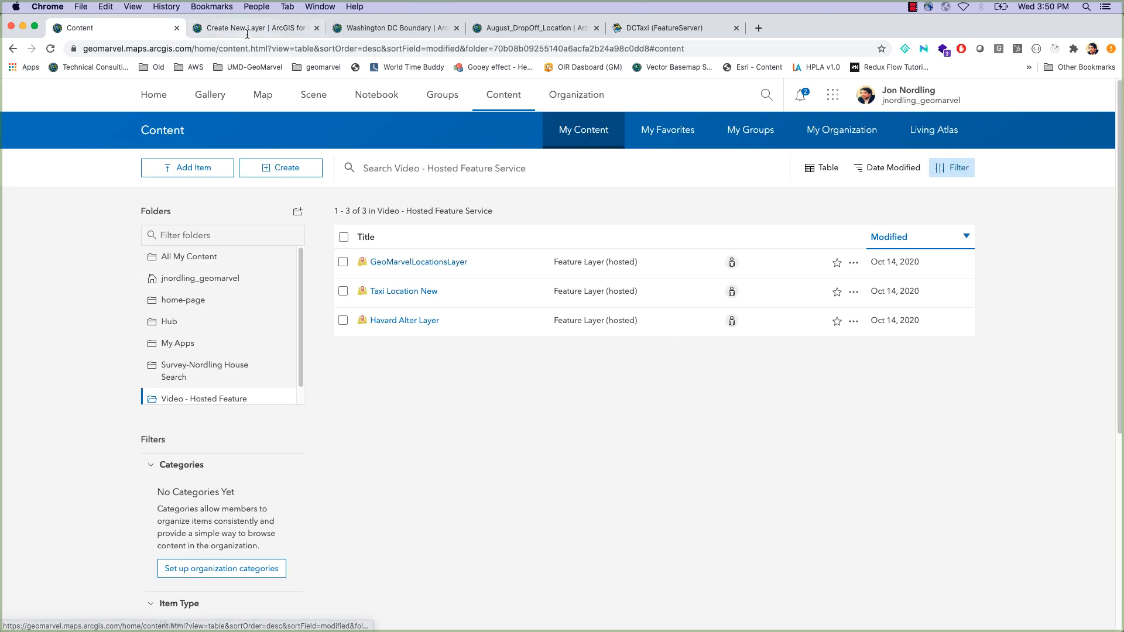
pyautogui.click(254, 27)
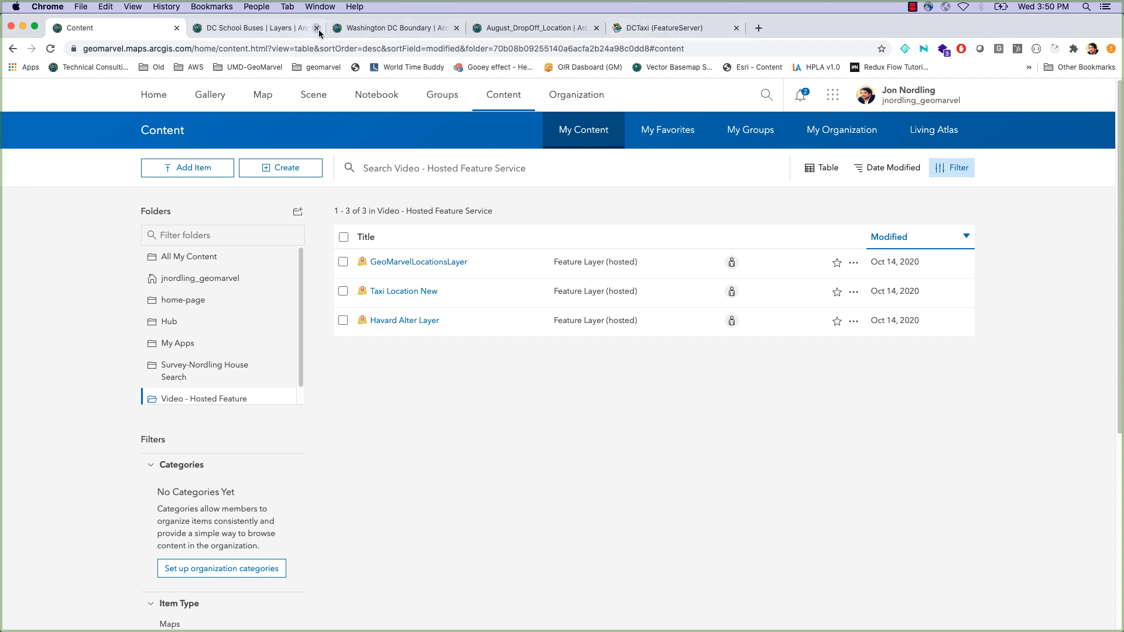
pyautogui.click(254, 27)
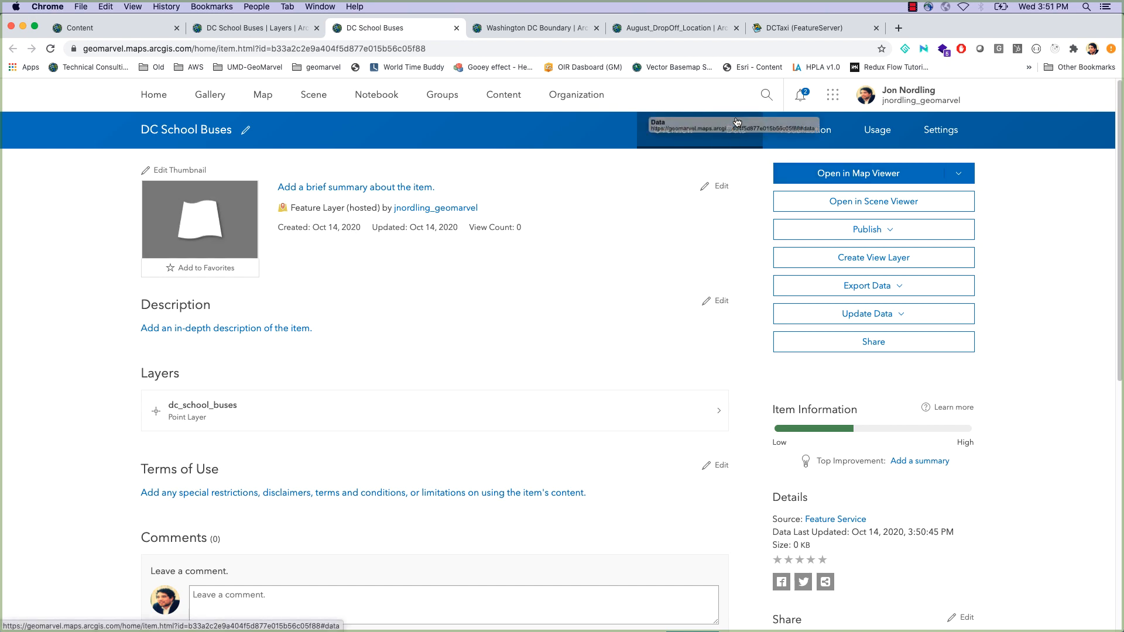
# Show the Data view's Fields list with OBJECTID, LocationName (String) and TimeOpen (Date)
pyautogui.click(738, 130)
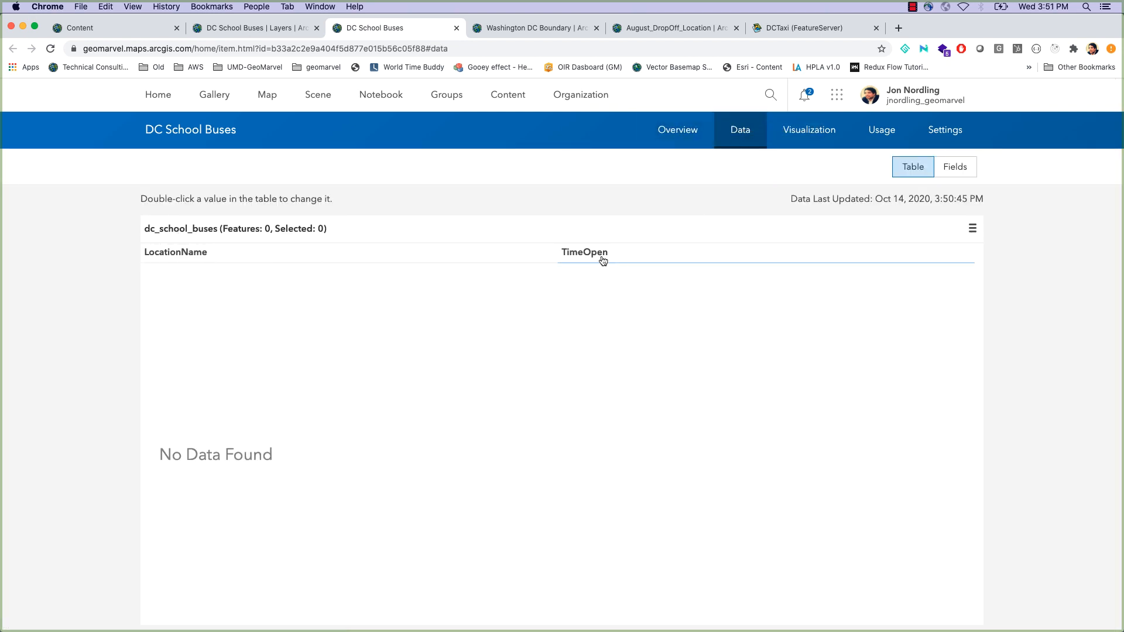
pyautogui.click(955, 166)
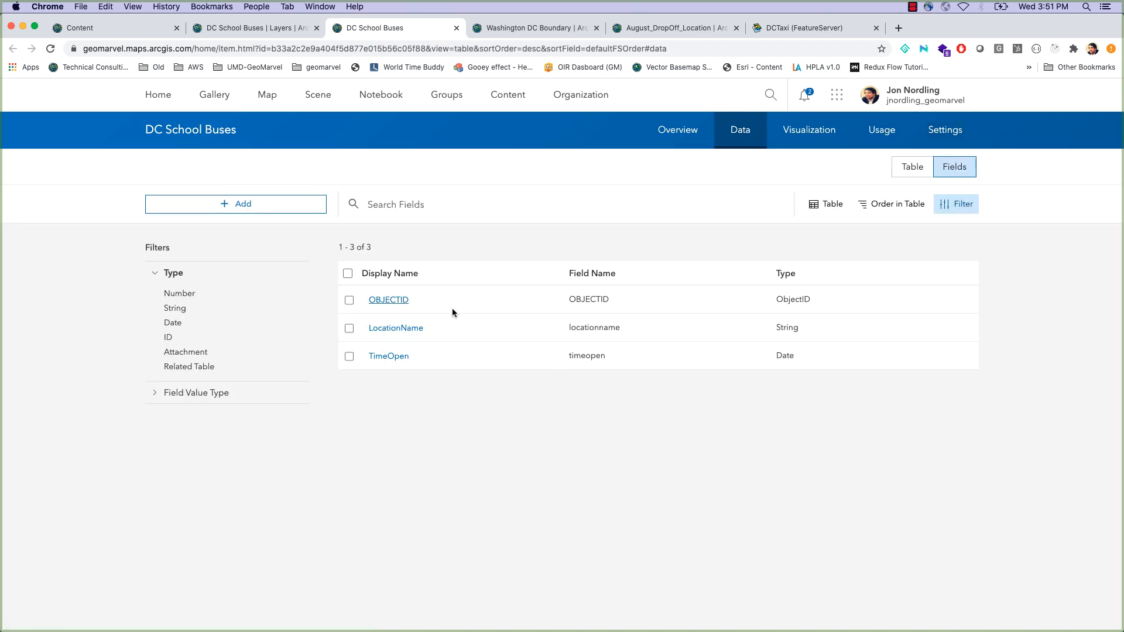